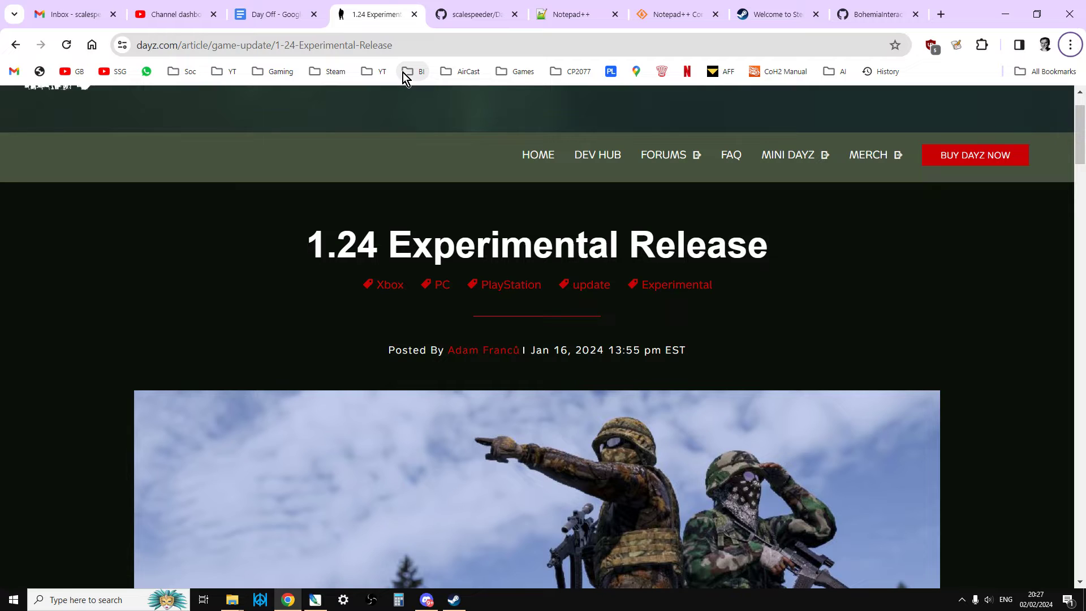
mouse_move(406, 85)
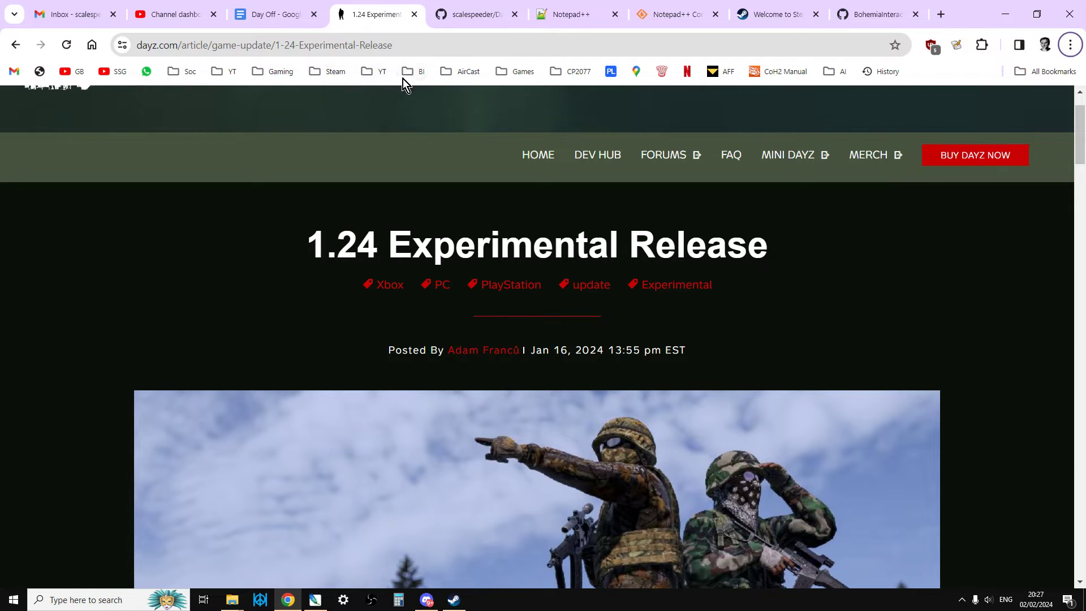
Review the 1.23 server files repository and the 1.24 Experimental Release article.
left_click(479, 14)
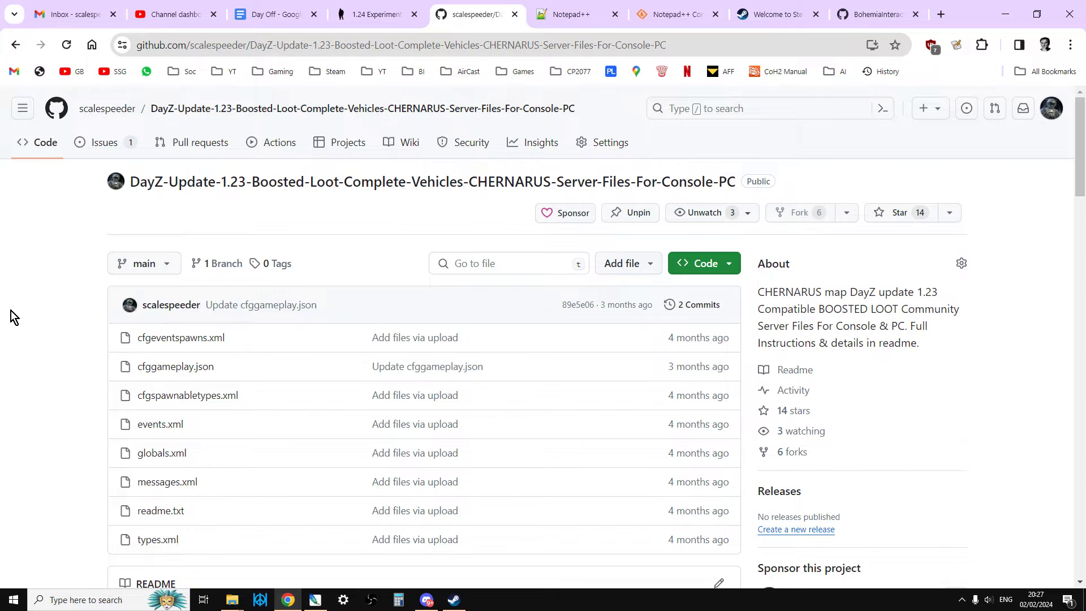
mouse_move(51, 328)
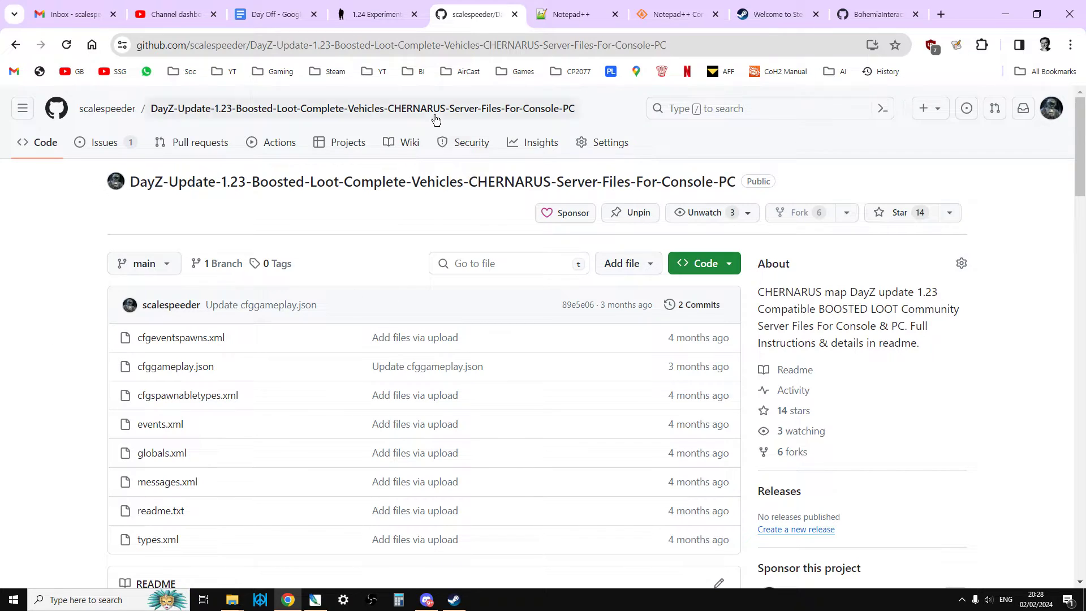
left_click(373, 15)
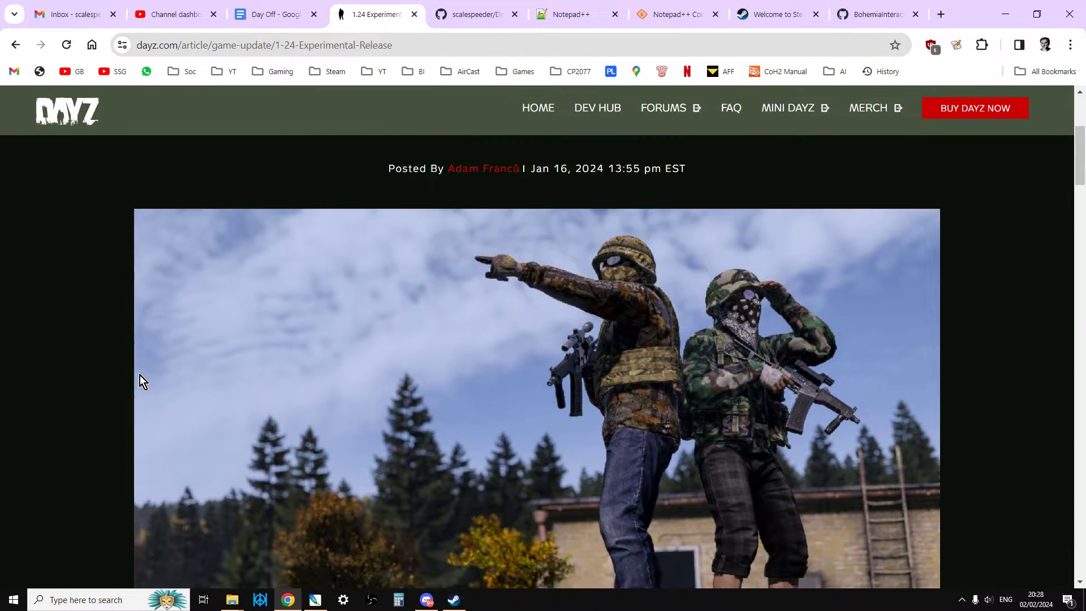
scroll("down", 3)
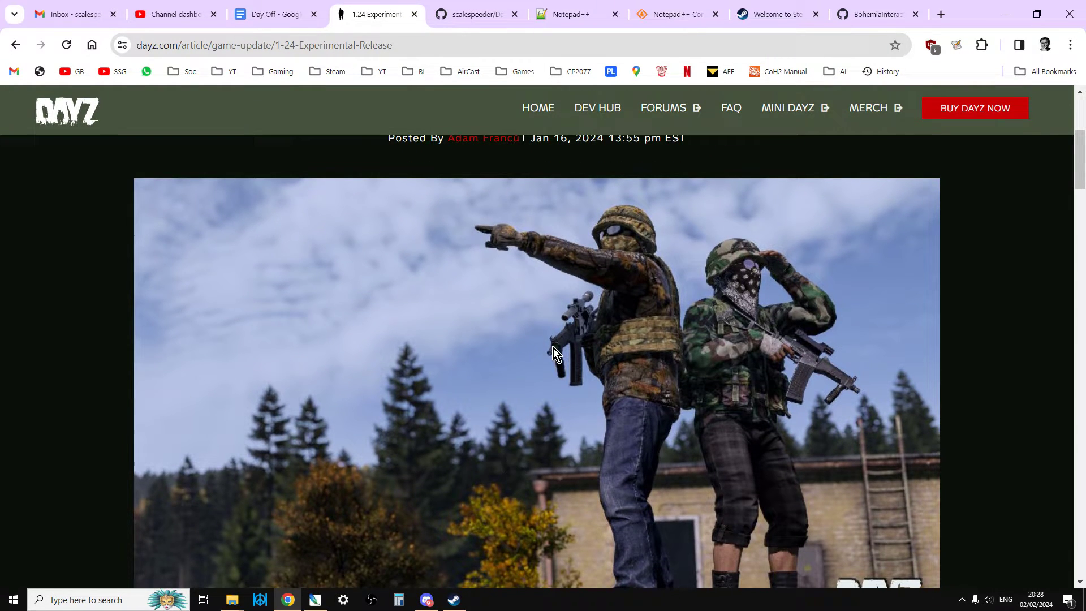
mouse_move(115, 422)
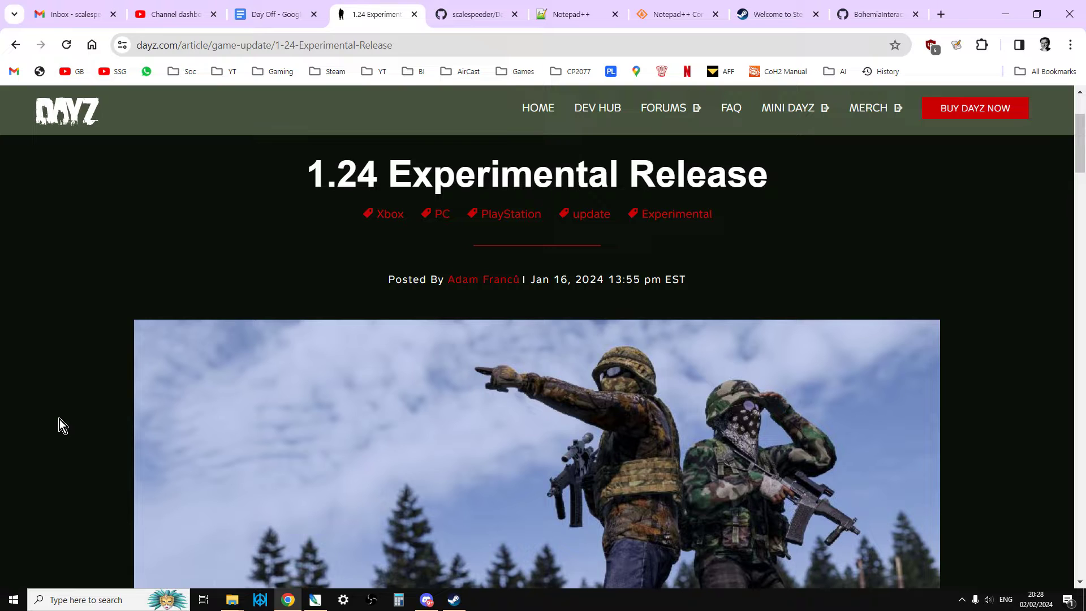
mouse_move(301, 338)
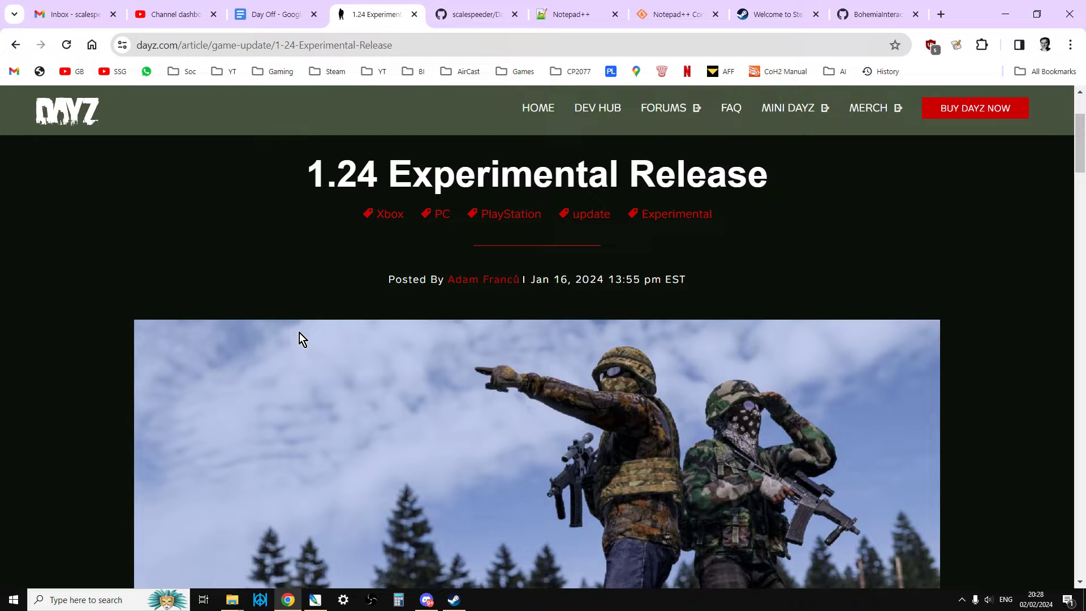
Visit the Notepad++ website, then the SourceForge Compare plugin project page.
left_click(574, 14)
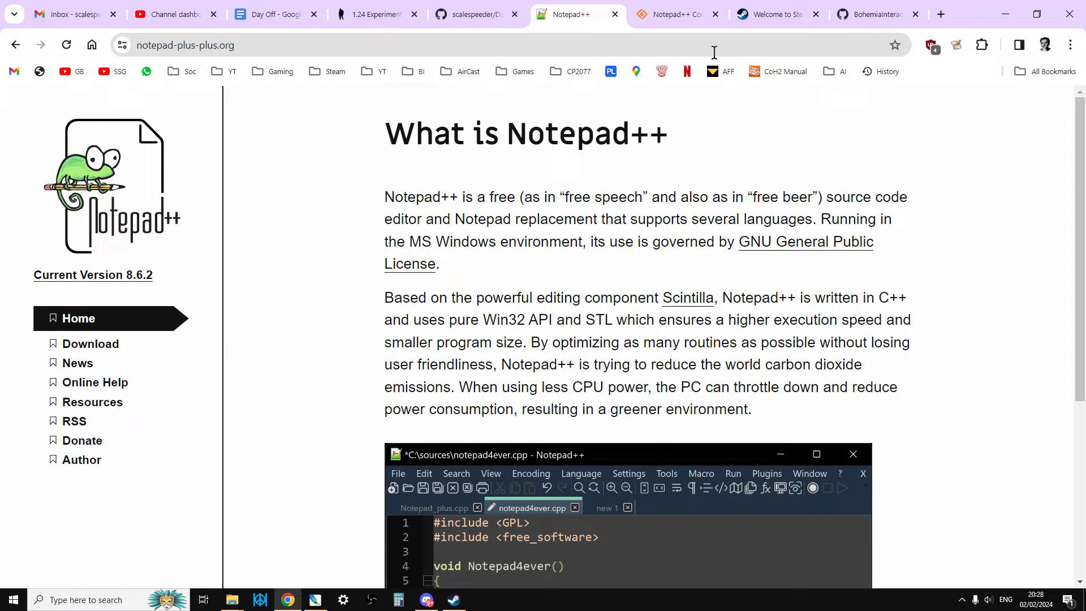
left_click(680, 14)
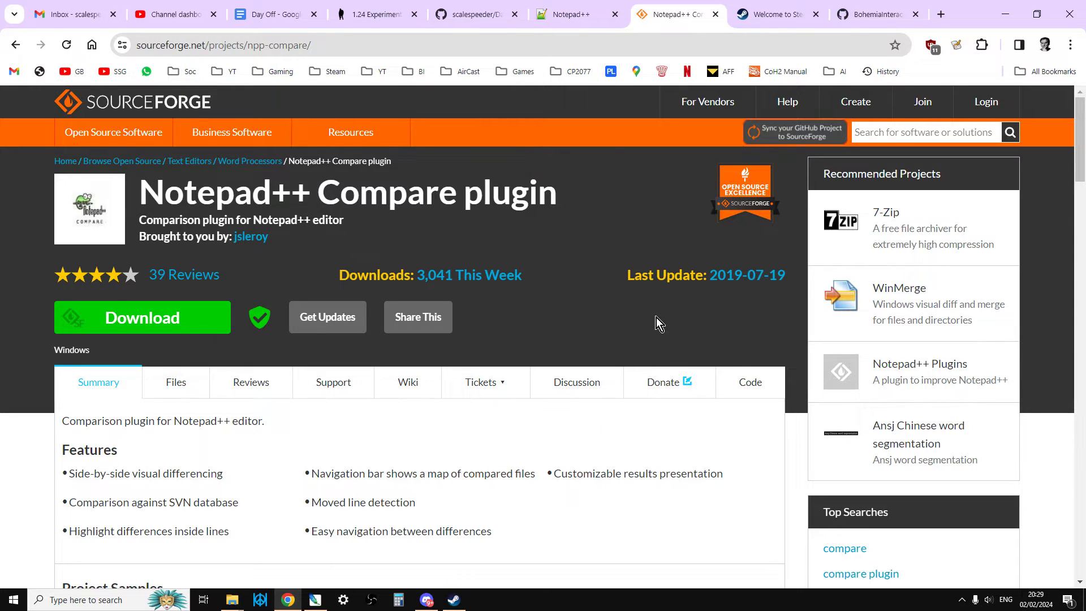
mouse_move(593, 96)
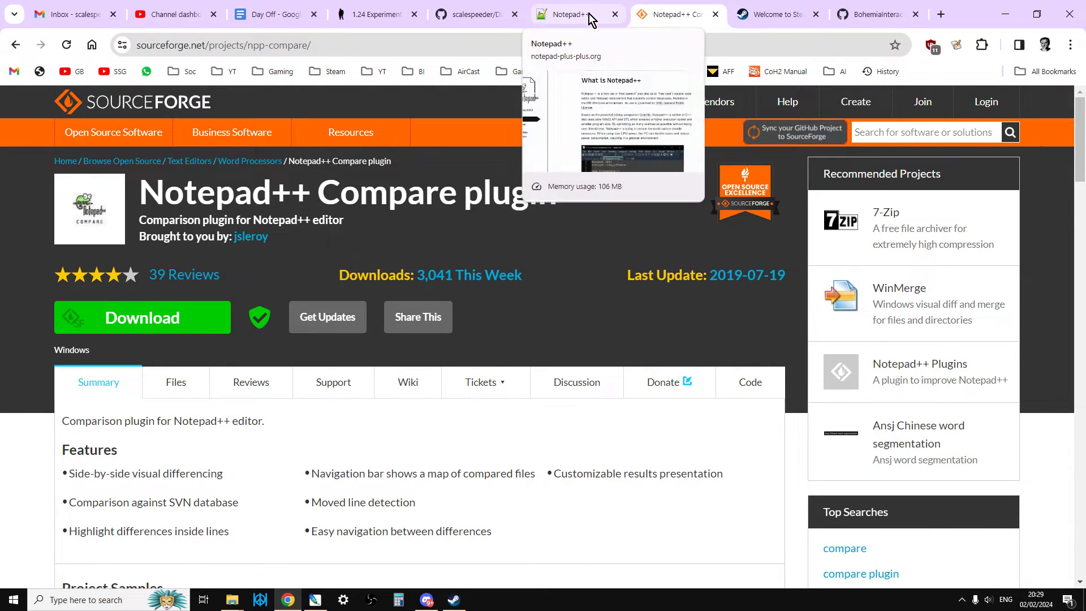
View the DayZ-Central-Economy repository and check its clone and download options.
left_click(876, 15)
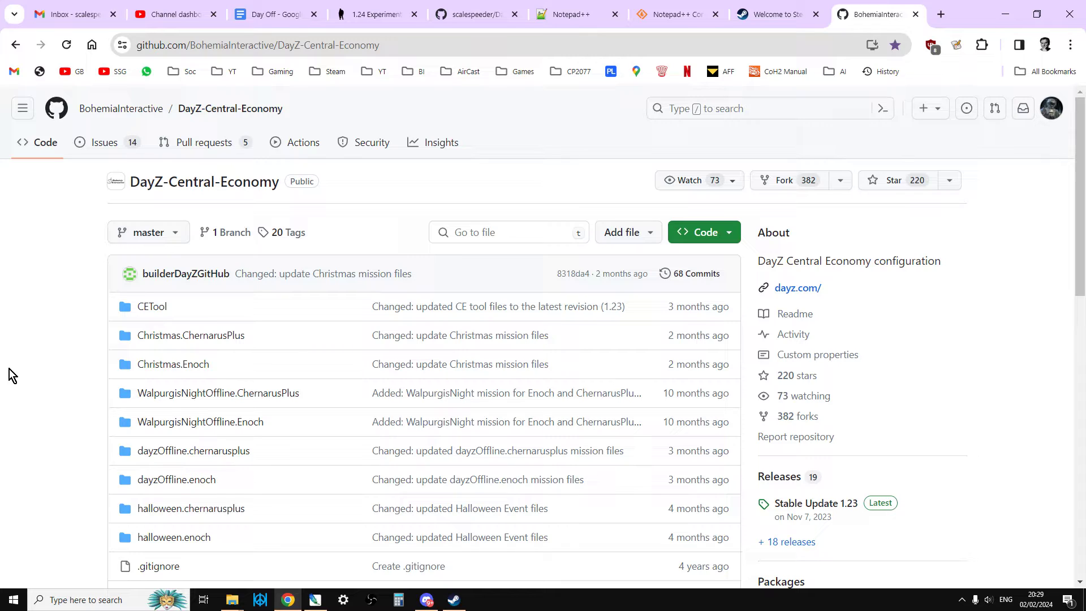
mouse_move(95, 208)
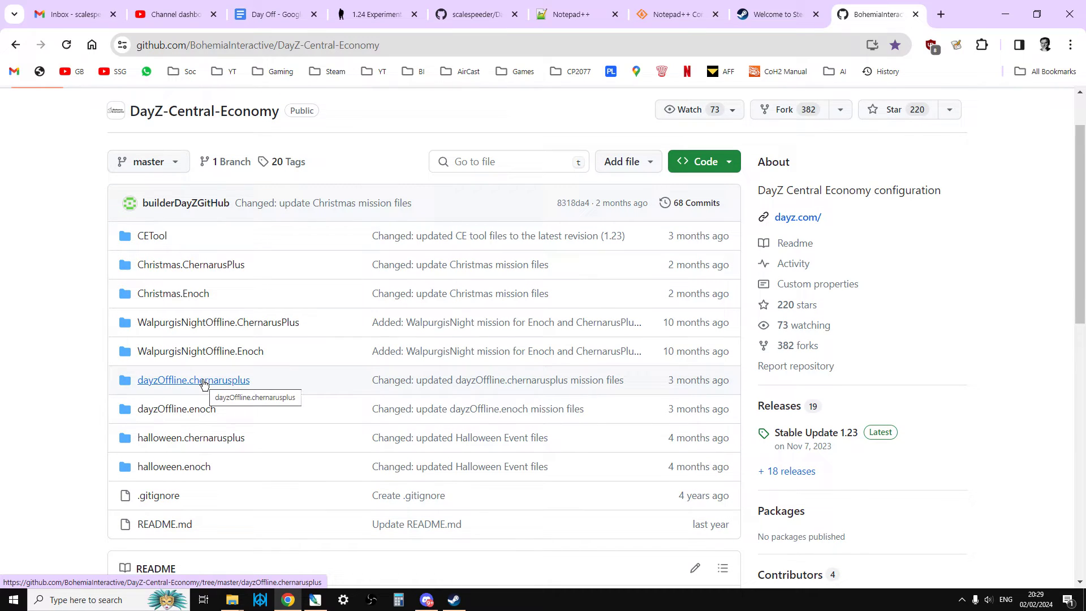
mouse_move(265, 369)
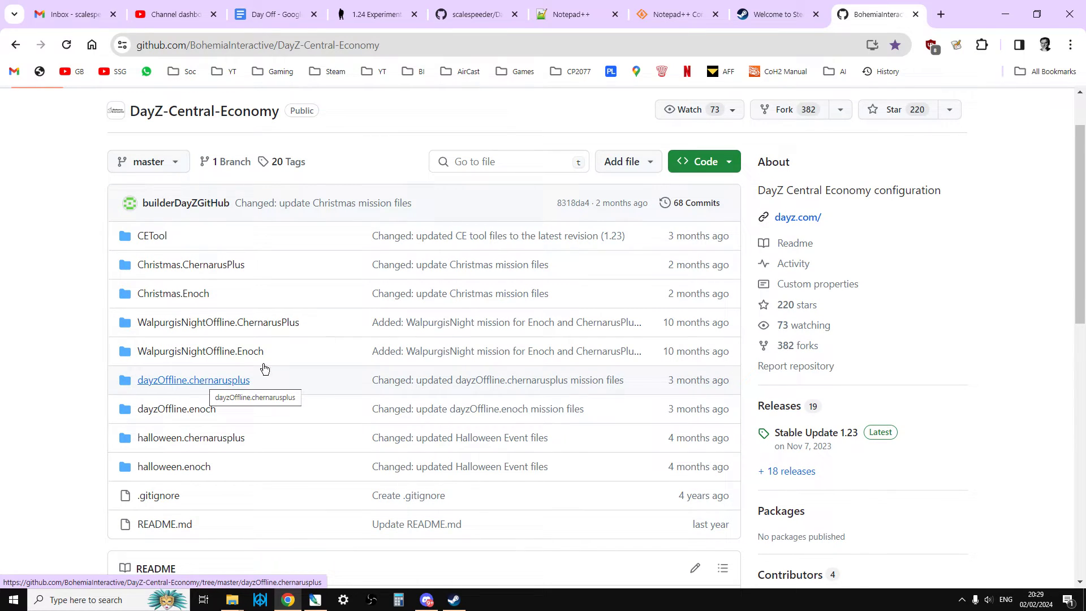
left_click(703, 162)
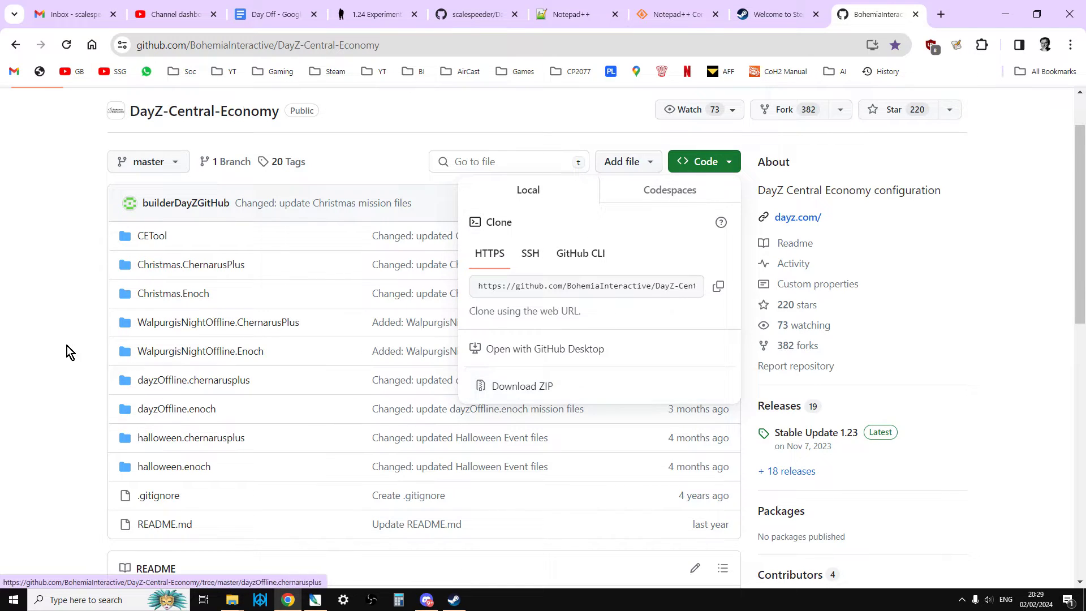
left_click(67, 351)
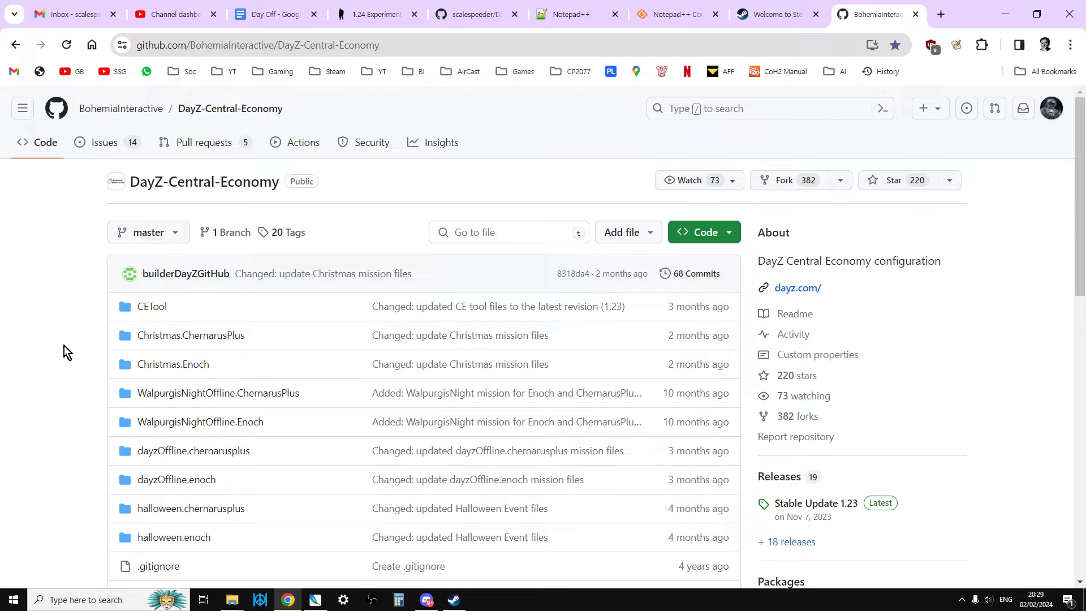
scroll("down", 3)
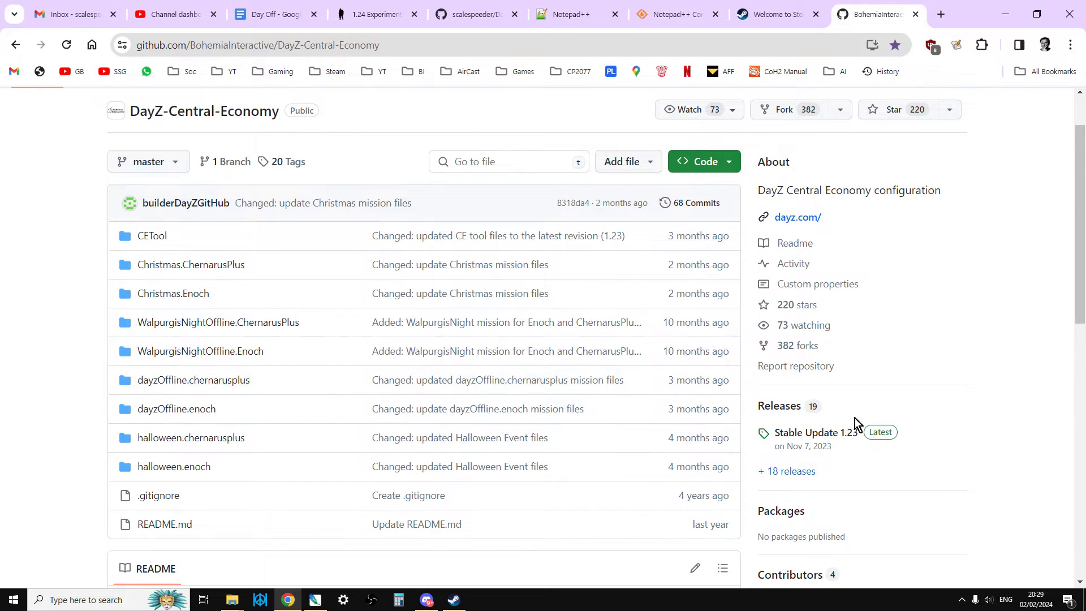
mouse_move(795, 405)
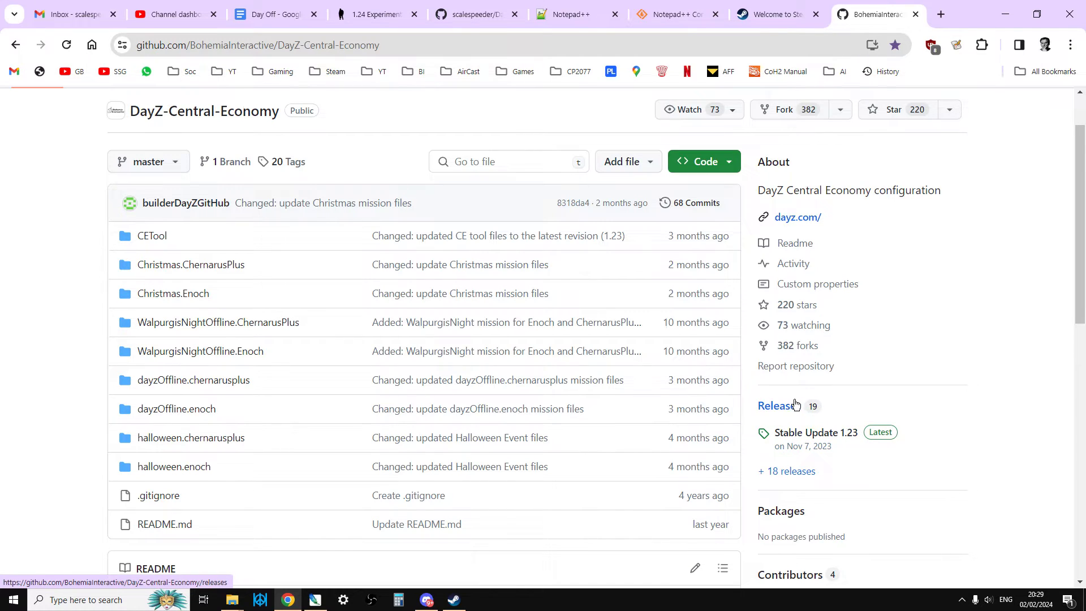
mouse_move(307, 457)
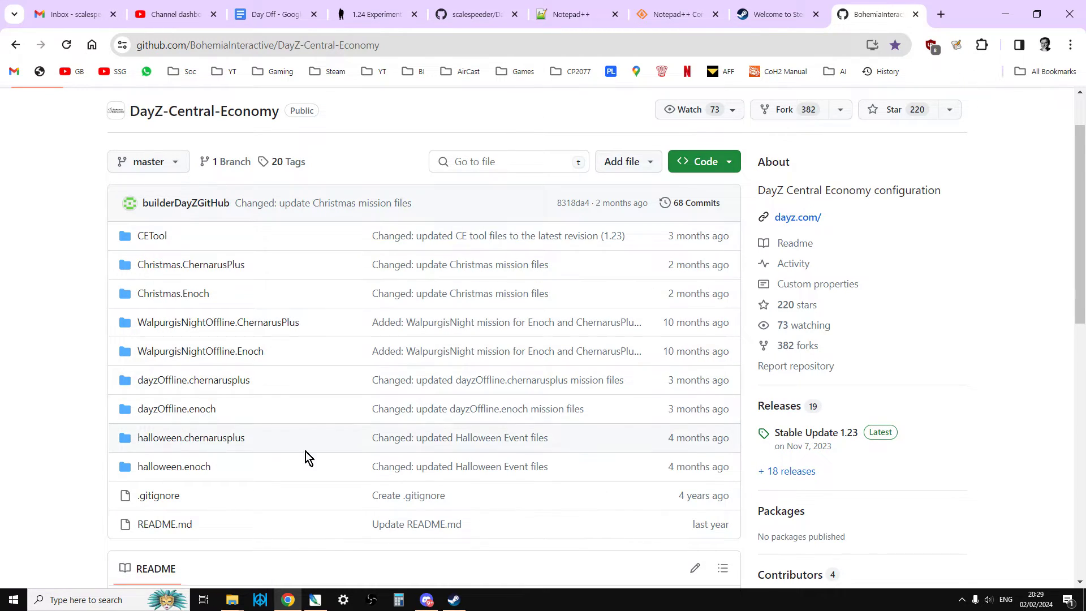
mouse_move(203, 436)
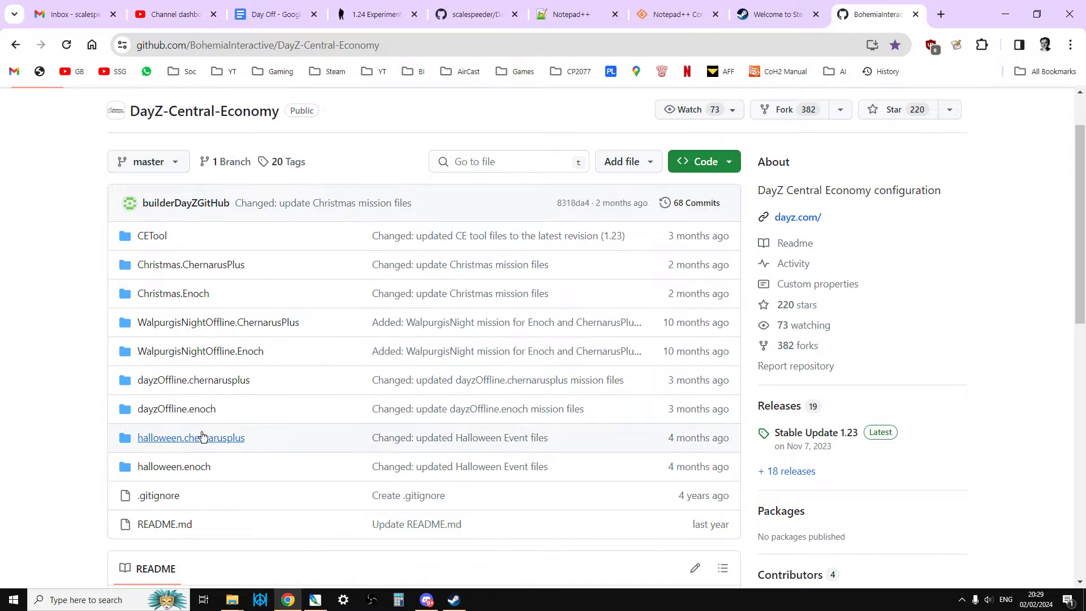
mouse_move(773, 475)
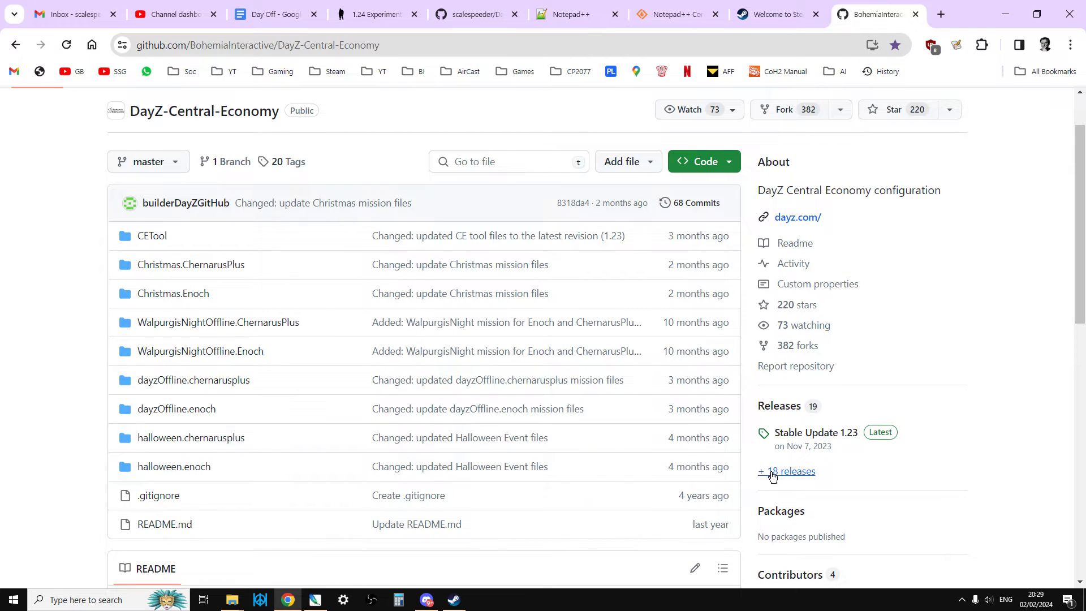
Look through the full releases list, then return to the repository's main page.
left_click(792, 471)
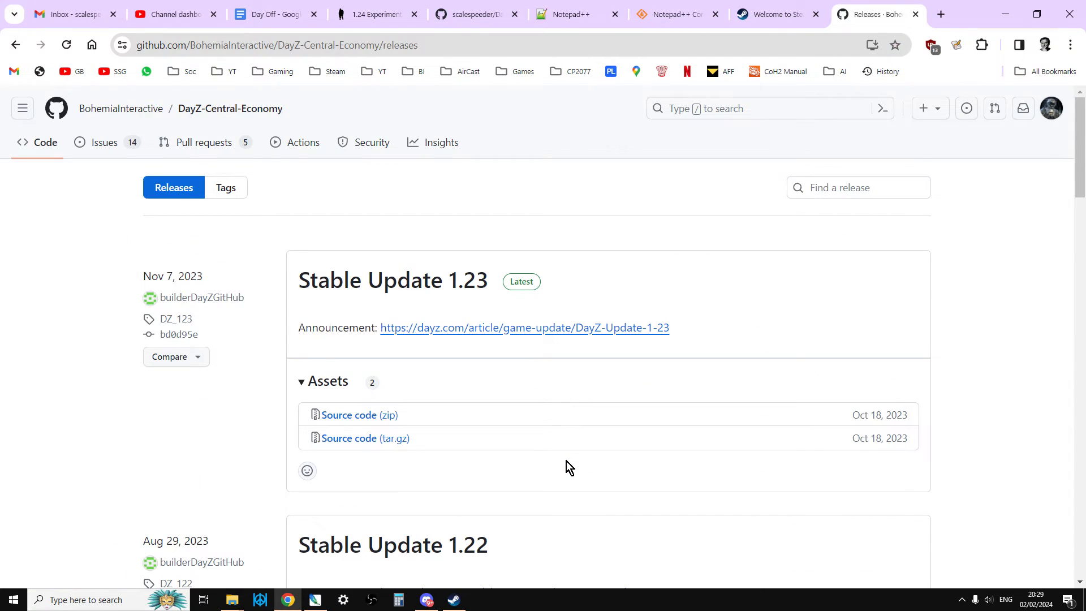
scroll("down", 3)
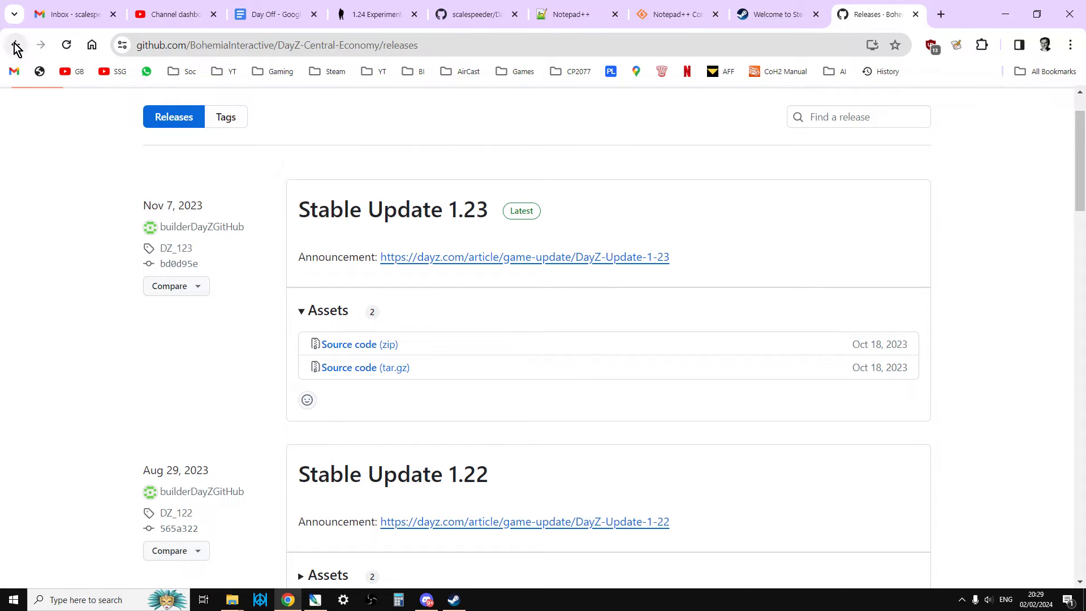
left_click(16, 43)
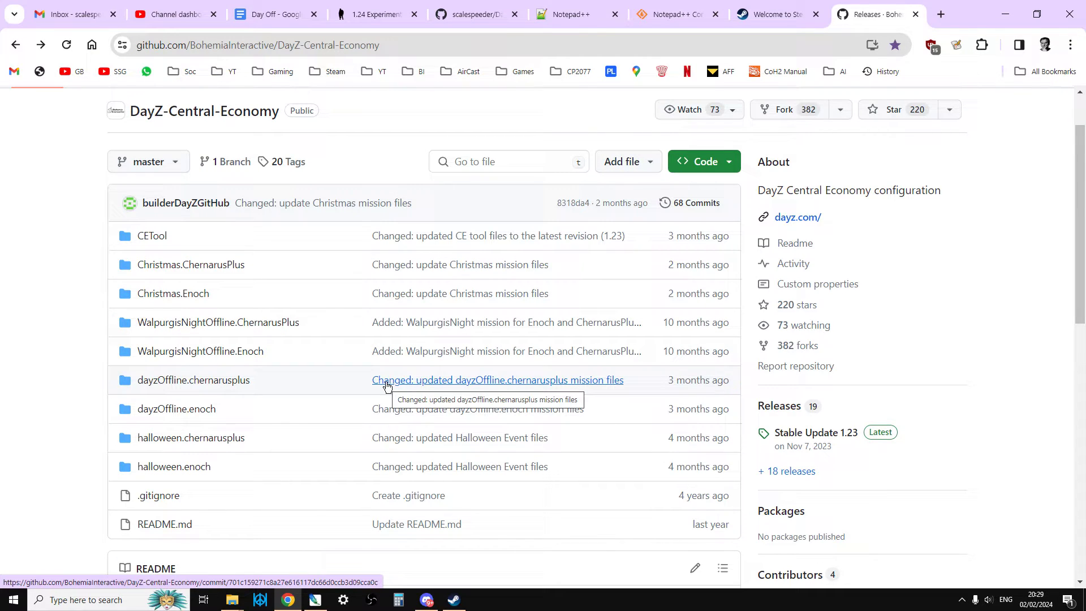
mouse_move(40, 423)
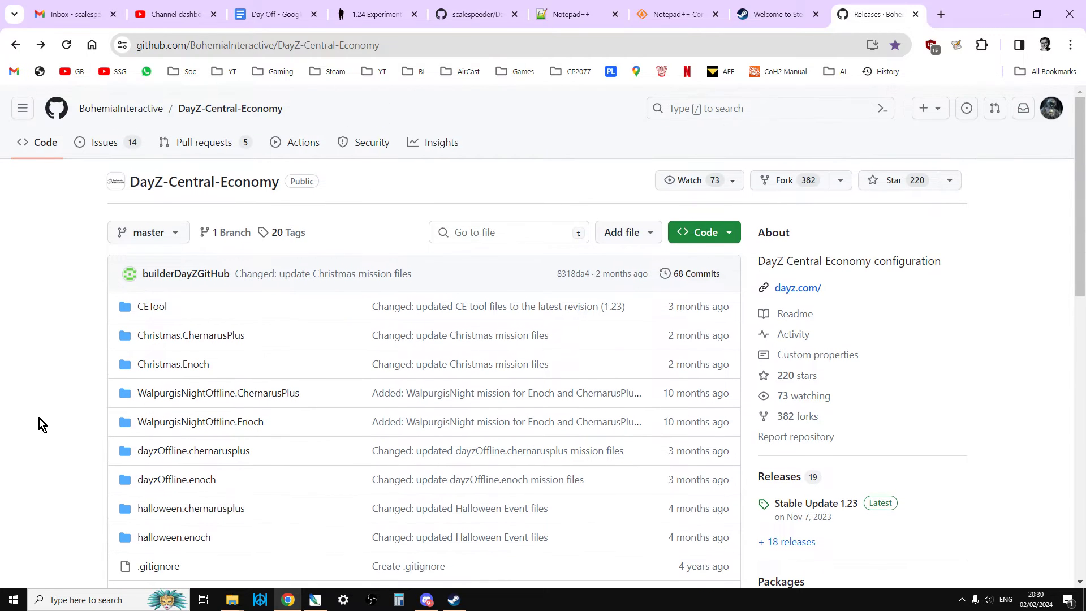
mouse_move(90, 308)
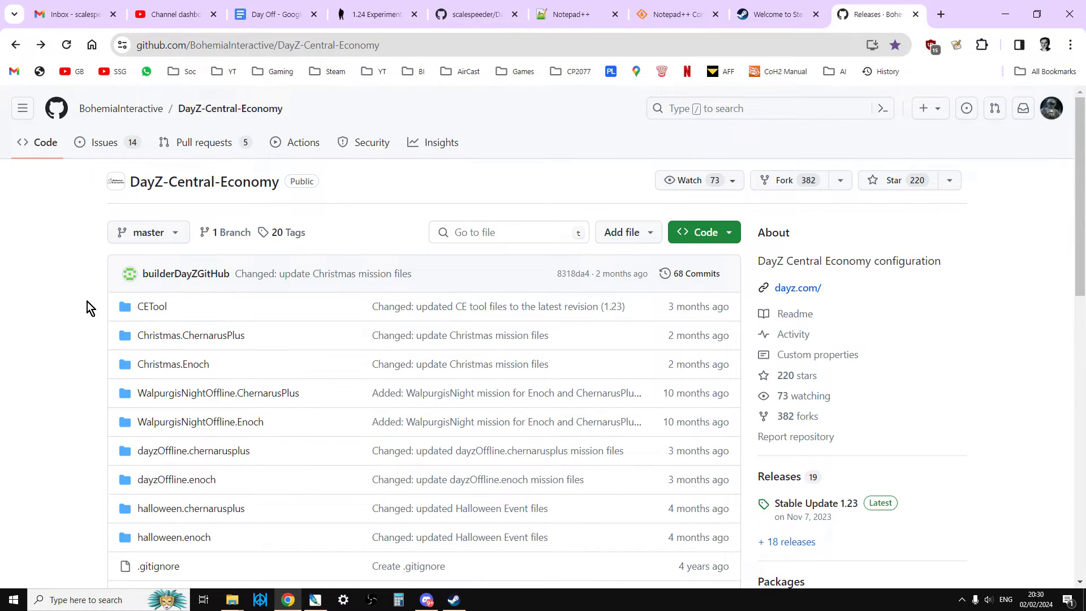
mouse_move(88, 319)
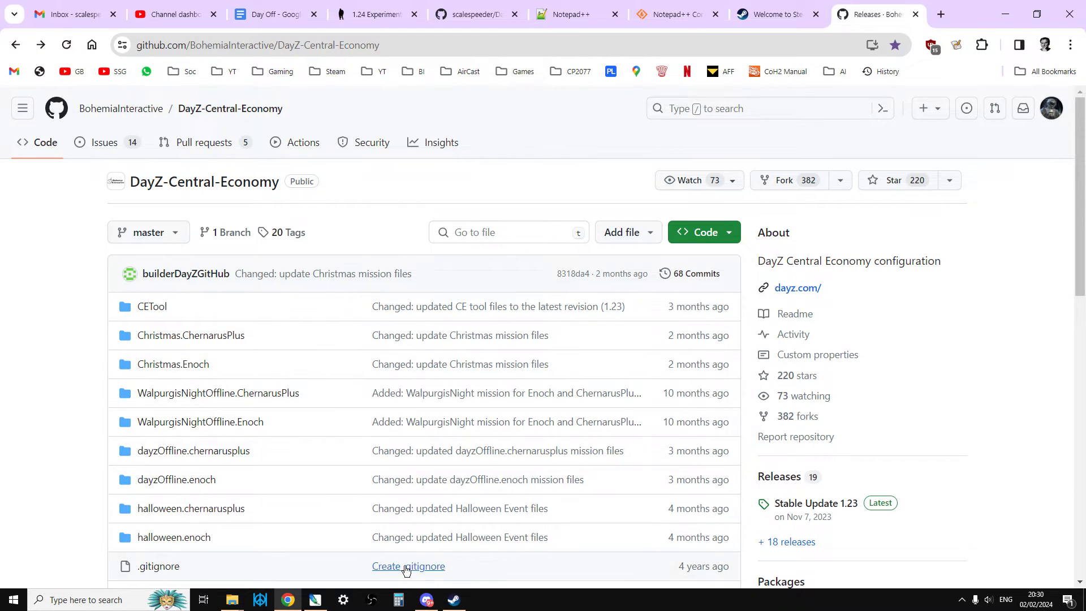
In the Steam library, view the DayZ, DayZ Server and DayZ Experimental Server pages.
left_click(454, 599)
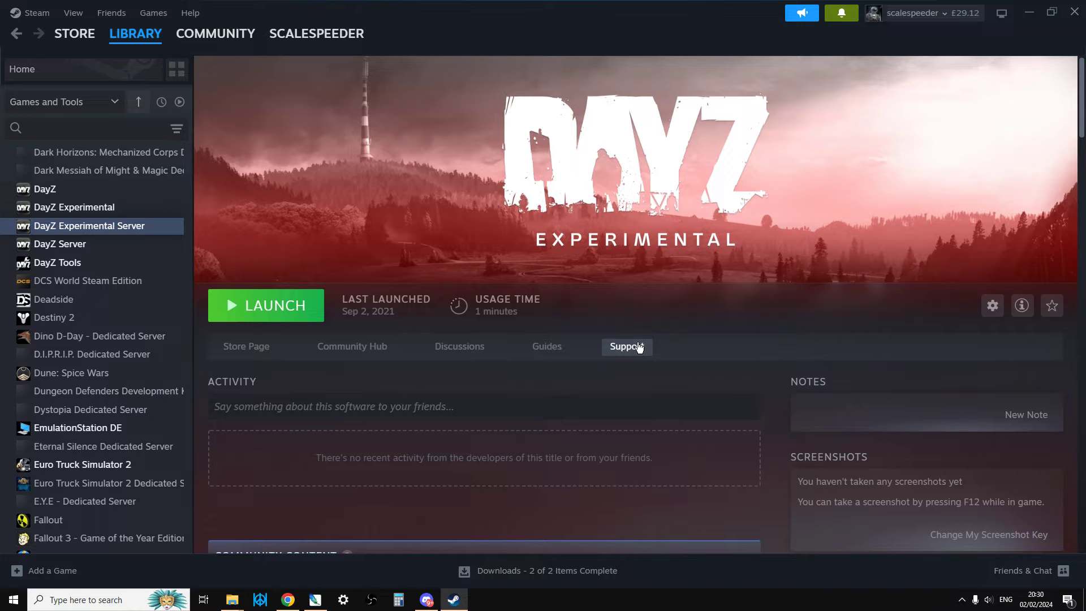
mouse_move(570, 447)
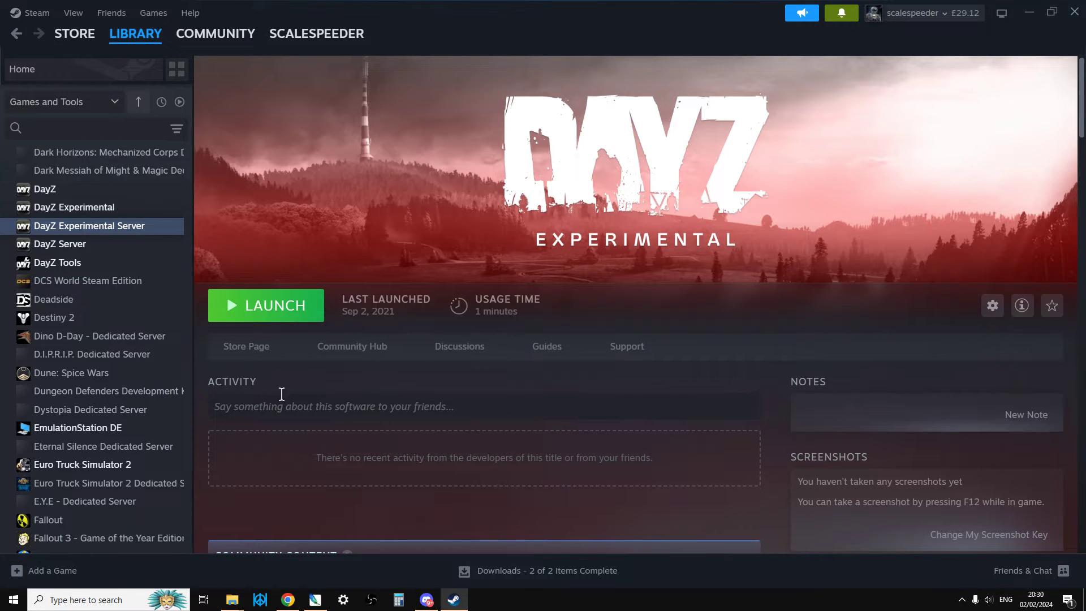
mouse_move(634, 174)
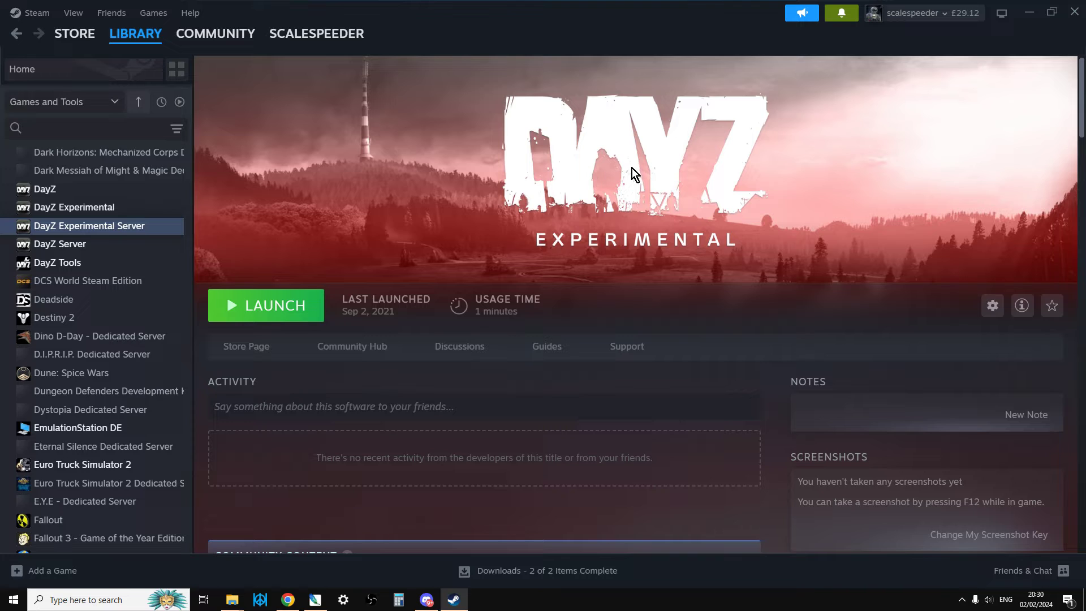
mouse_move(102, 208)
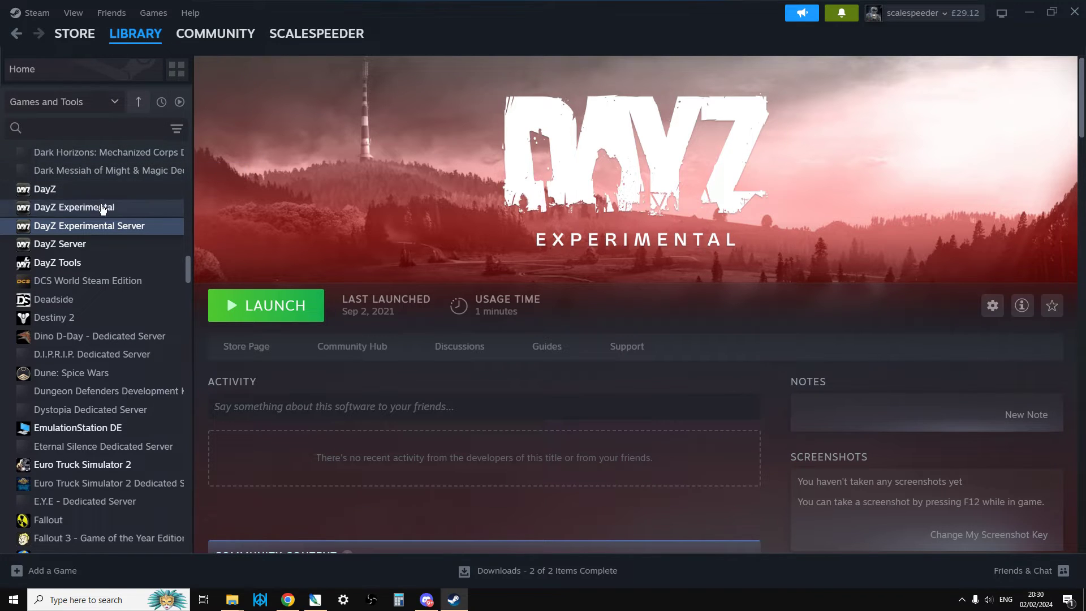
mouse_move(49, 187)
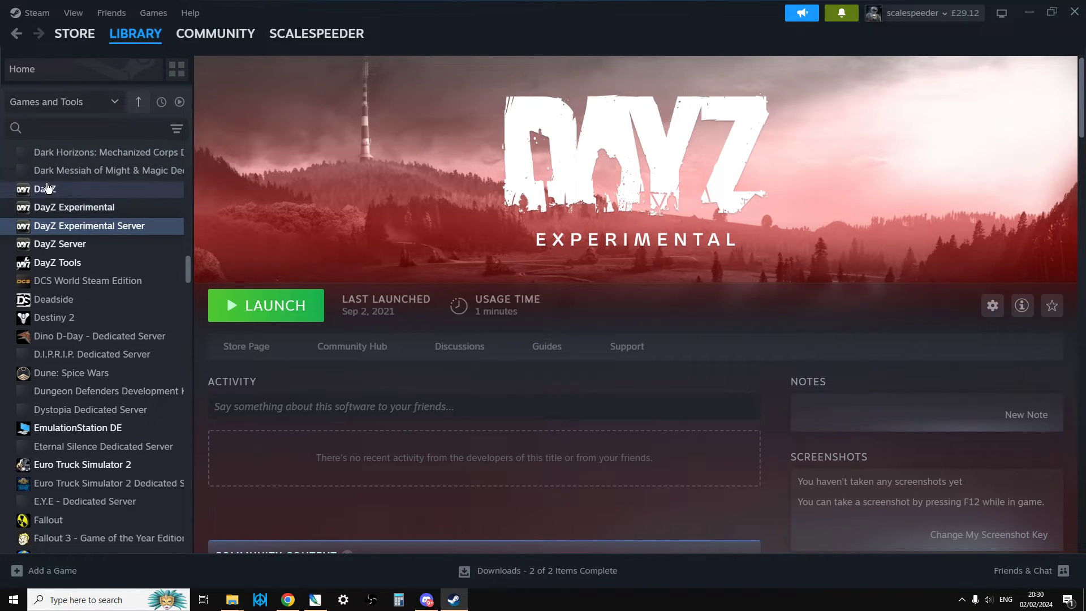
left_click(46, 188)
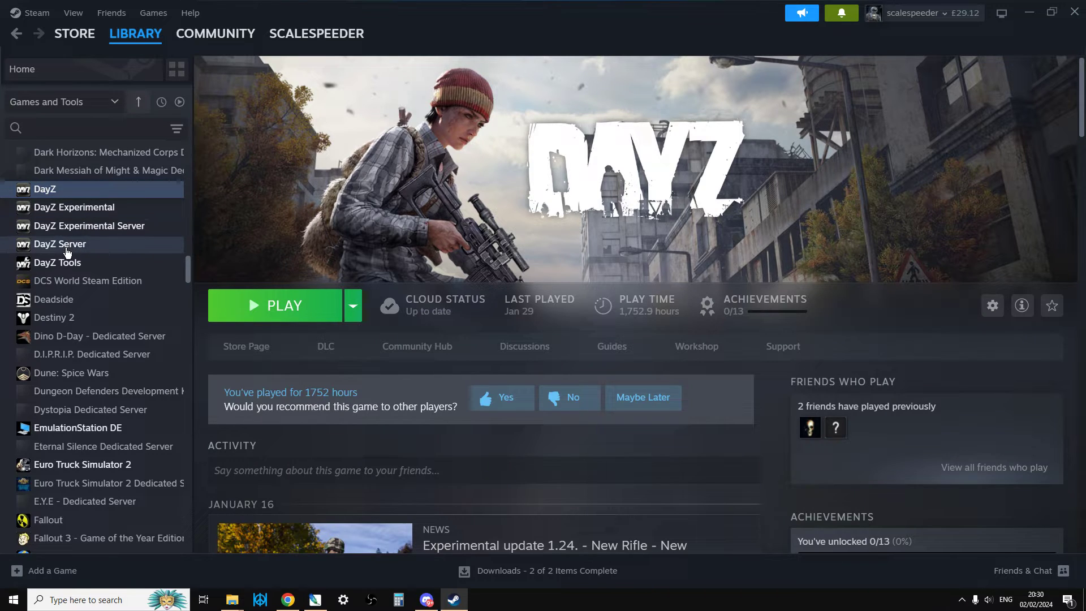
left_click(59, 244)
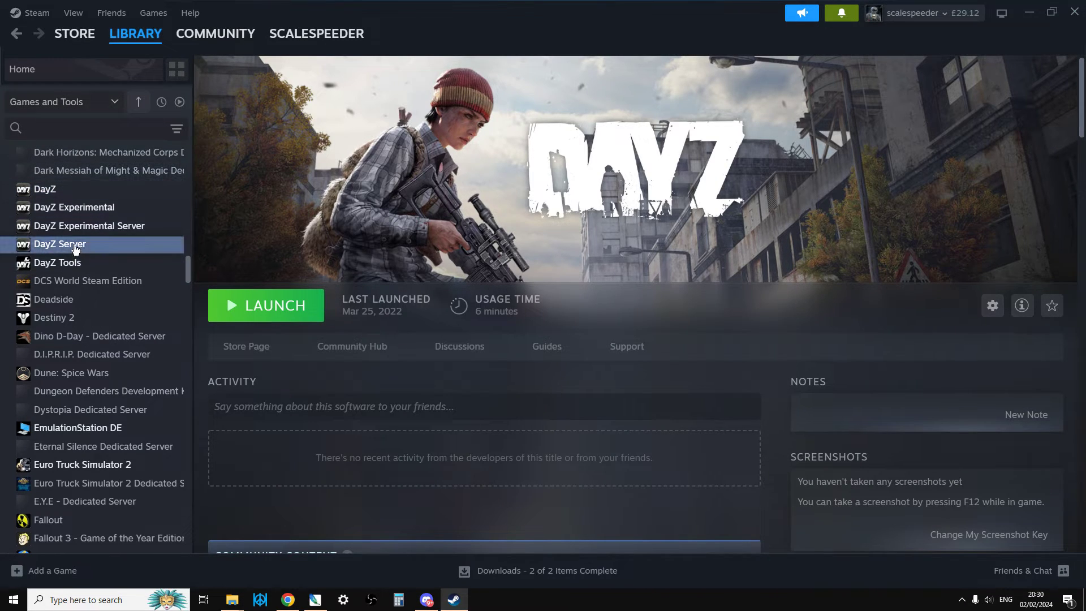
left_click(88, 225)
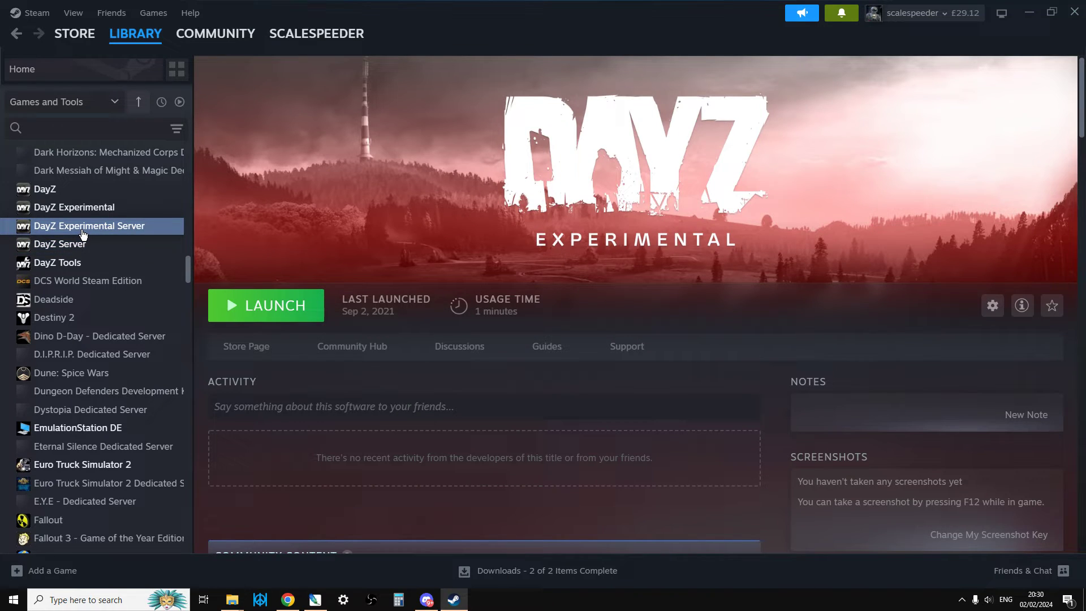
mouse_move(96, 231)
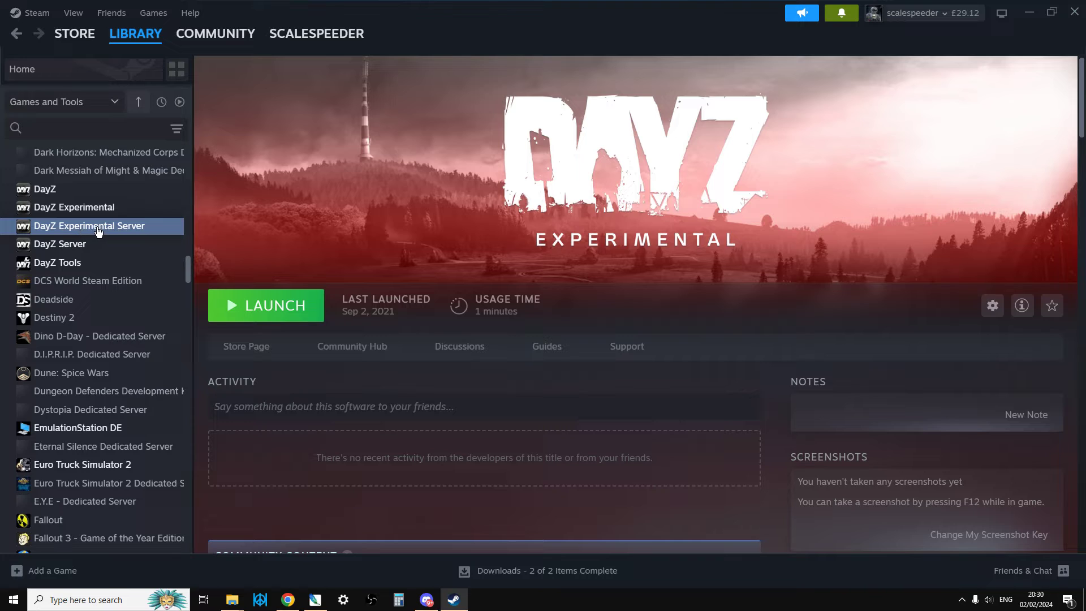
mouse_move(72, 215)
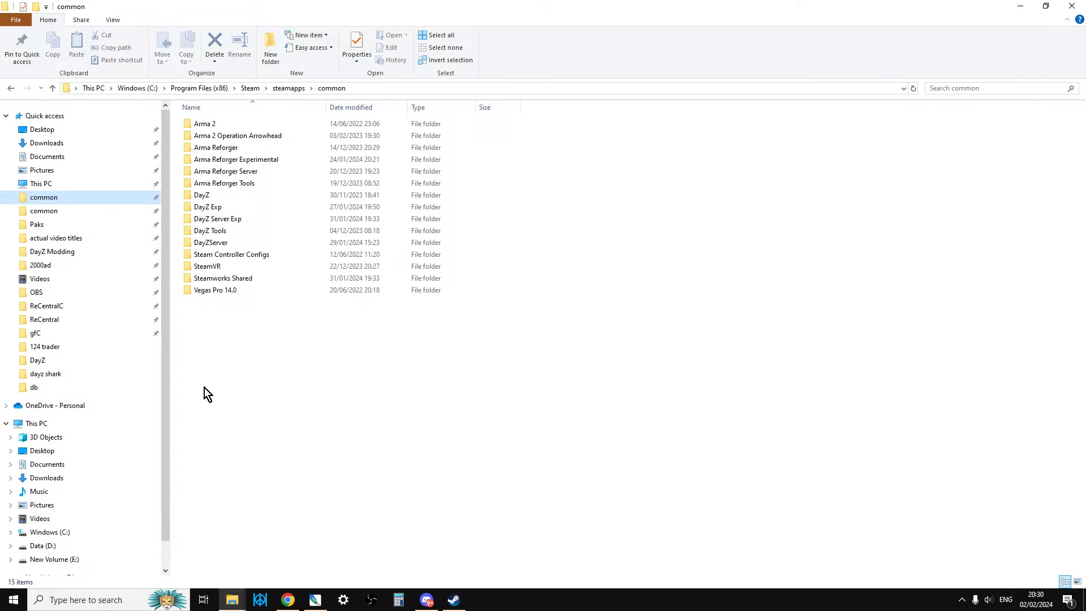
Browse into DayZ Server Exp's mpmissions dayzOffline.chernarusplus mission folder.
left_click(480, 88)
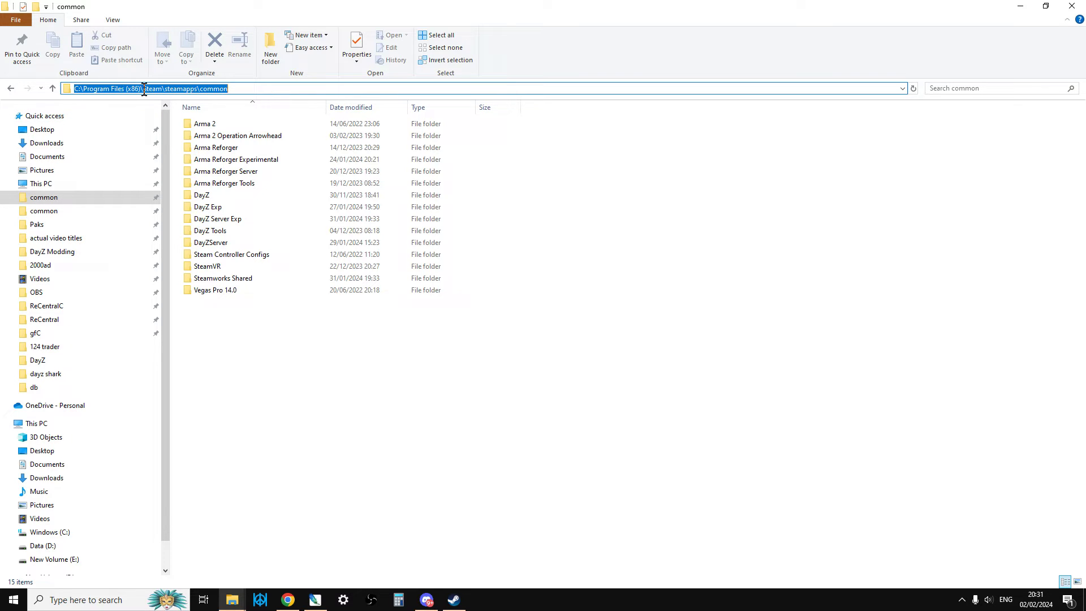
mouse_move(219, 202)
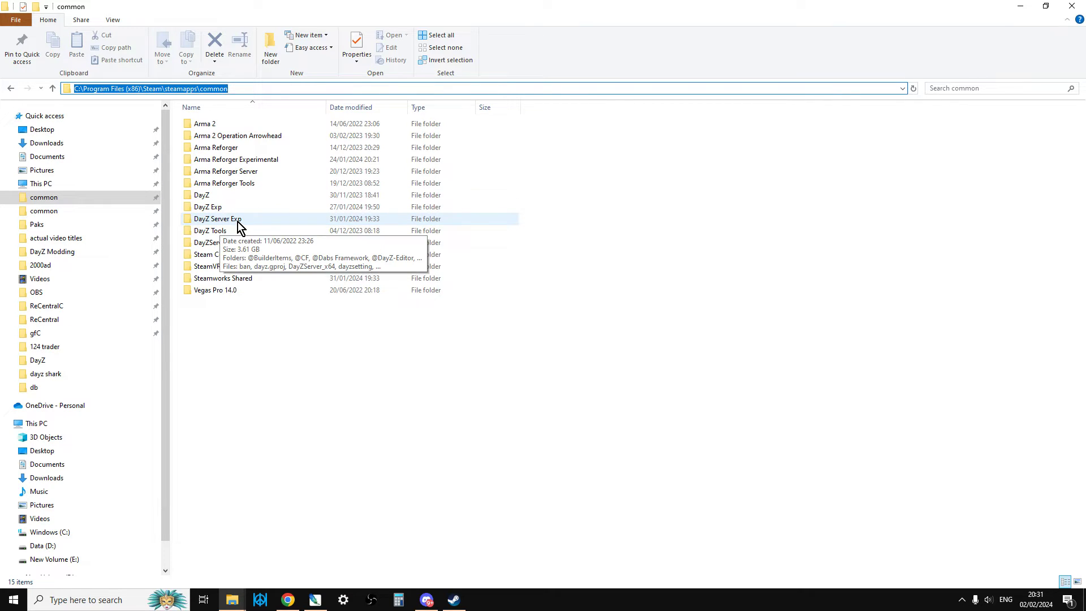
double_click(215, 218)
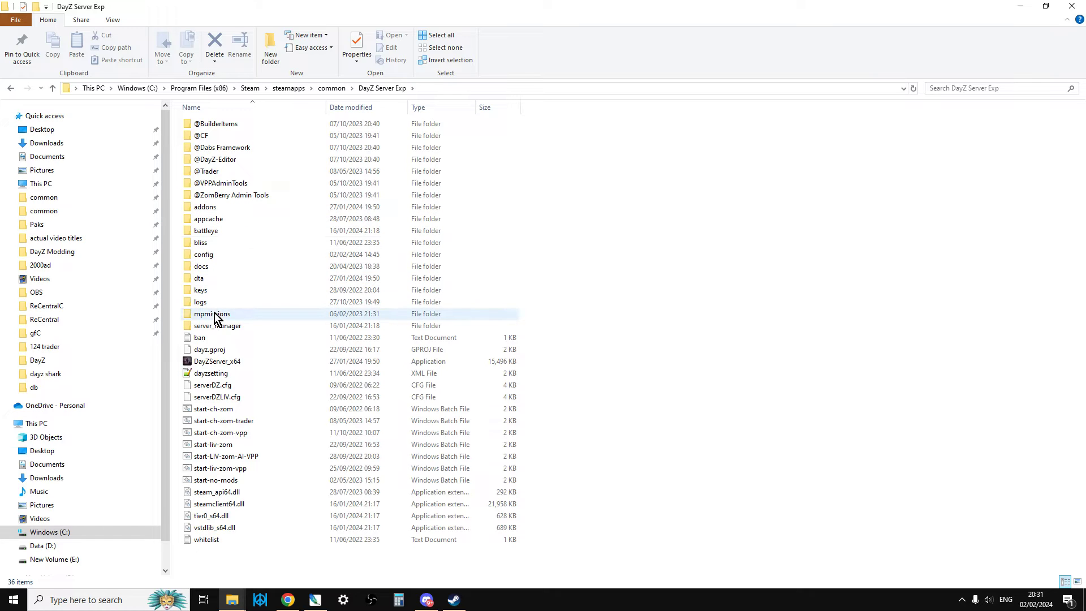
double_click(212, 313)
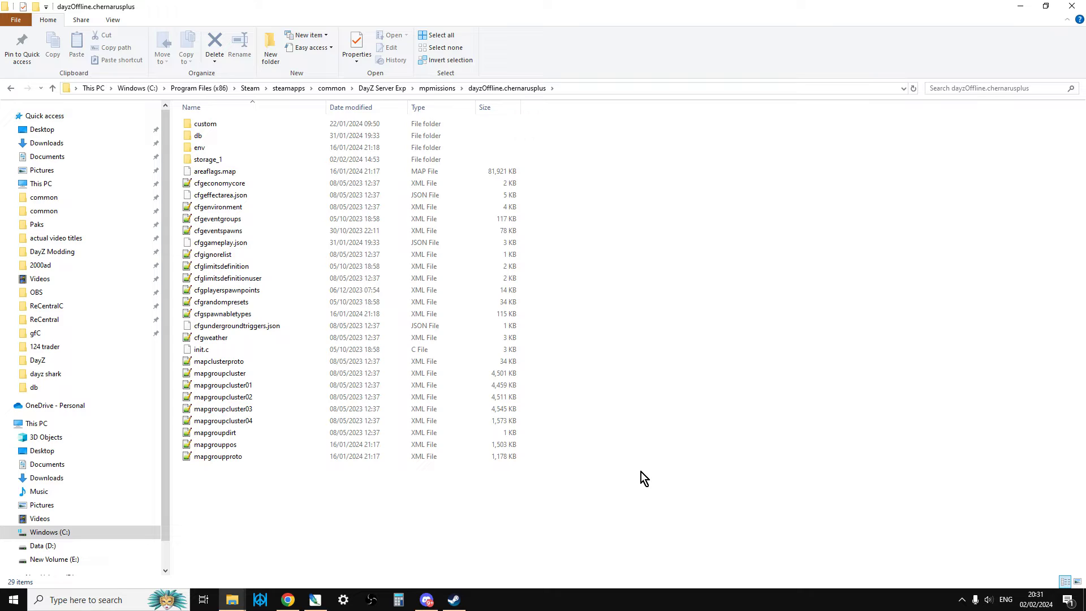
mouse_move(231, 599)
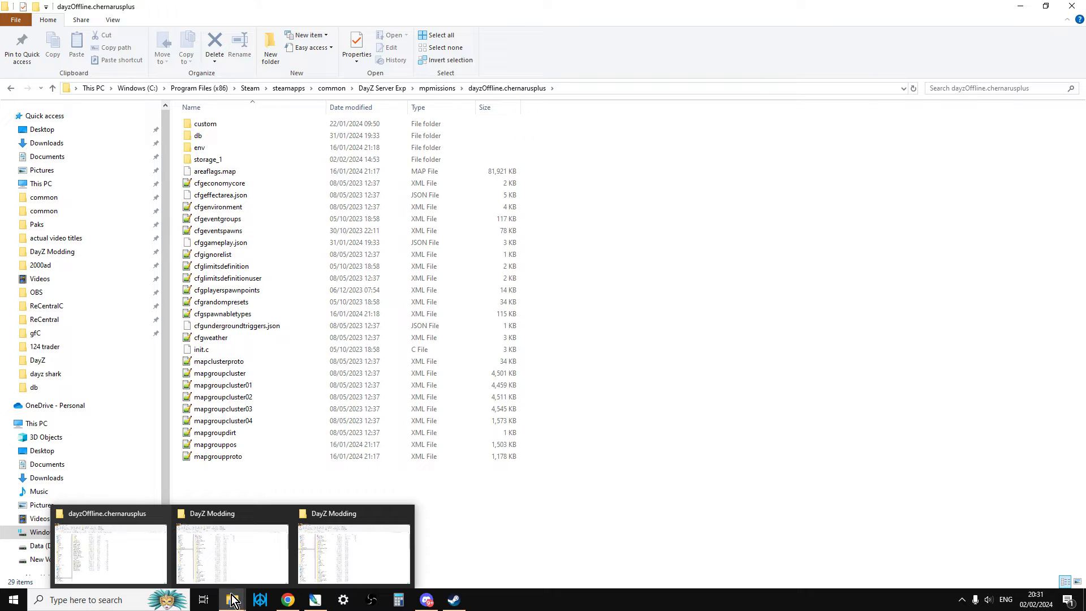
Create a new '124 1c' folder in the DayZ Modding folder.
left_click(233, 554)
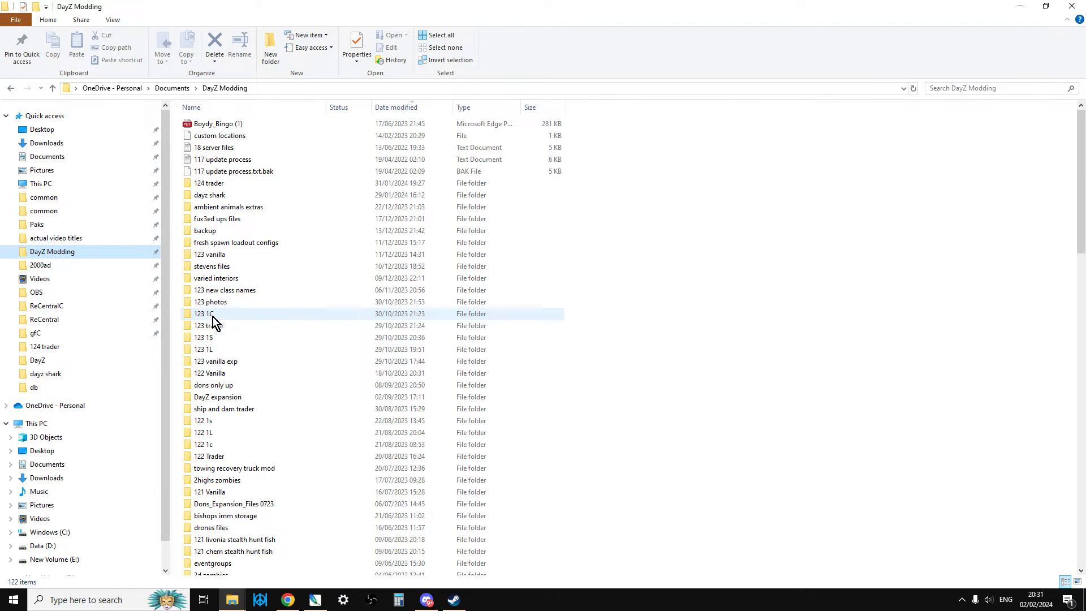
double_click(203, 313)
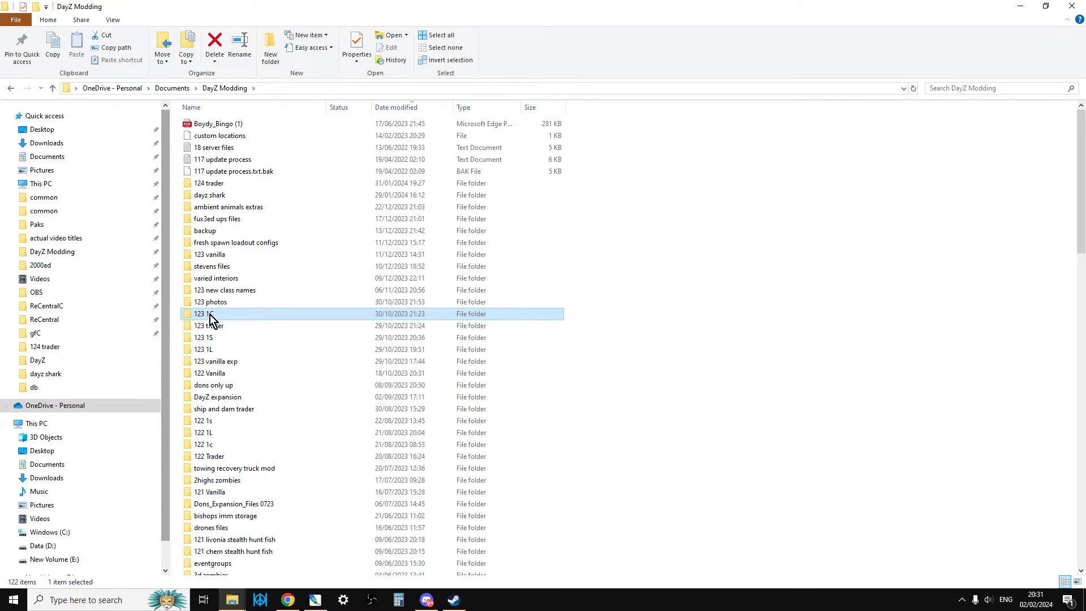
right_click(722, 243)
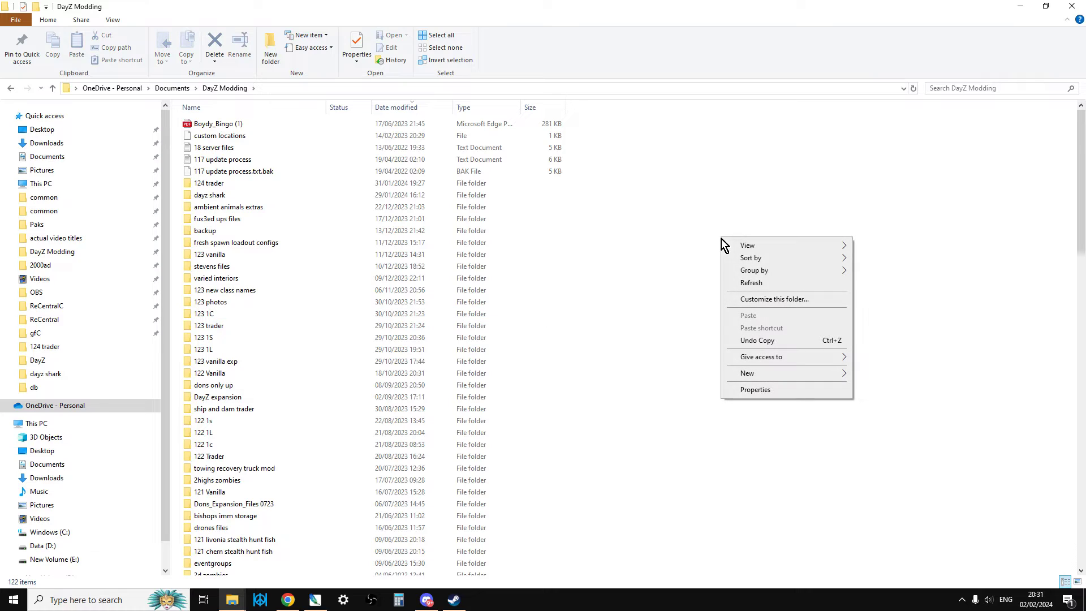
mouse_move(765, 317)
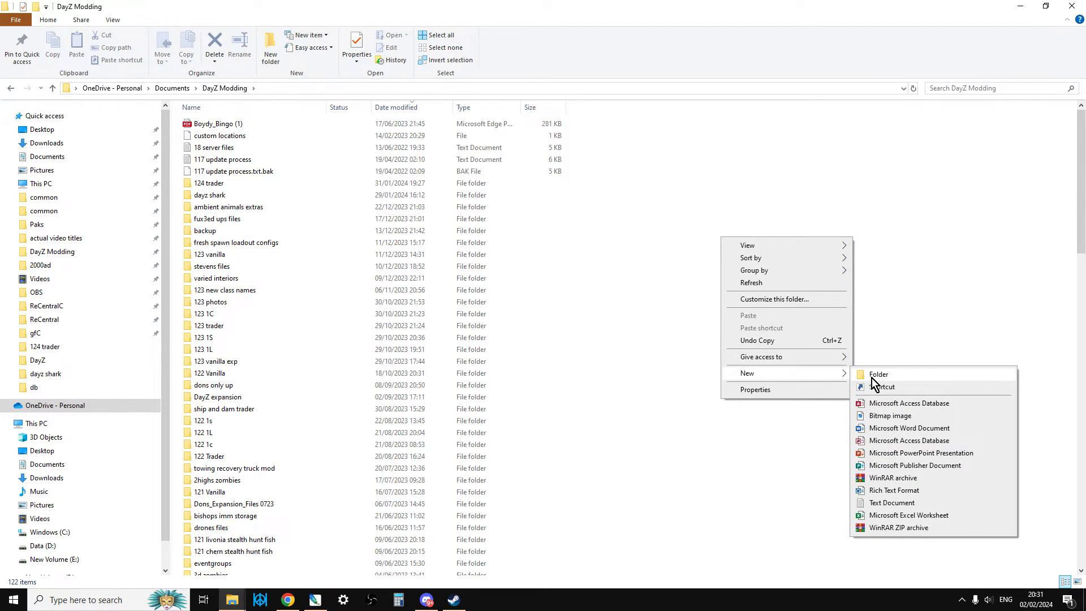
left_click(878, 375)
type("124 1c")
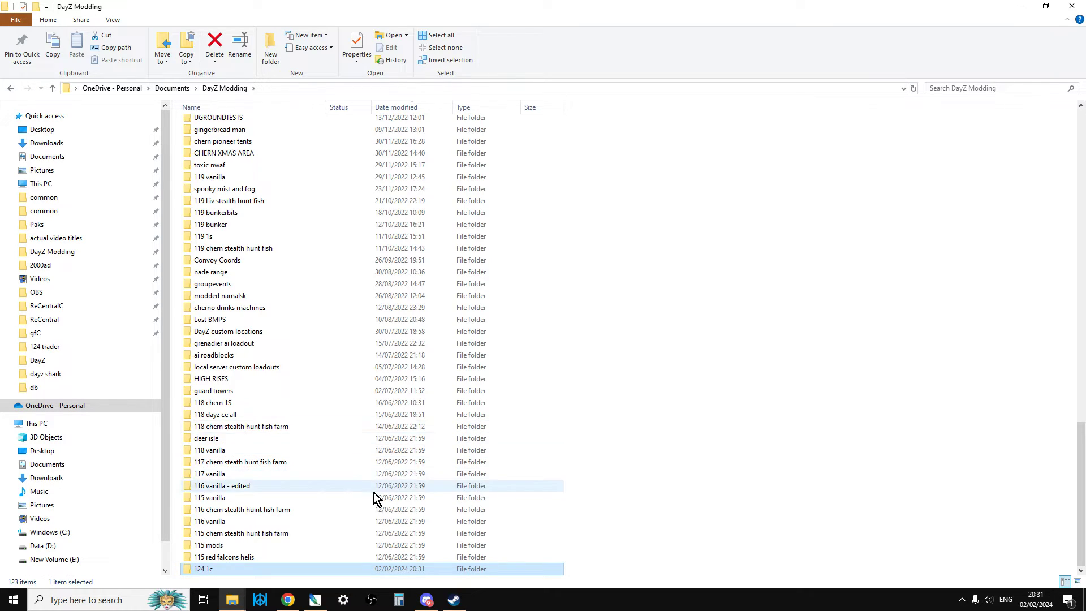
mouse_move(217, 261)
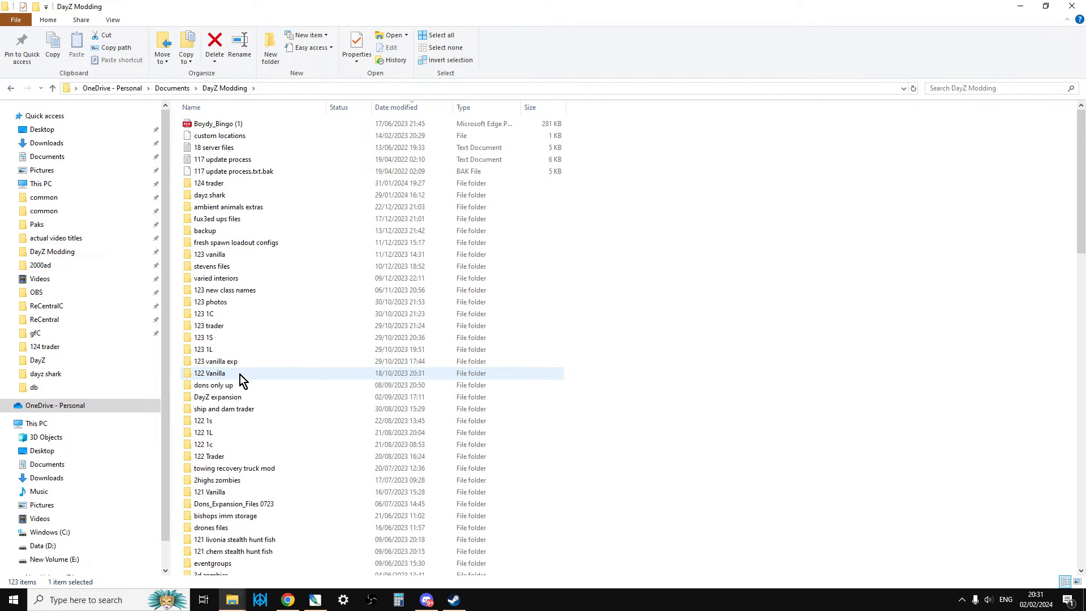
Copy the eight files from '123 1C' into the new '124 1c' folder.
double_click(204, 314)
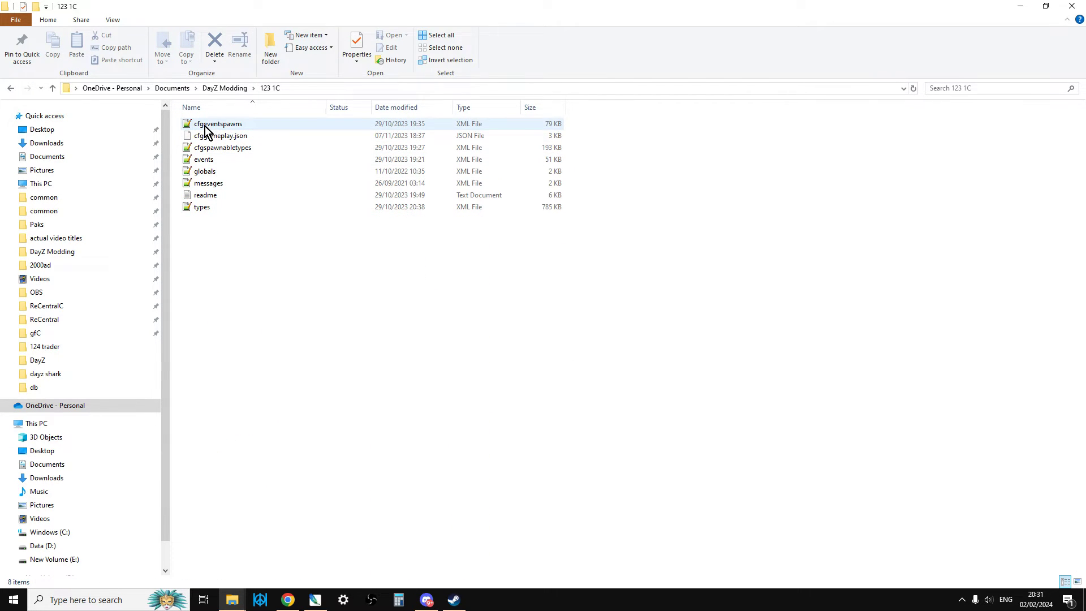
right_click(208, 183)
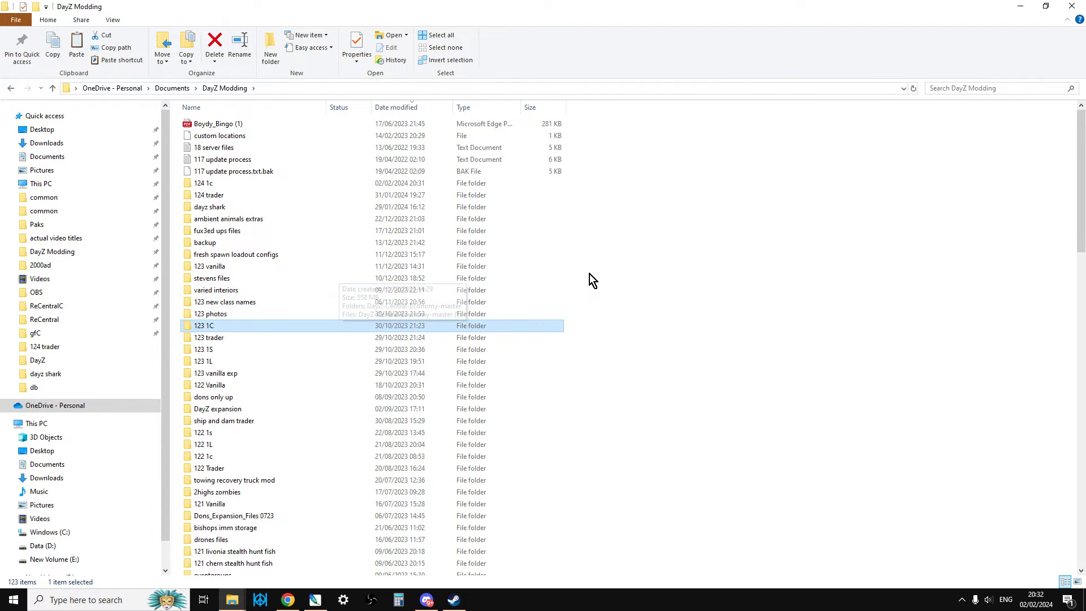
double_click(208, 184)
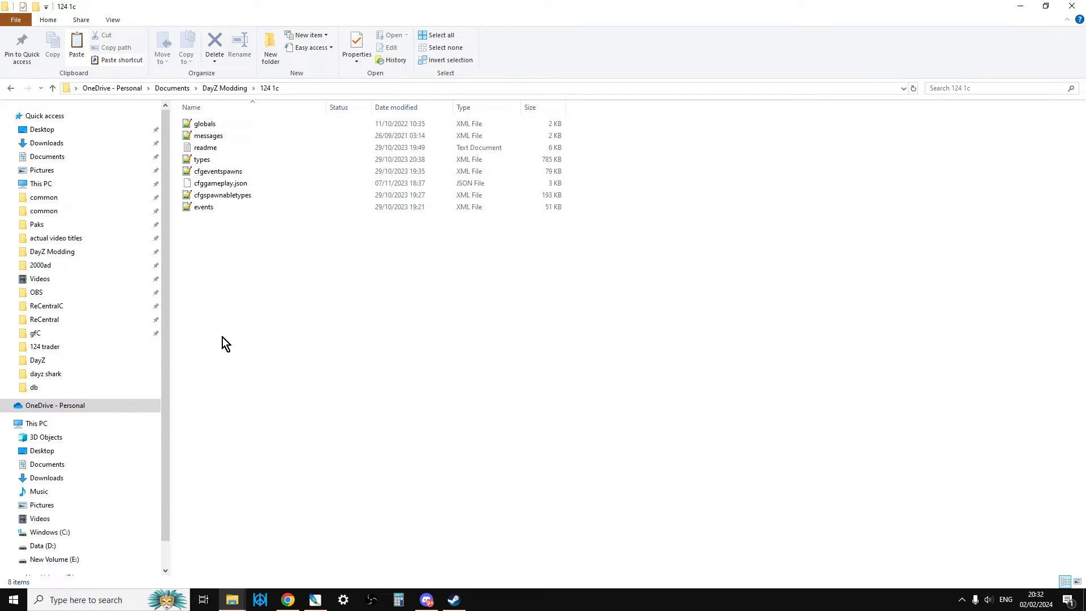
Open the 124 1c types.xml with Edit with Notepad++.
right_click(202, 158)
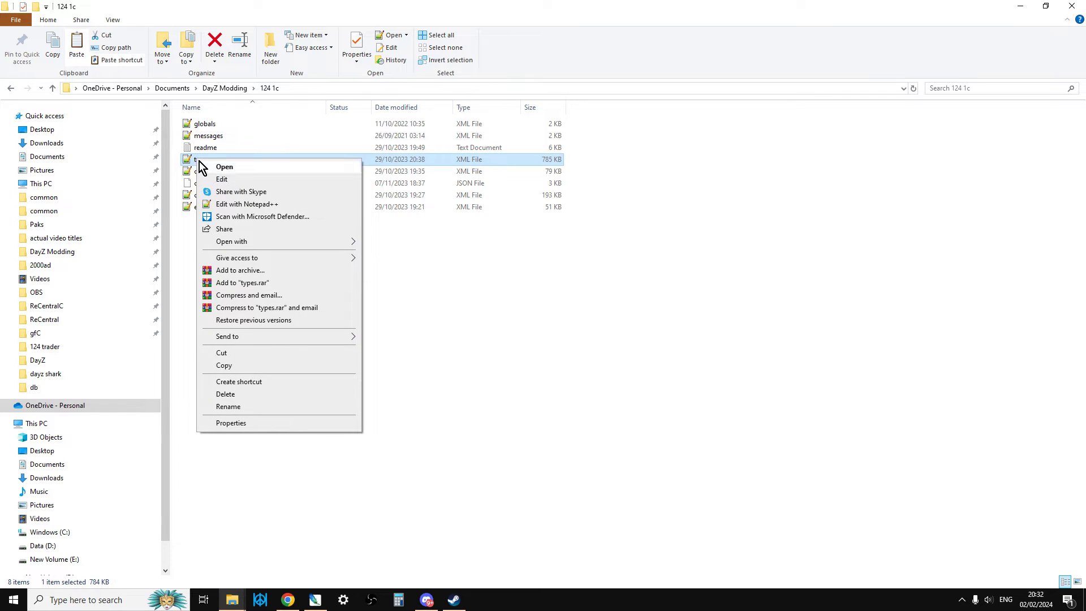
left_click(246, 204)
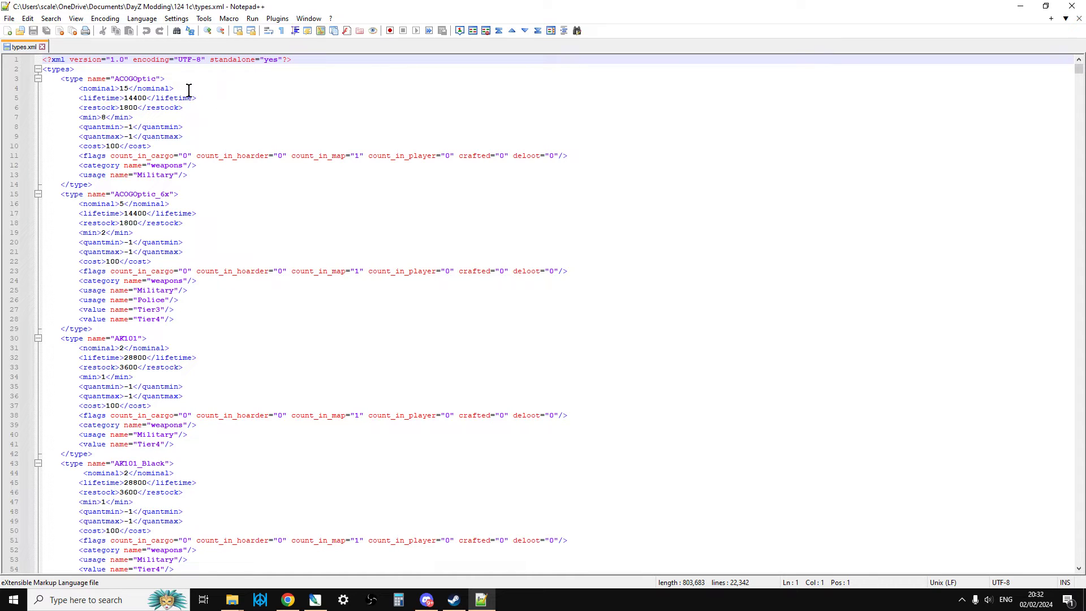
mouse_move(259, 443)
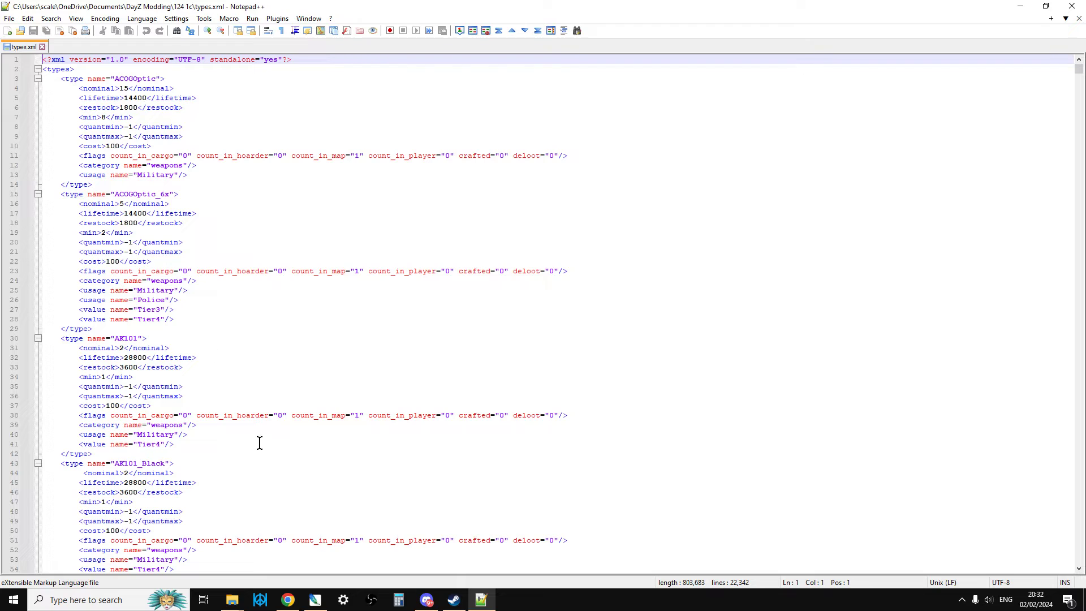
mouse_move(232, 599)
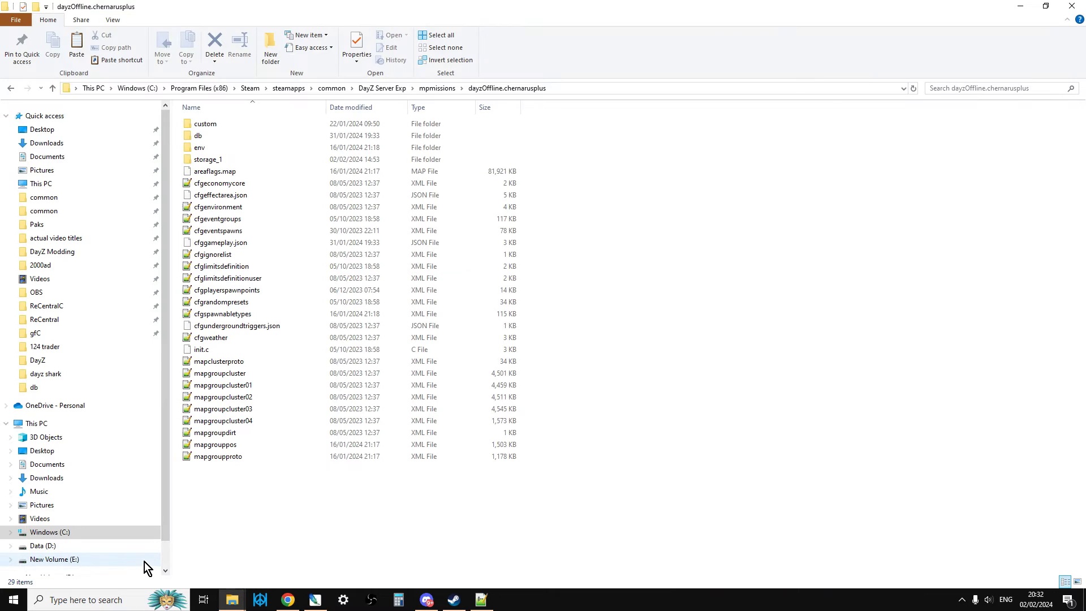
mouse_move(168, 266)
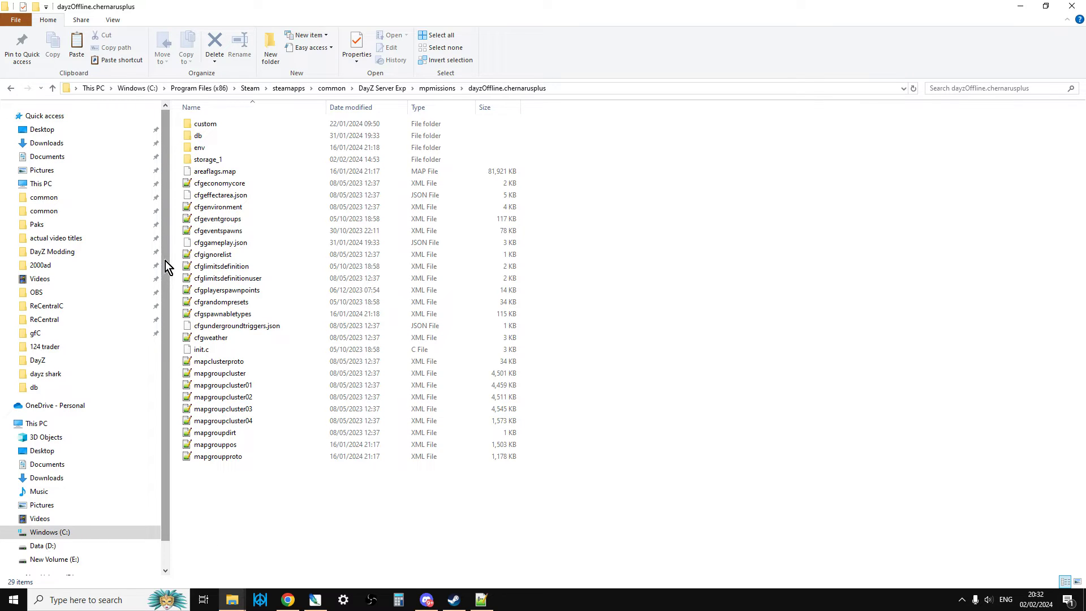
mouse_move(52, 89)
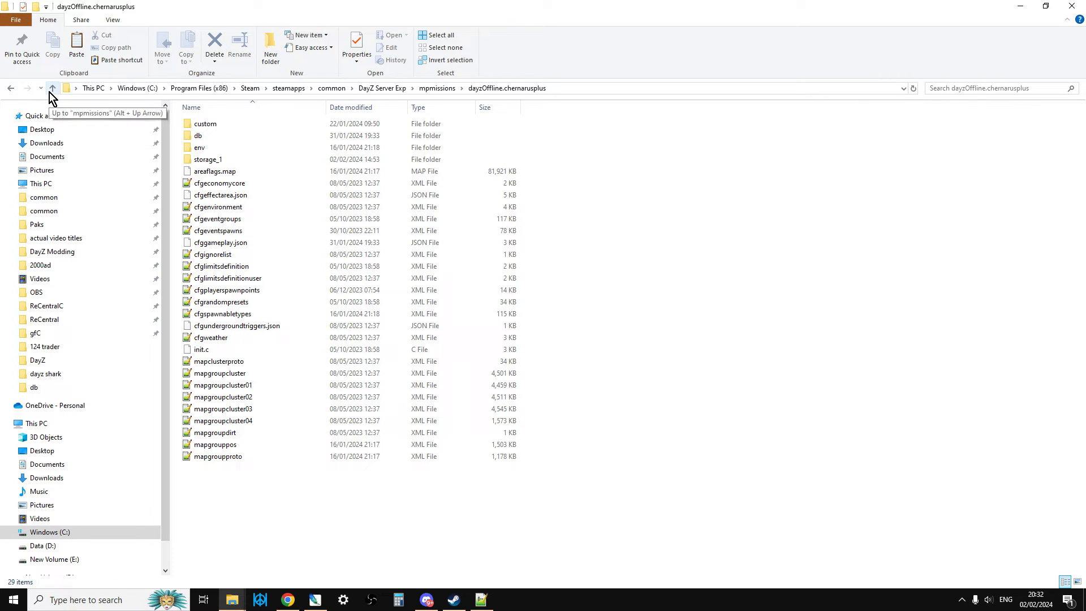
Browse to the 123 vanilla DayZ-Central-Economy-master chernarusplus db folder and open its types.xml in Notepad++.
left_click(53, 103)
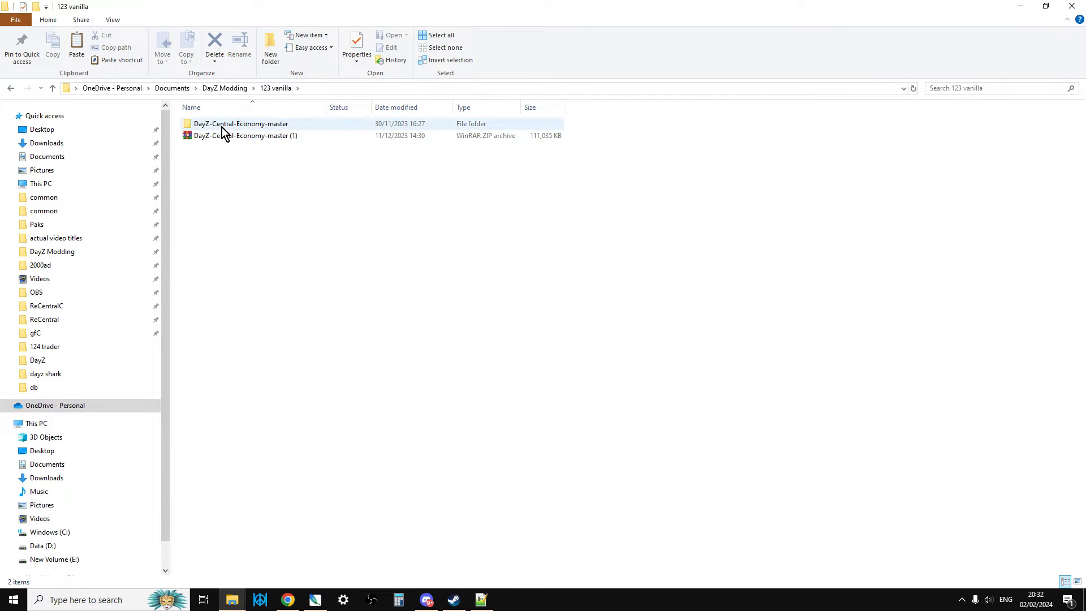
double_click(234, 123)
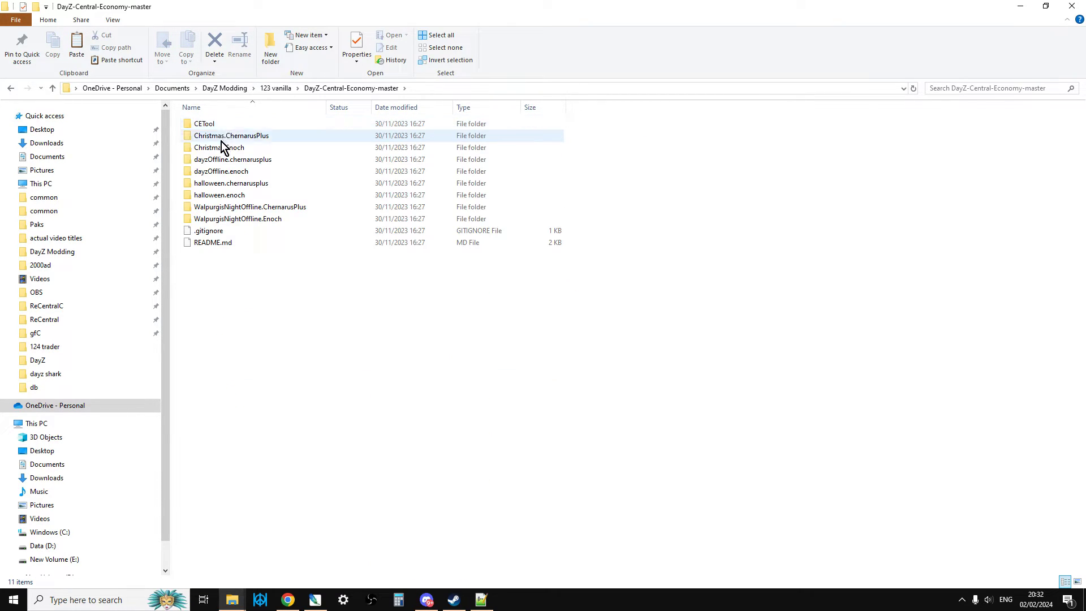
double_click(232, 158)
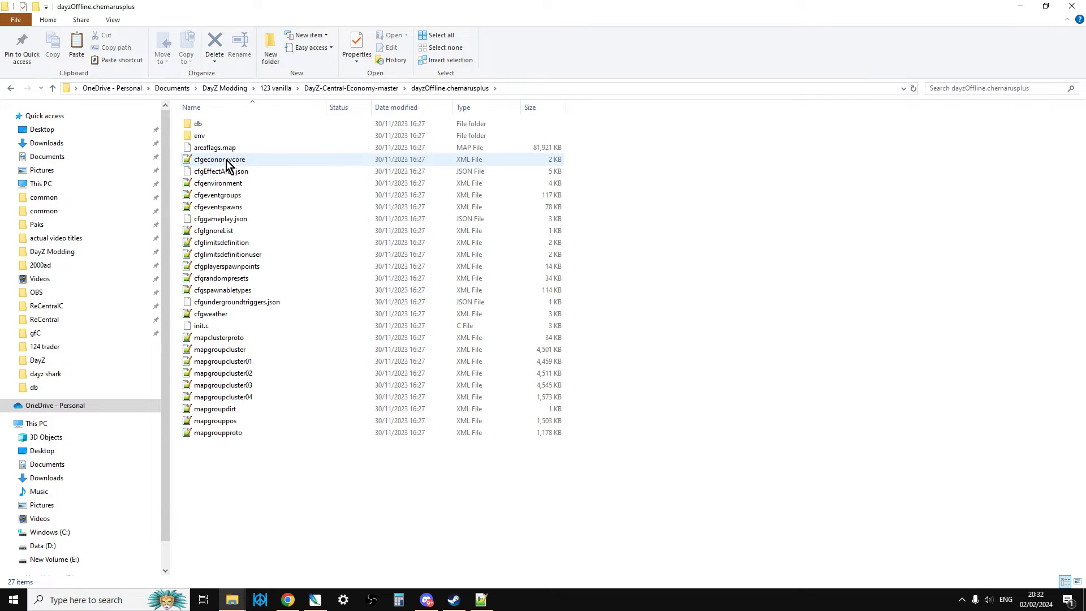
double_click(195, 123)
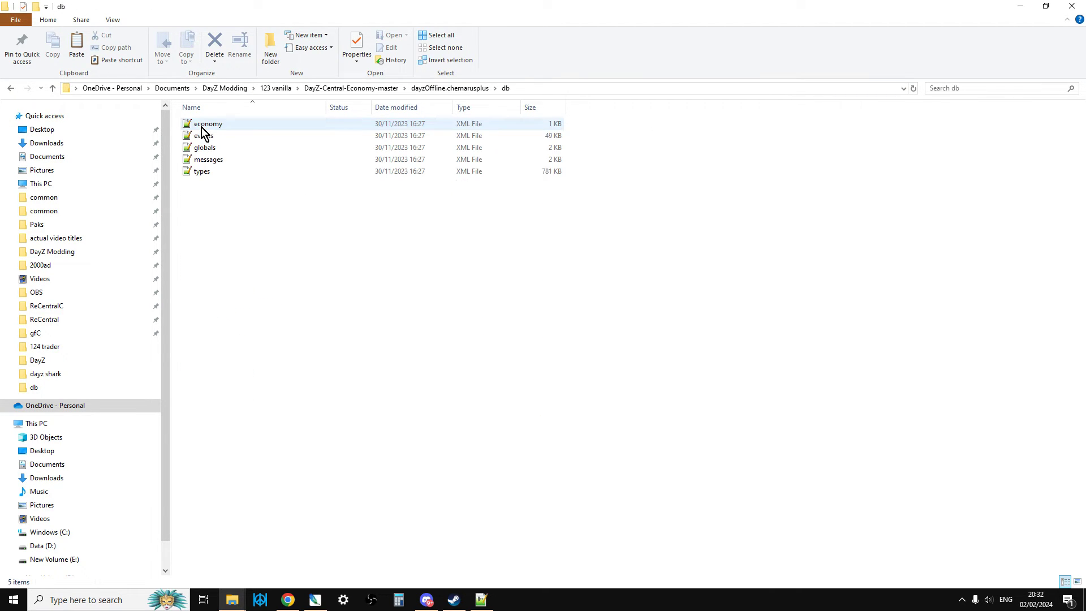
right_click(199, 171)
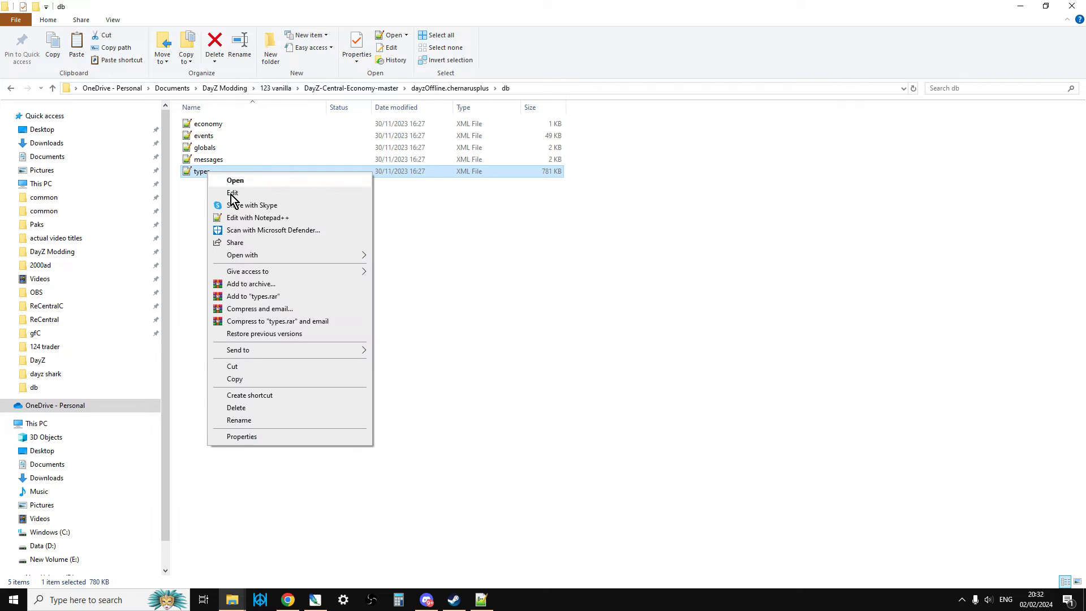
left_click(258, 217)
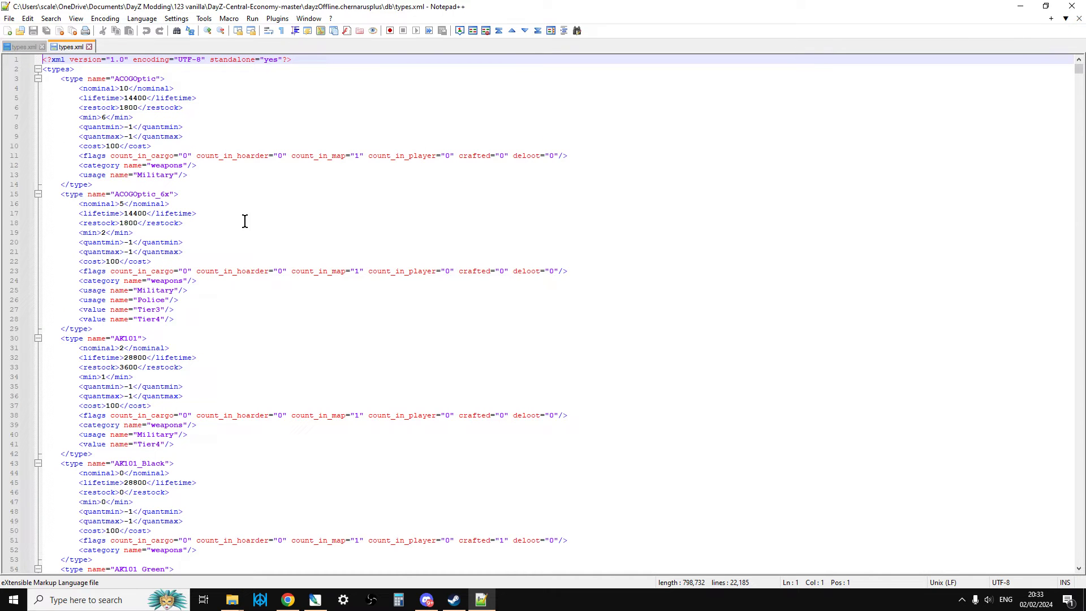
mouse_move(224, 170)
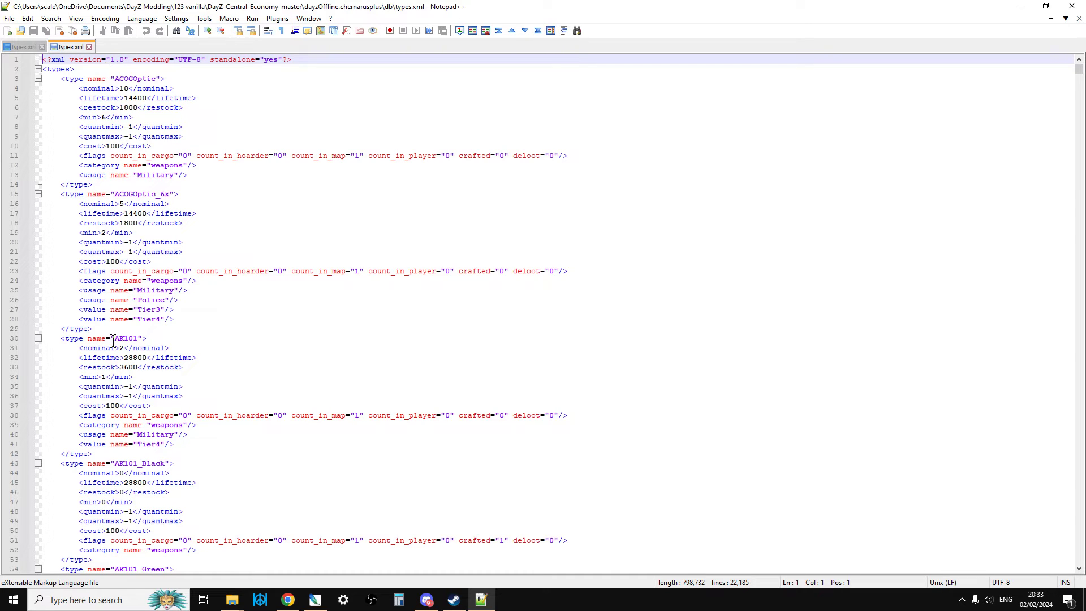
mouse_move(232, 600)
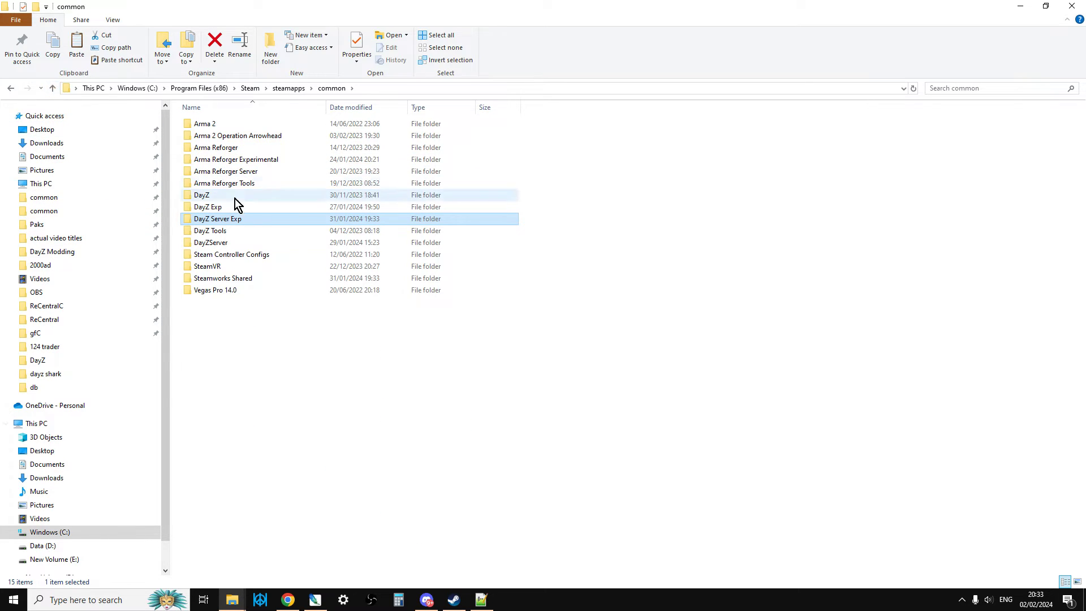
mouse_move(238, 225)
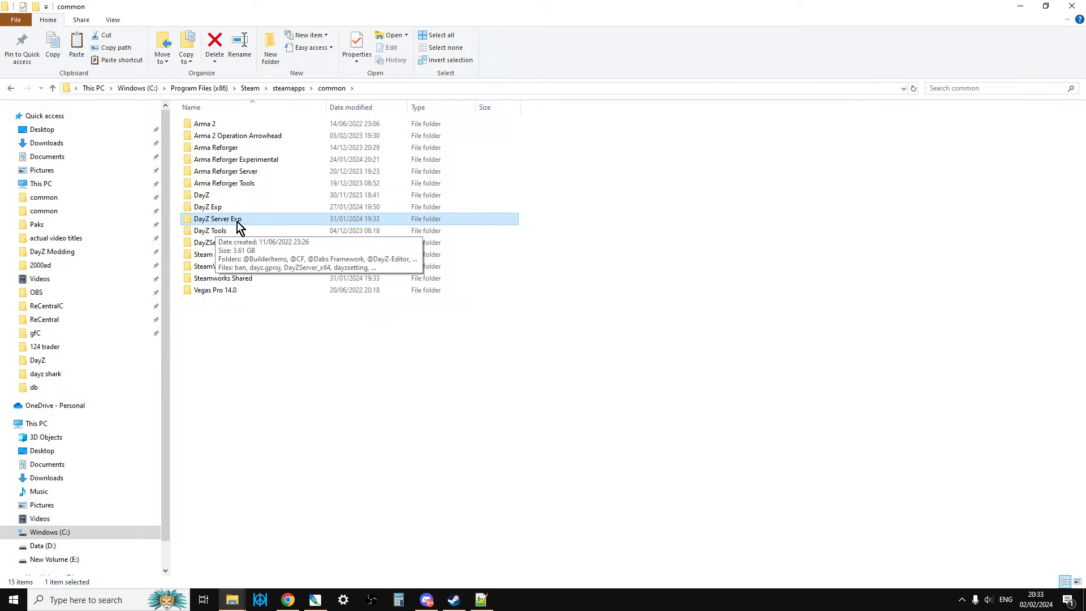
Open the DayZ Server Exp chernarusplus db types.xml in Notepad++ as a third copy.
double_click(217, 219)
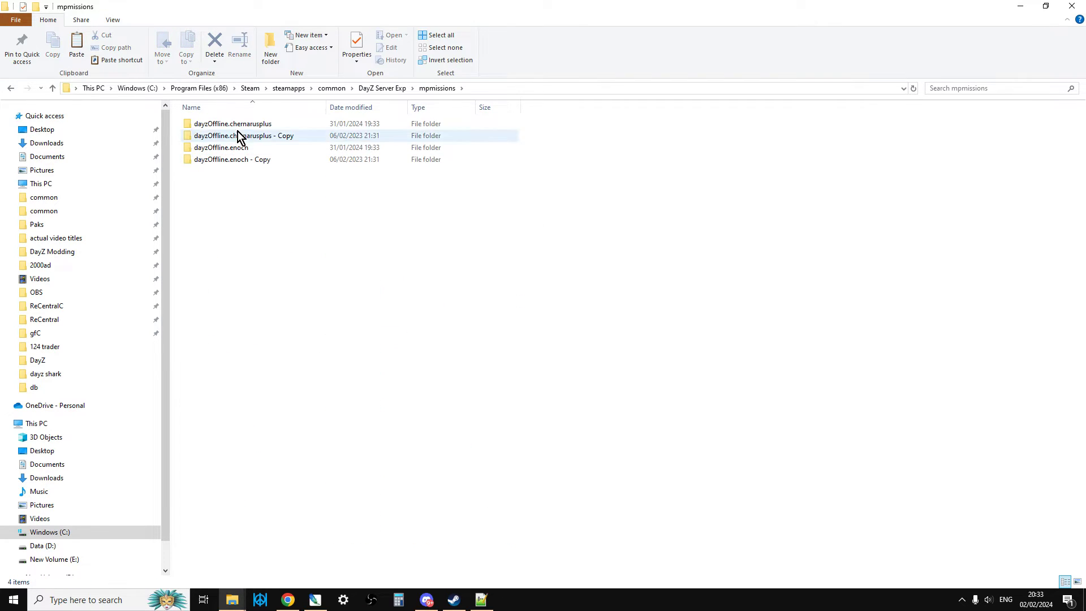
double_click(232, 124)
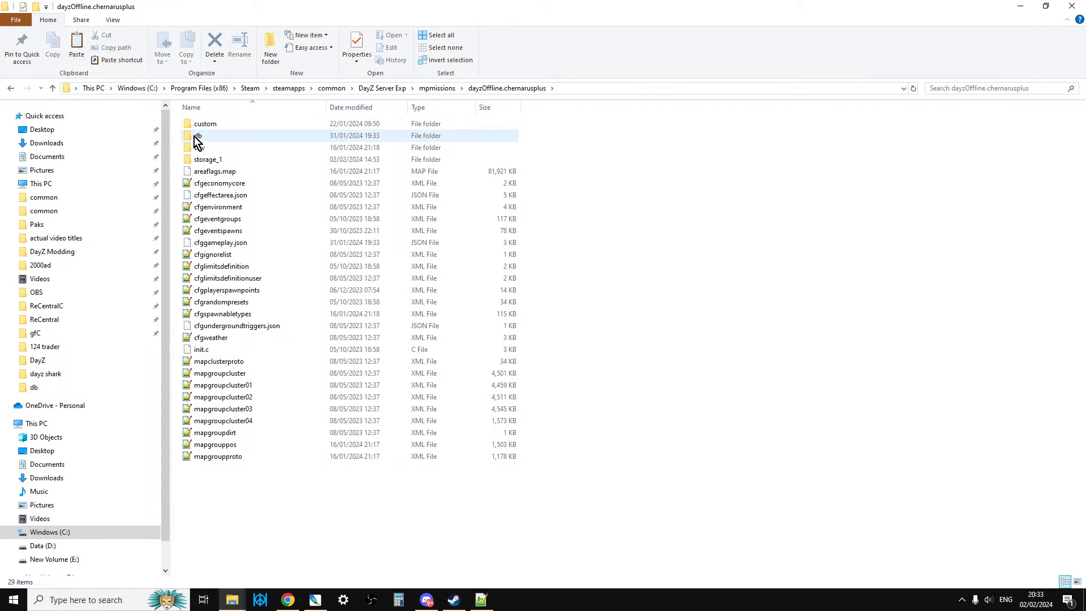
double_click(198, 135)
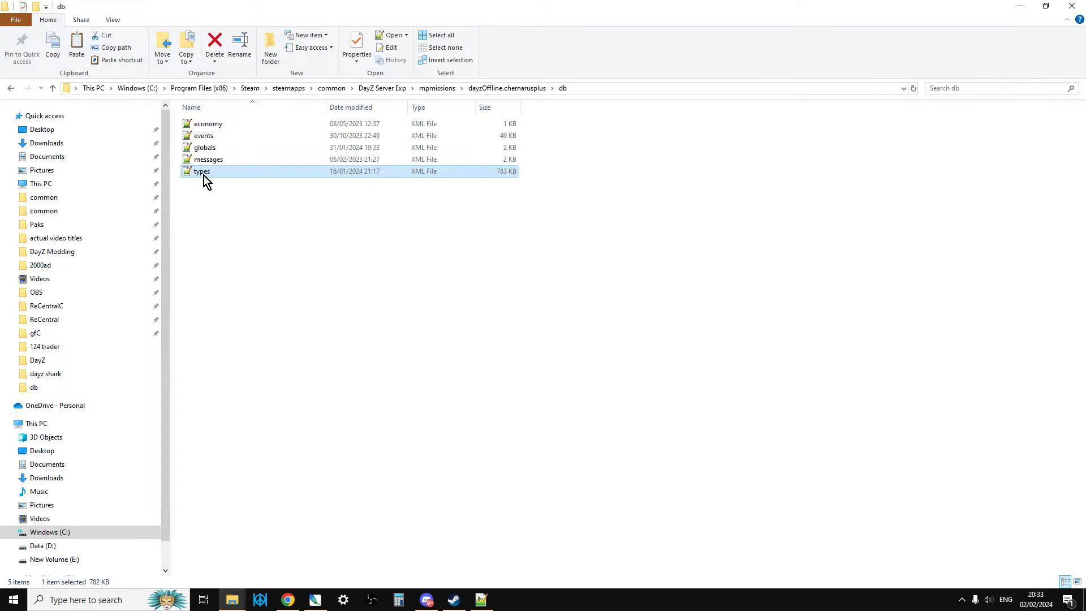
right_click(202, 171)
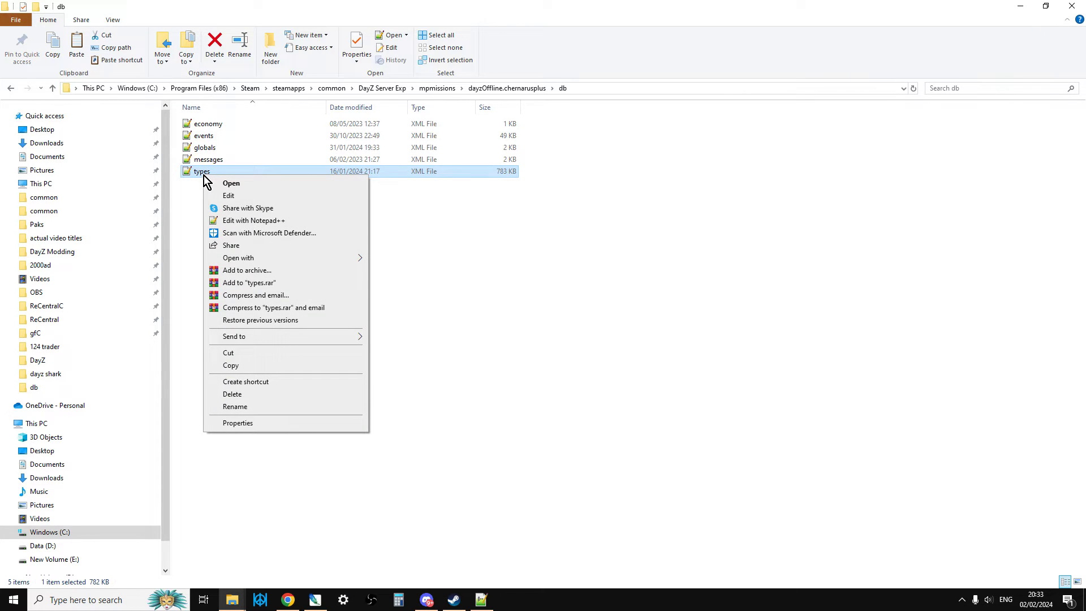
left_click(253, 219)
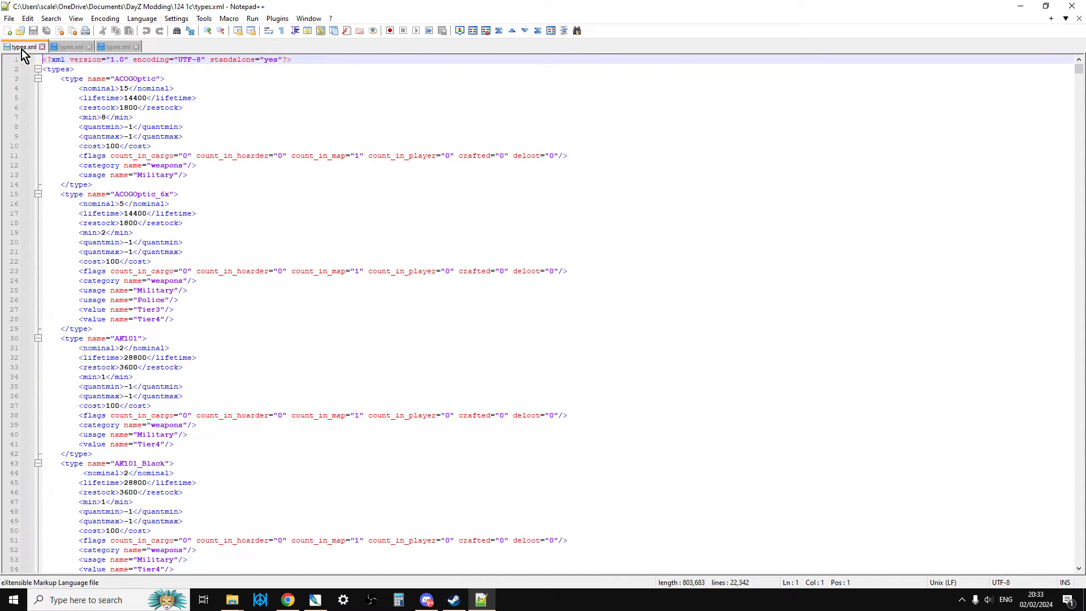
Cycle through the vanilla and server types.xml tabs, ending on the server copy for comparison.
left_click(69, 45)
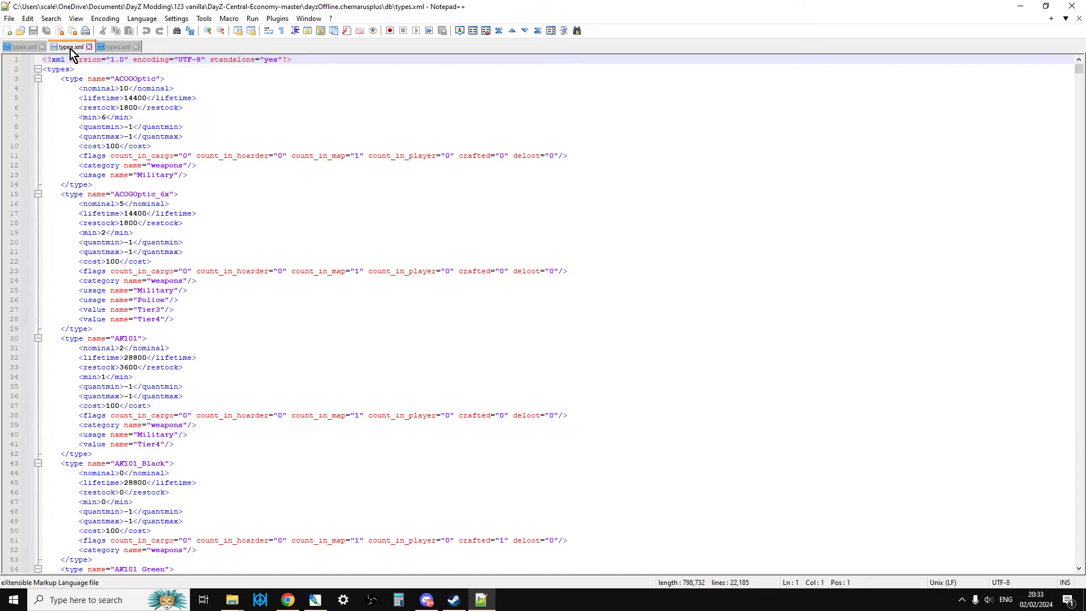
left_click(124, 45)
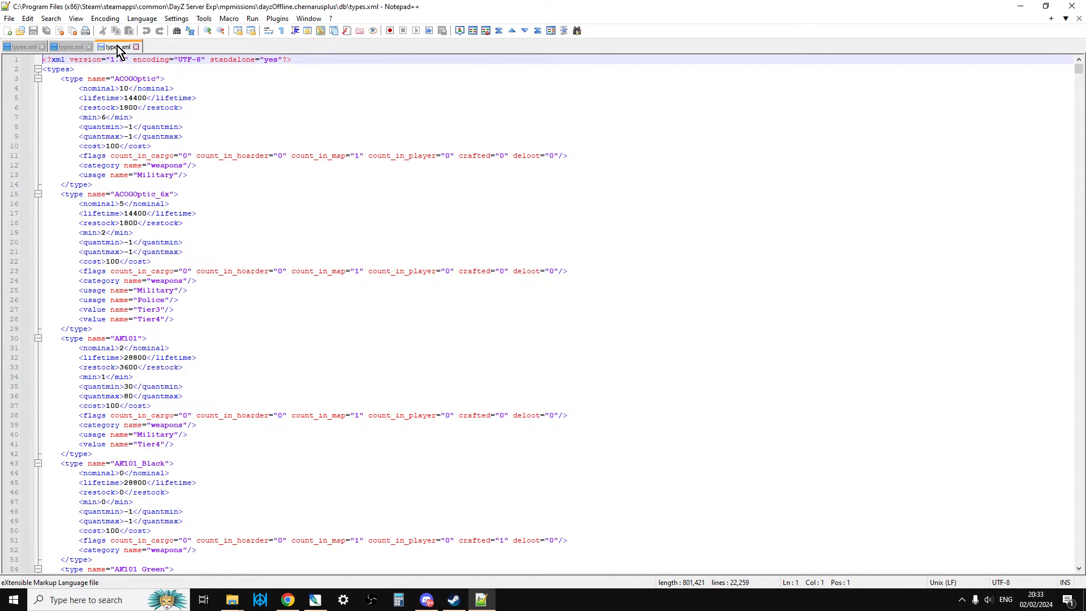
left_click(73, 47)
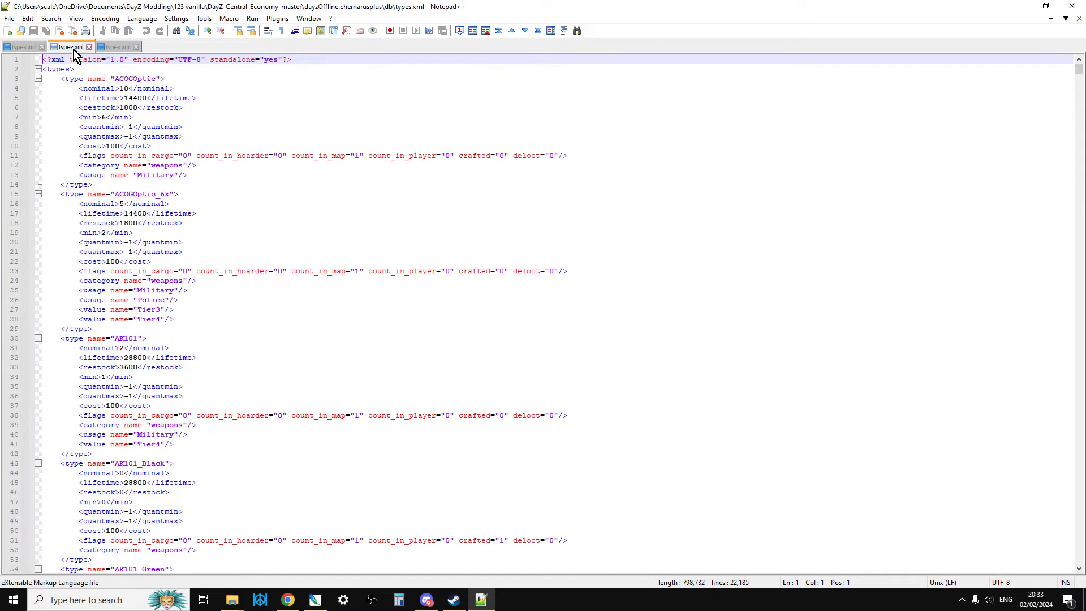
left_click(125, 48)
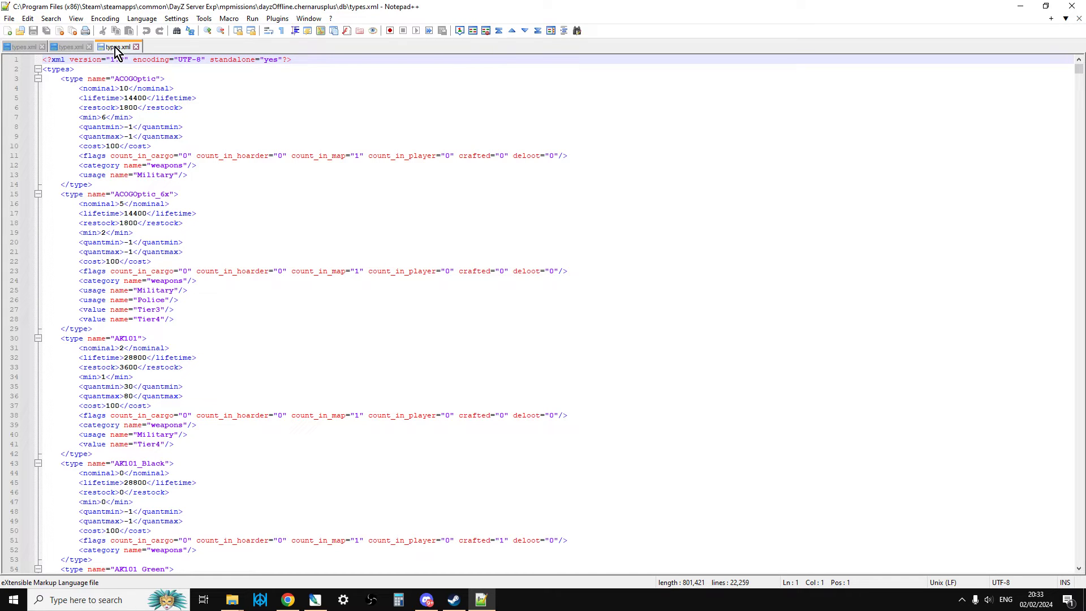
left_click(276, 18)
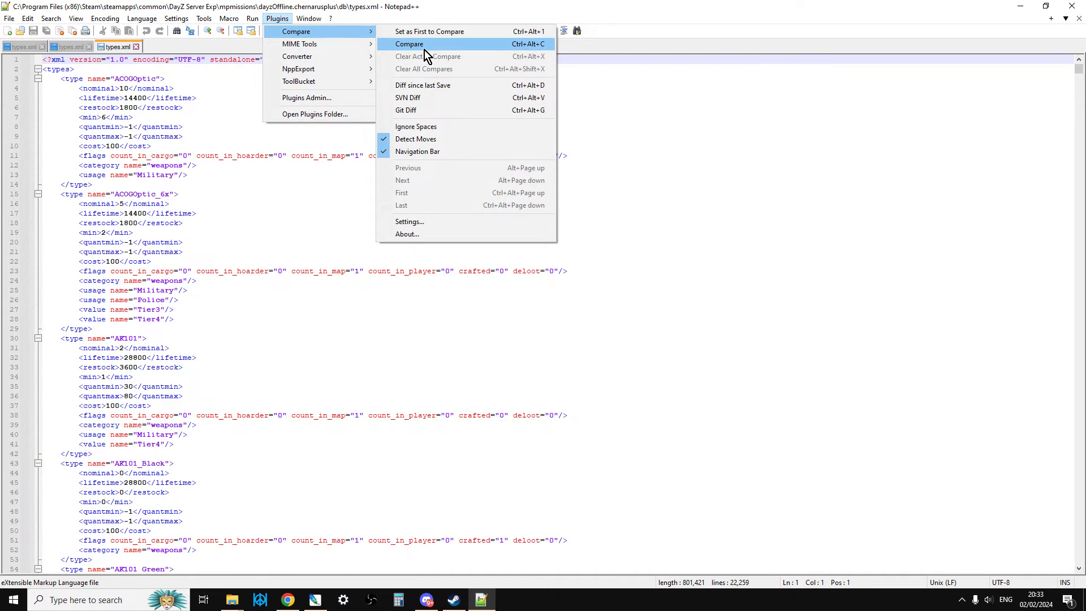
Run Compare to diff vanilla 1.23 and server types.xml, highlighting the AK101 quantmin/quantmax differences.
left_click(409, 44)
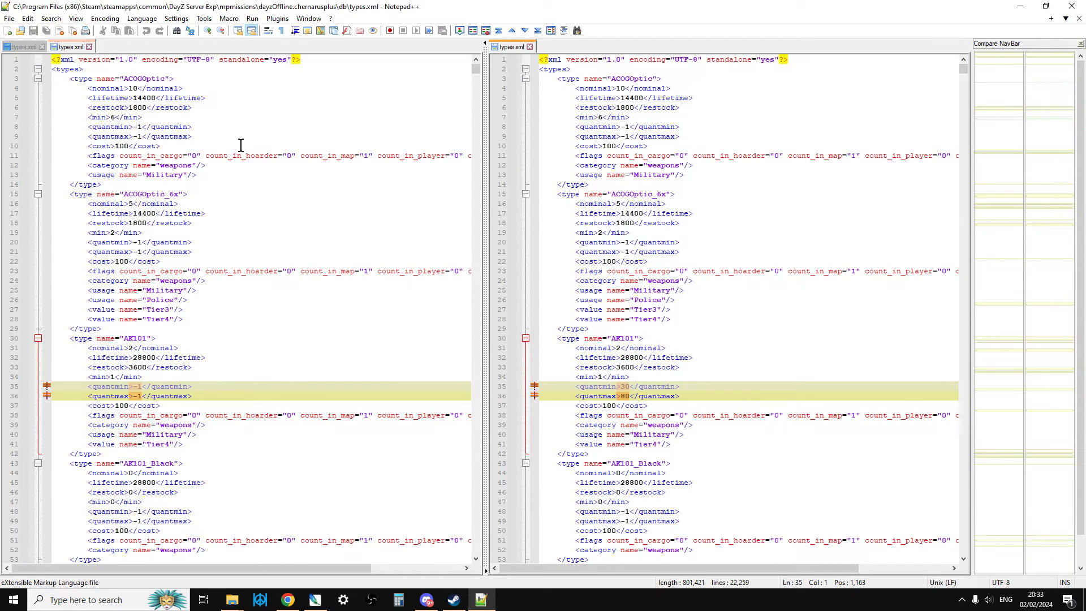
mouse_move(401, 199)
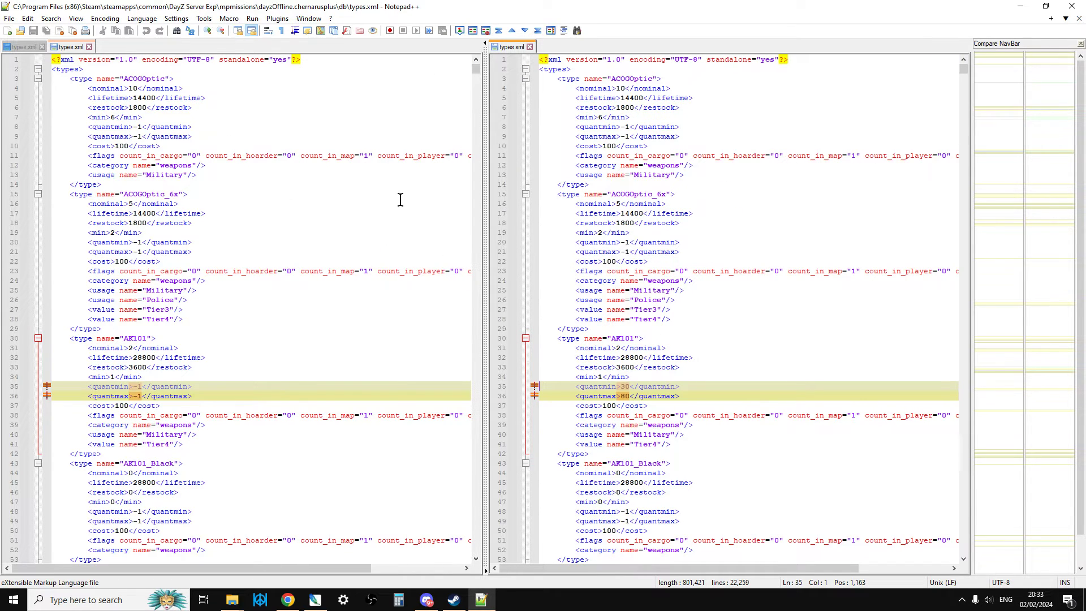
mouse_move(413, 197)
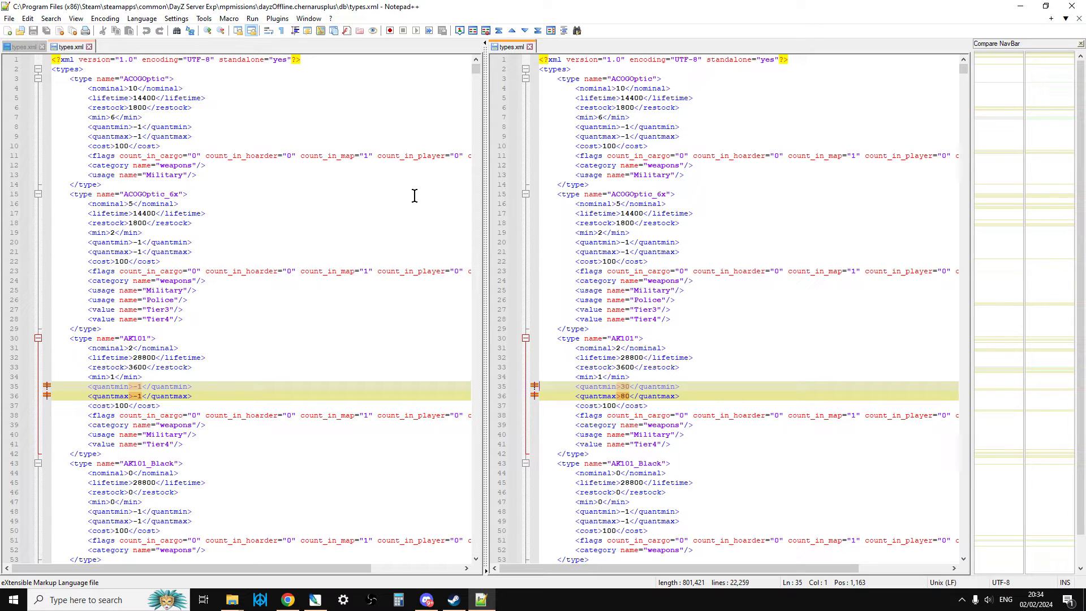
mouse_move(412, 204)
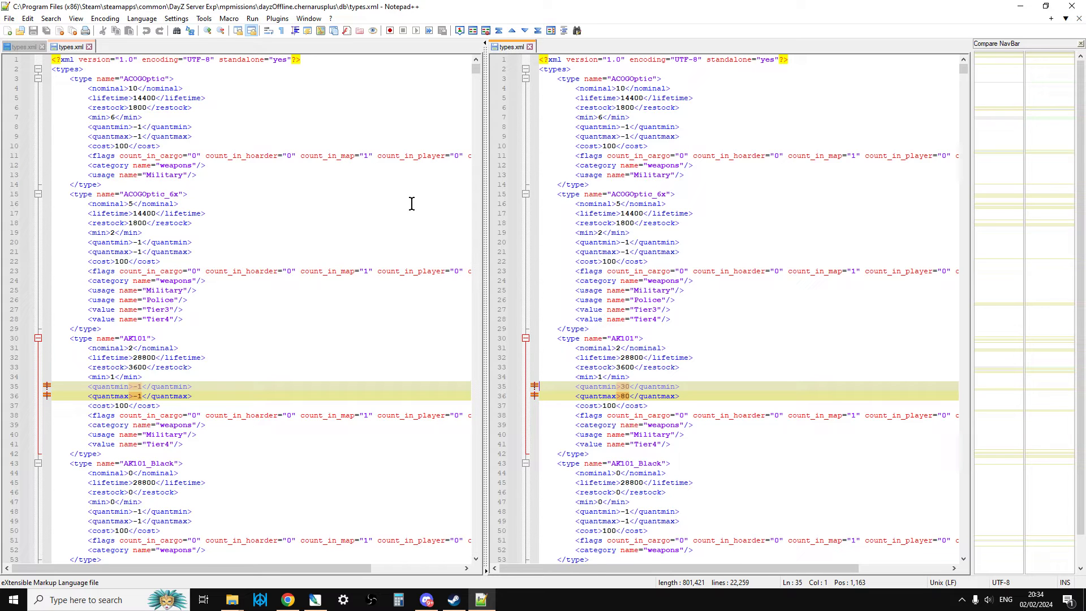
scroll("down", 3)
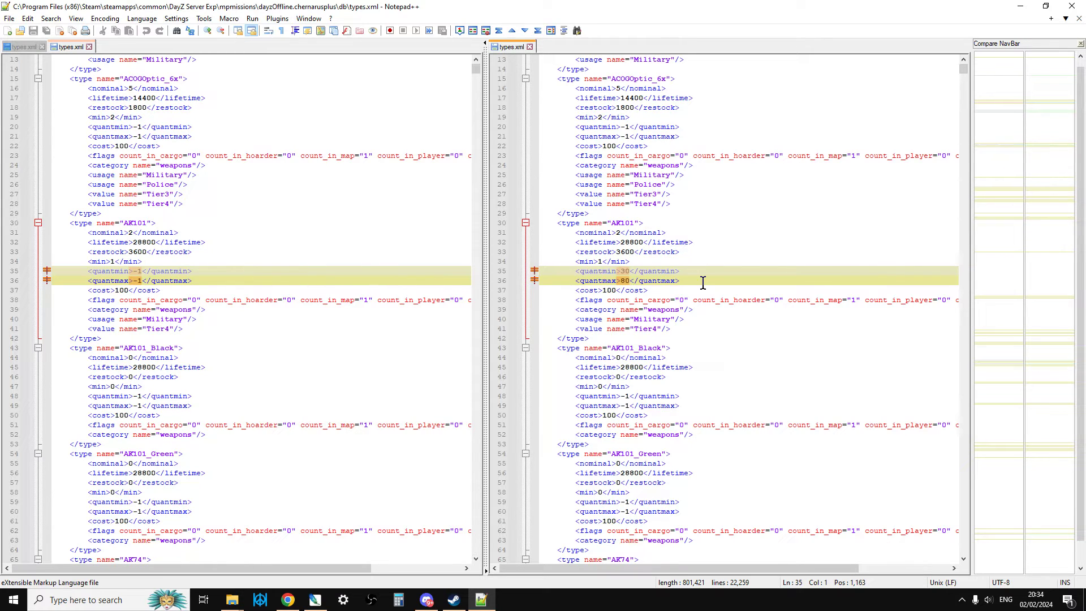
mouse_move(645, 232)
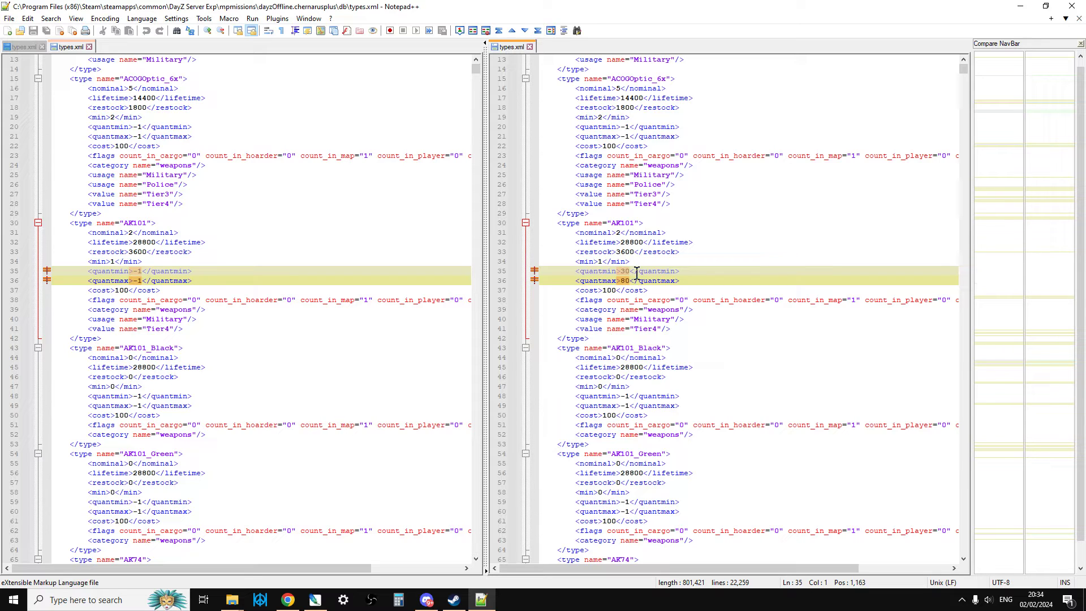
mouse_move(140, 284)
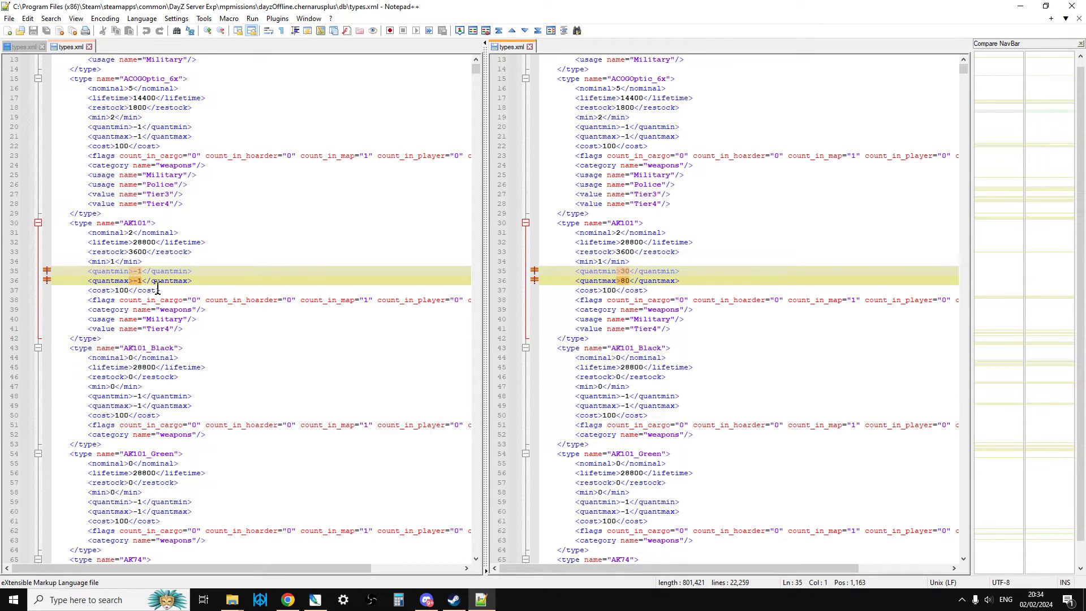
mouse_move(190, 319)
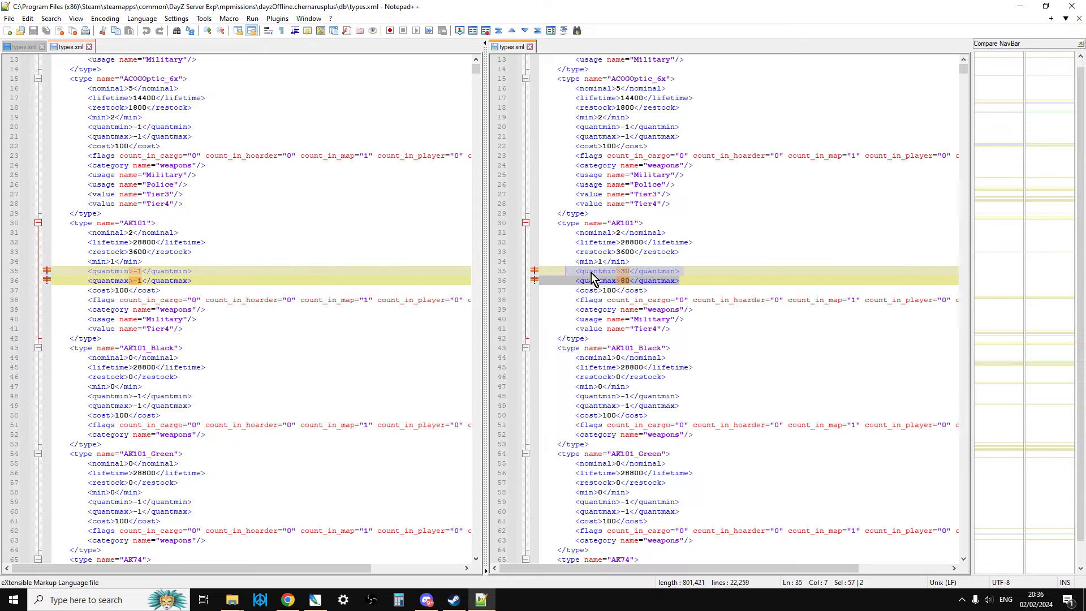
Paste the modded AK101 quantmin 30 and quantmax 80 lines into the 1.24 types.xml.
right_click(618, 280)
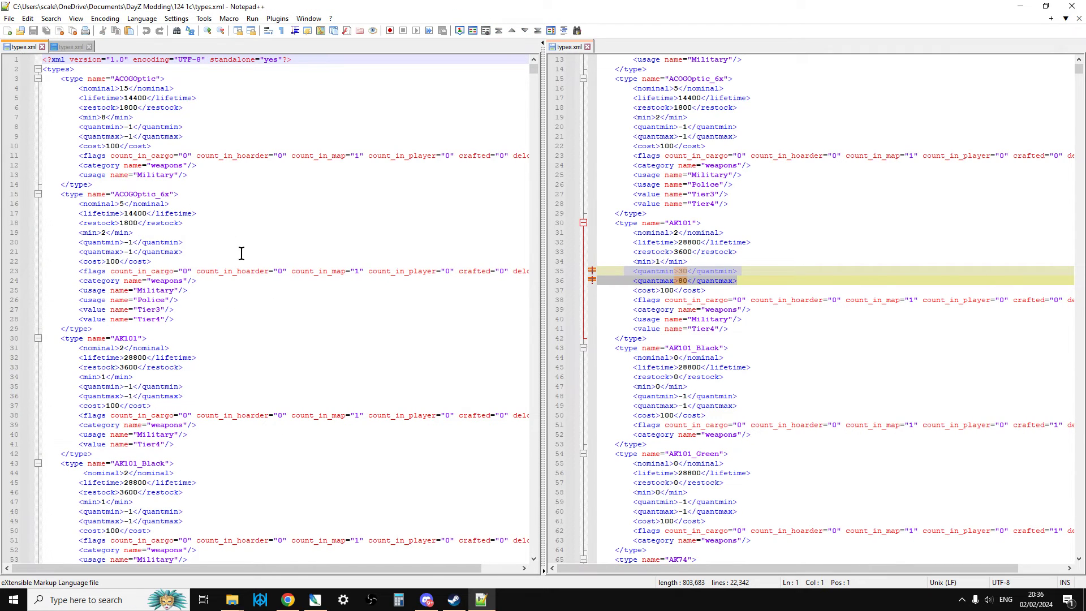
scroll("down", 3)
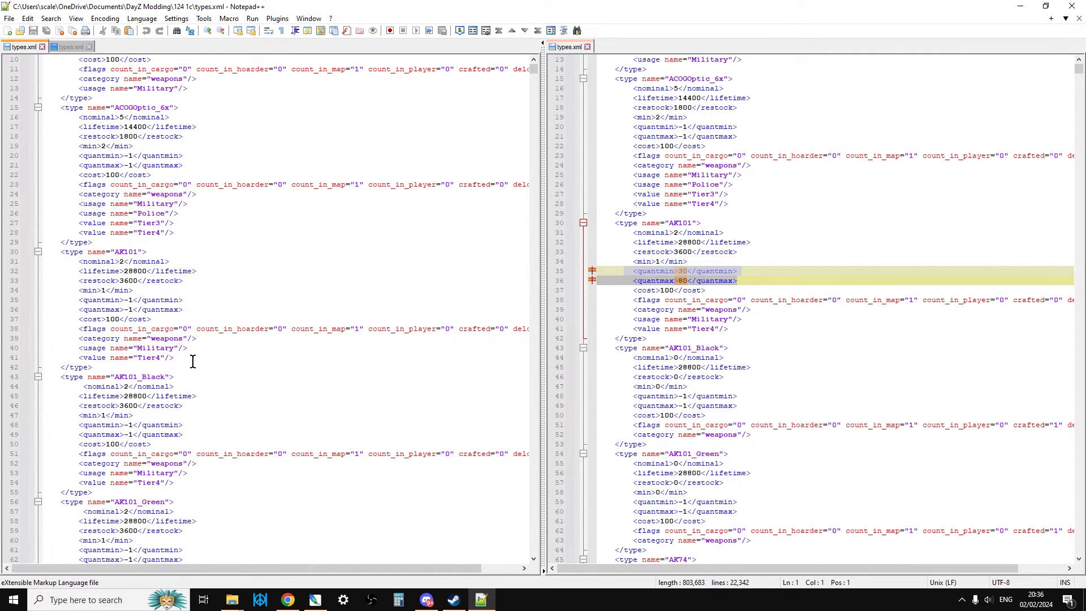
right_click(102, 300)
type("80")
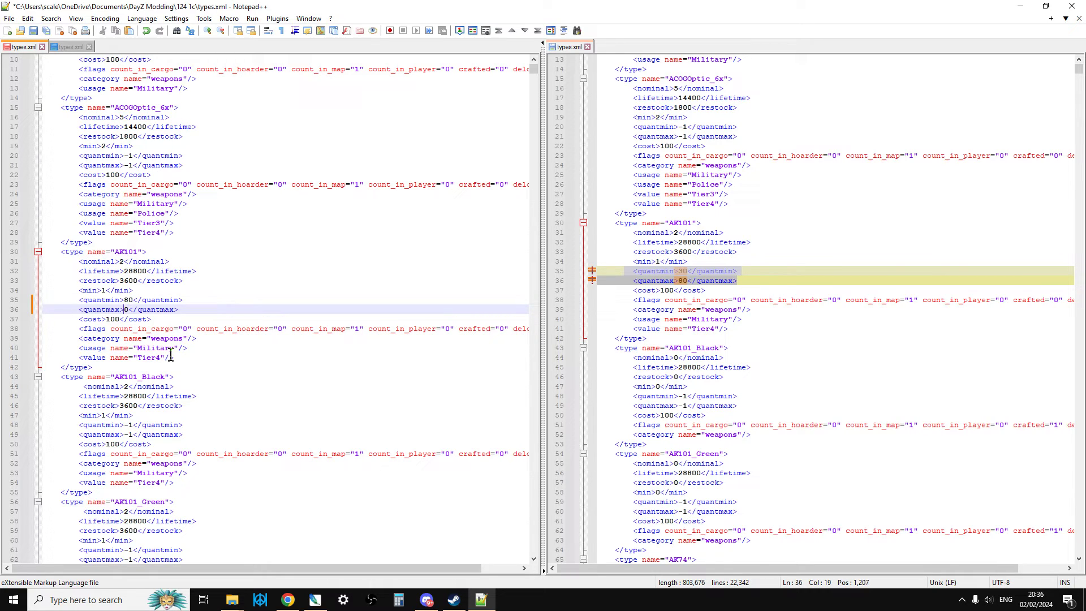
type("9")
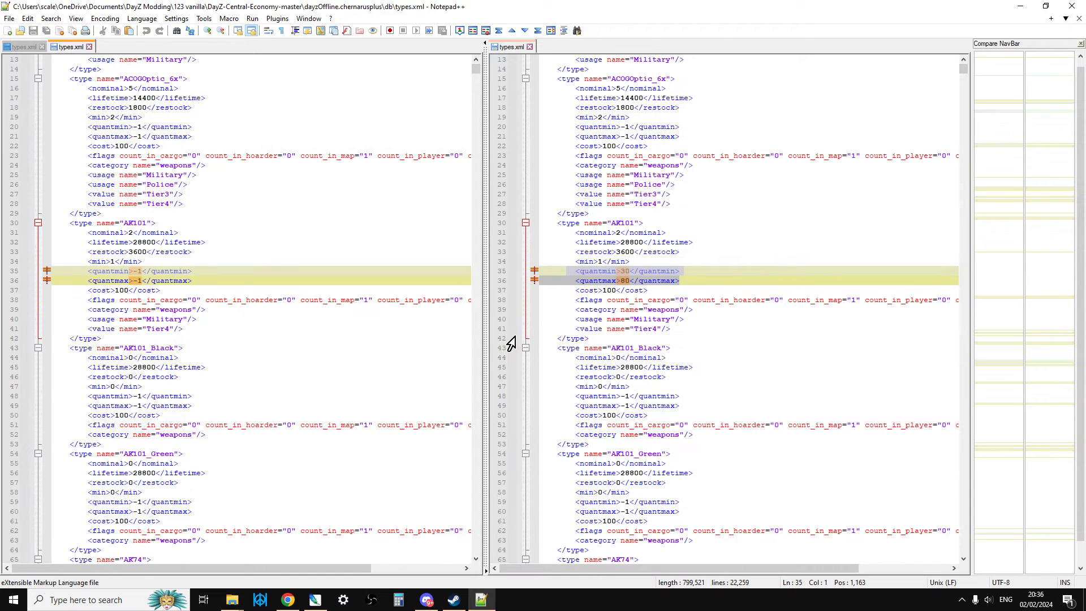
Copy the server copy's modded AK74 quantmin 30 and quantmax 80 lines.
scroll("down", 3)
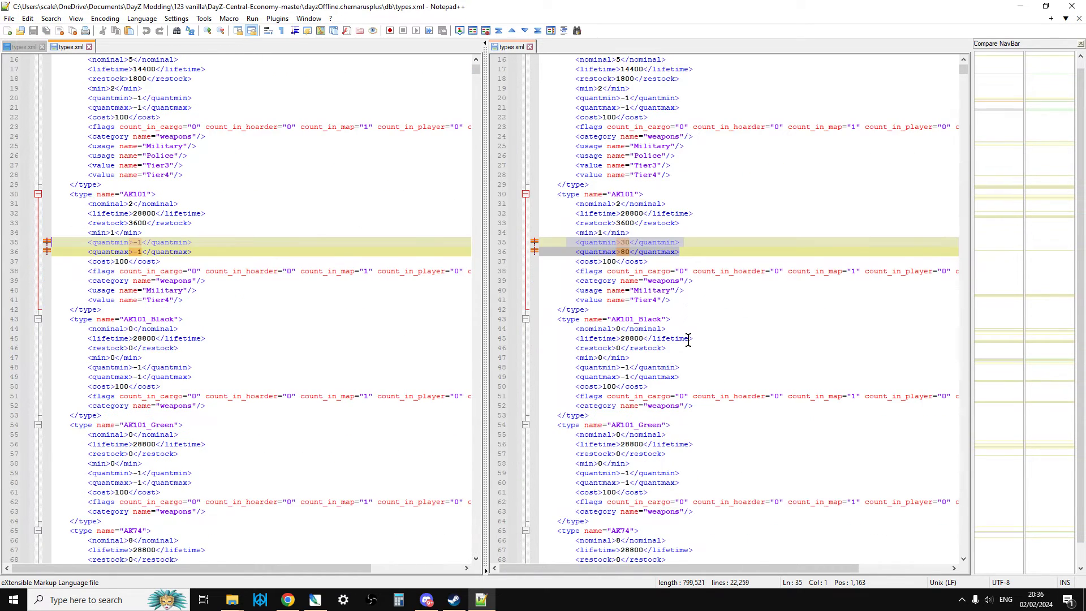
scroll("down", 3)
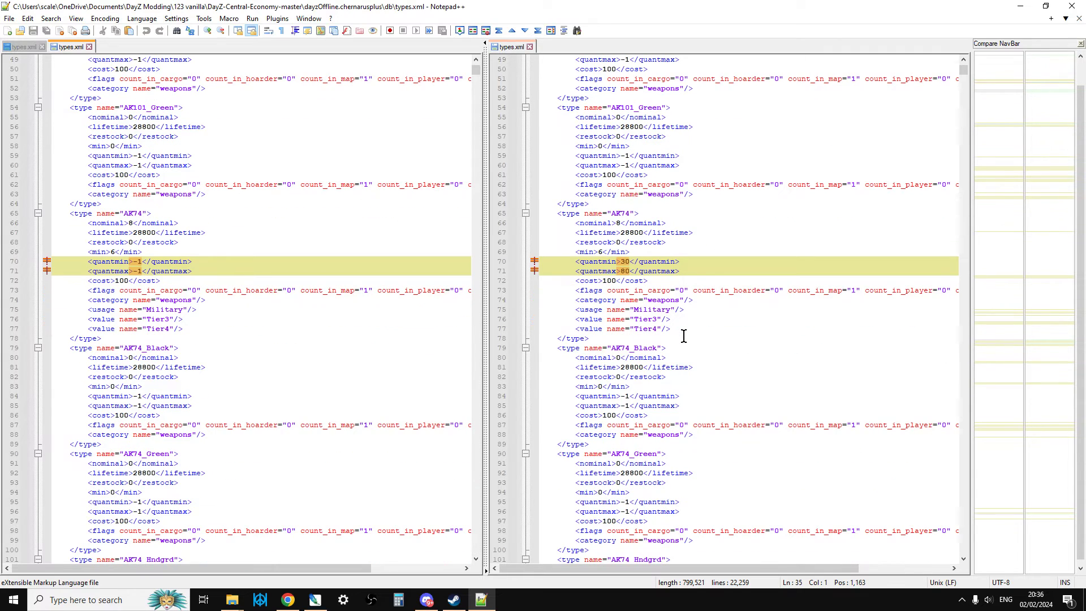
scroll("down", 3)
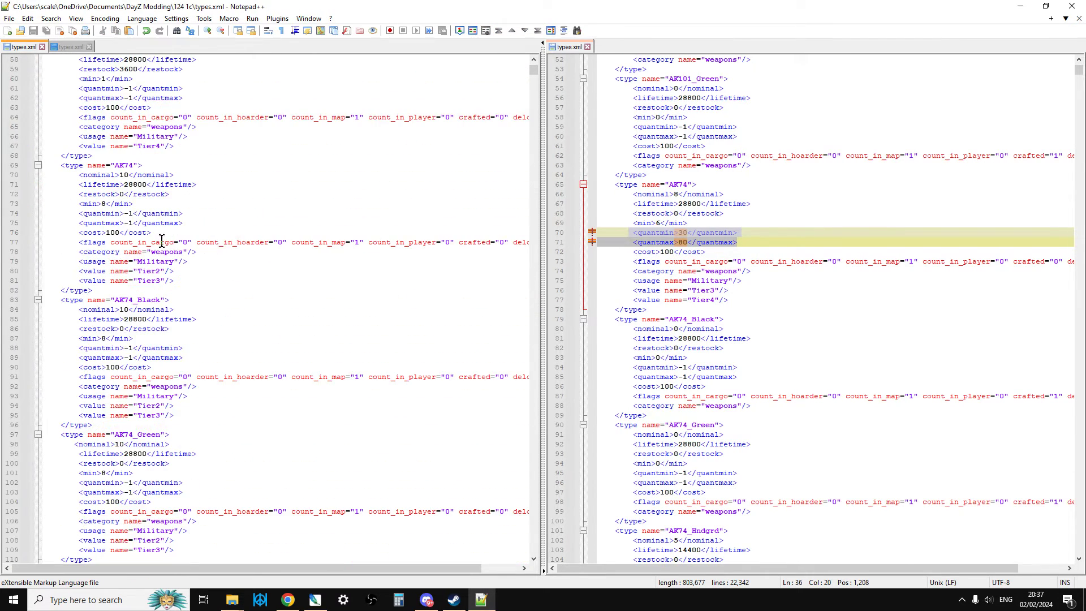
right_click(102, 213)
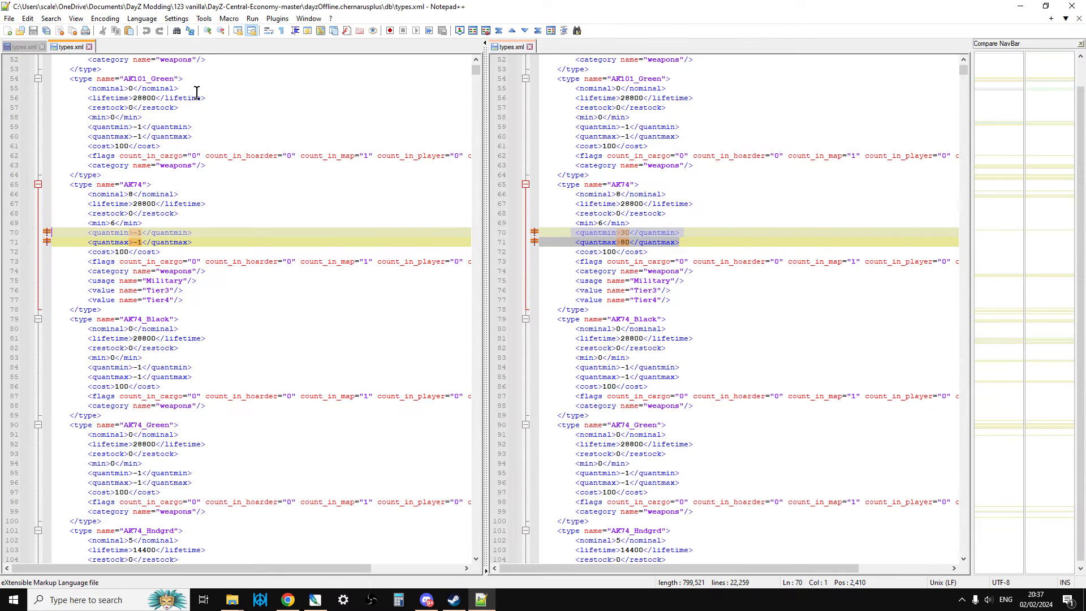
Scroll the comparison past AKS74U and ASVAL down to the added BallisticHelmet_BDU block.
scroll("down", 3)
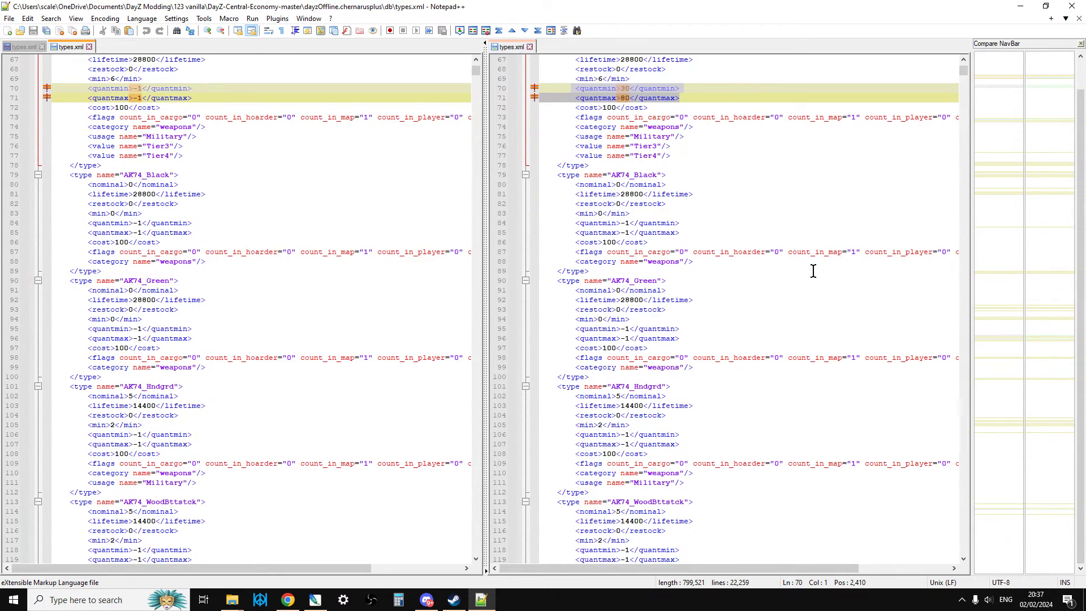
scroll("down", 3)
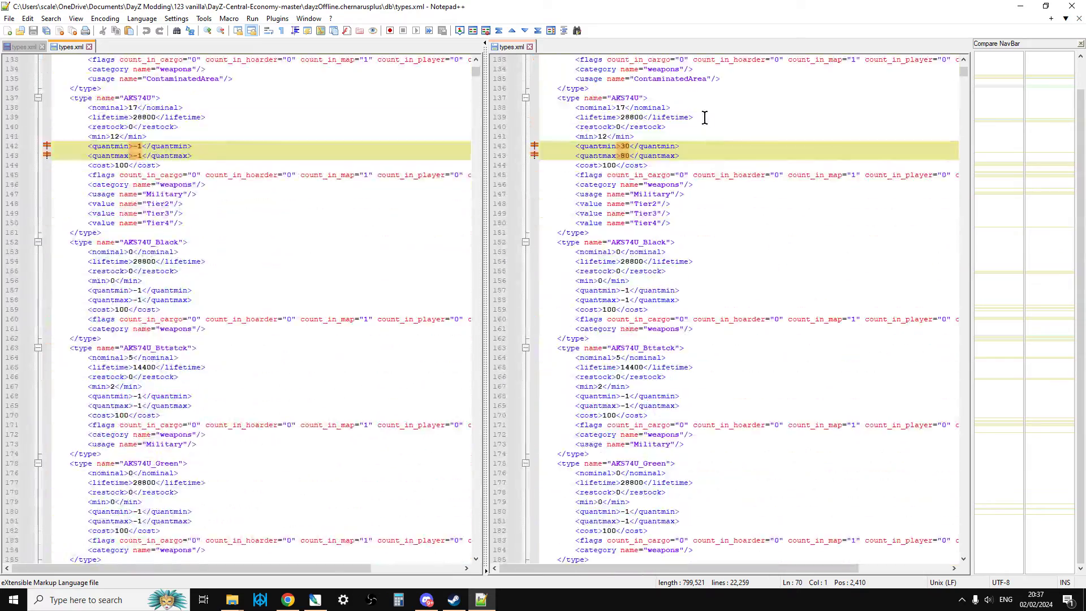
scroll("down", 3)
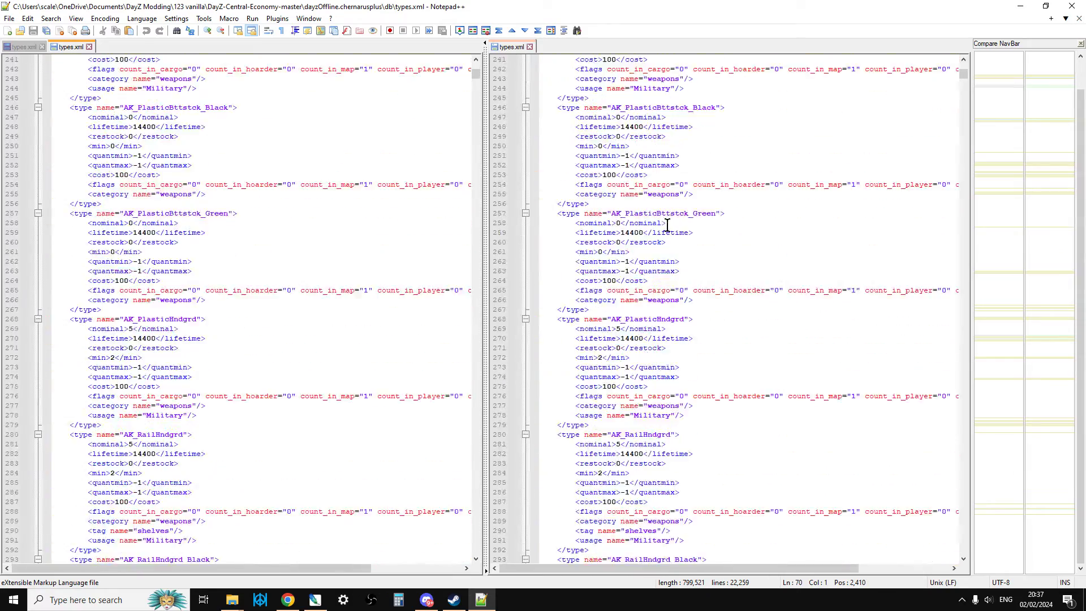
scroll("down", 3)
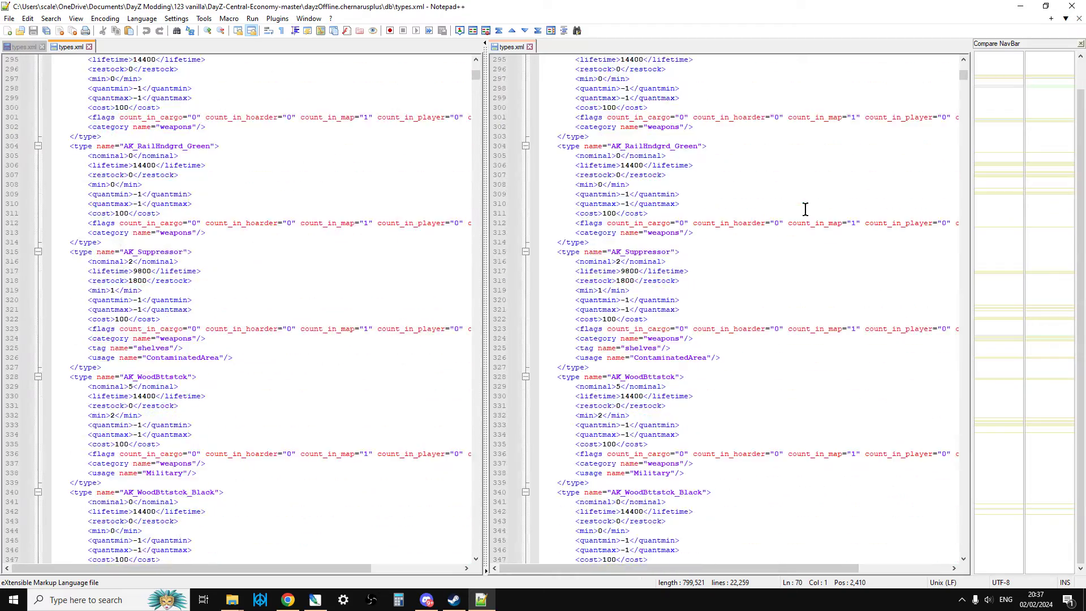
scroll("down", 3)
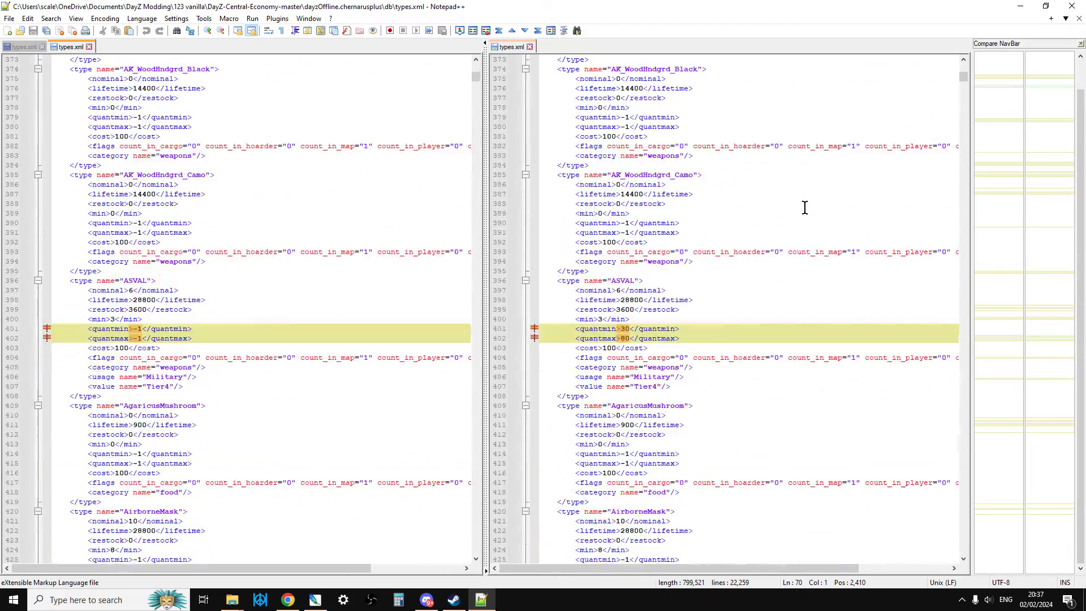
scroll("down", 3)
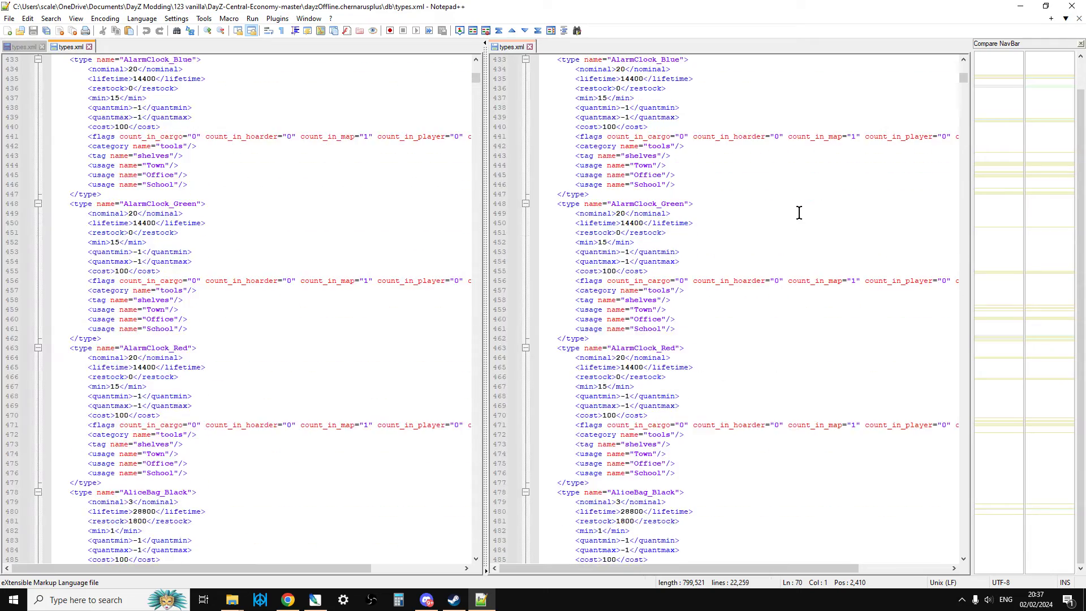
scroll("down", 3)
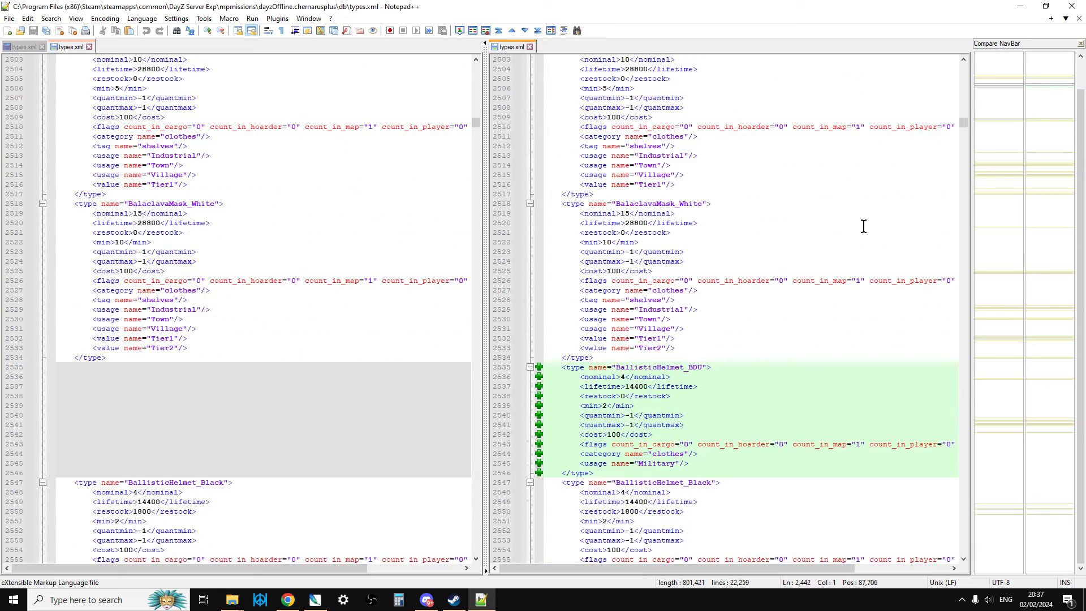
Select the BallisticHelmet_BDU block and bring the modded types.xml alongside it.
scroll("down", 3)
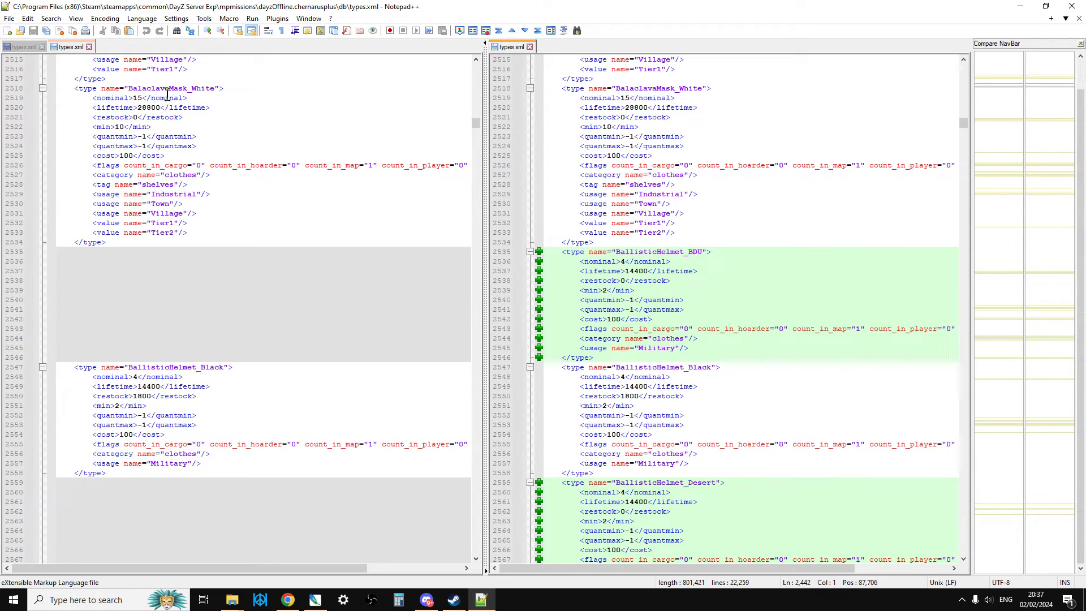
mouse_move(194, 233)
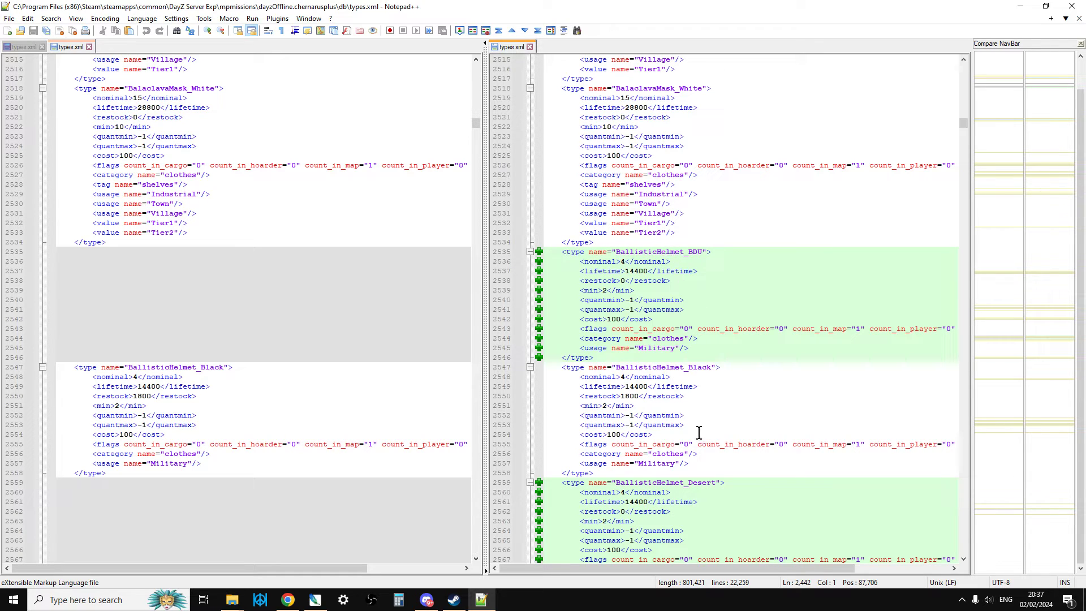
scroll("down", 3)
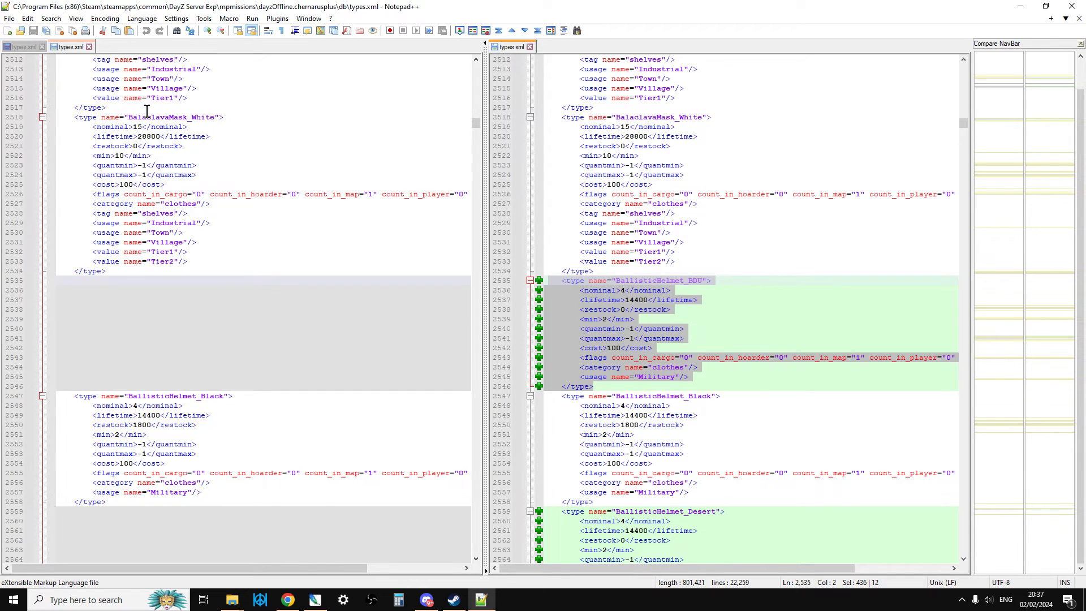
mouse_move(29, 57)
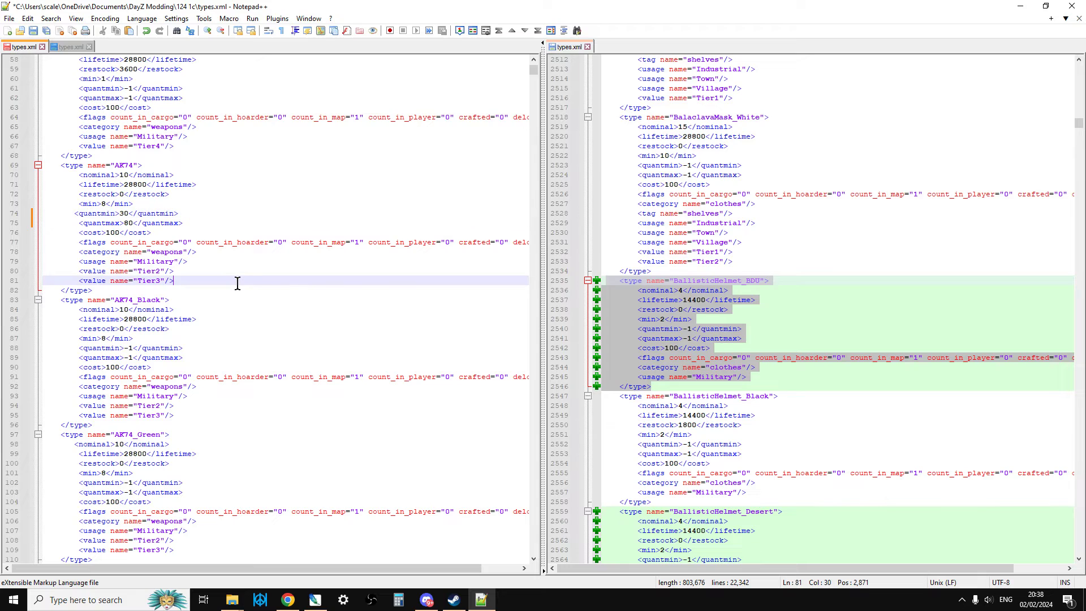
Search the modded file for 'balaclava' and step through its matches.
key("ctrl+f")
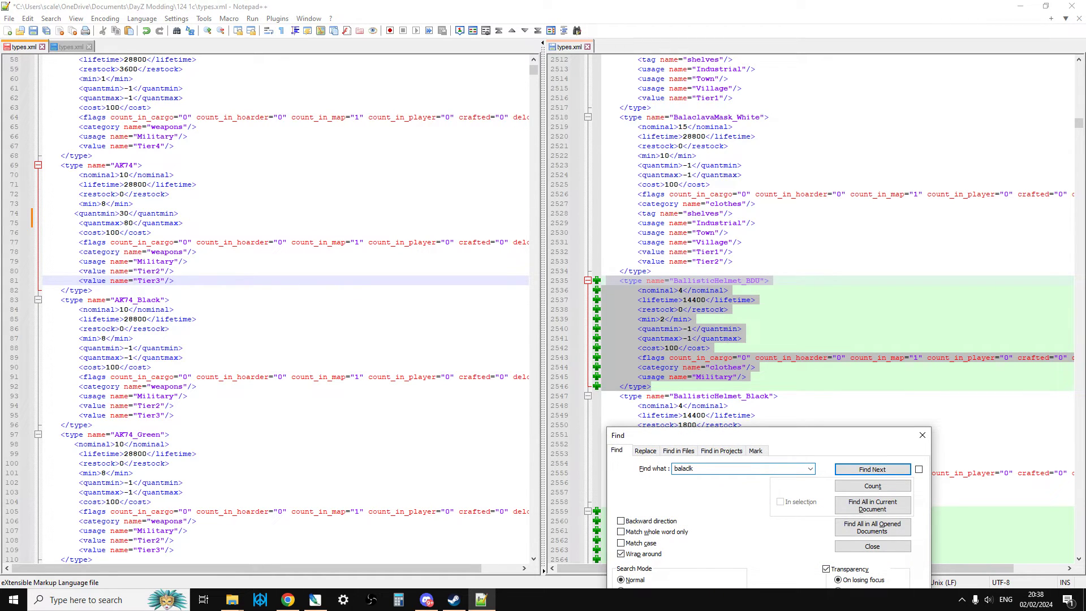
type("balaclava")
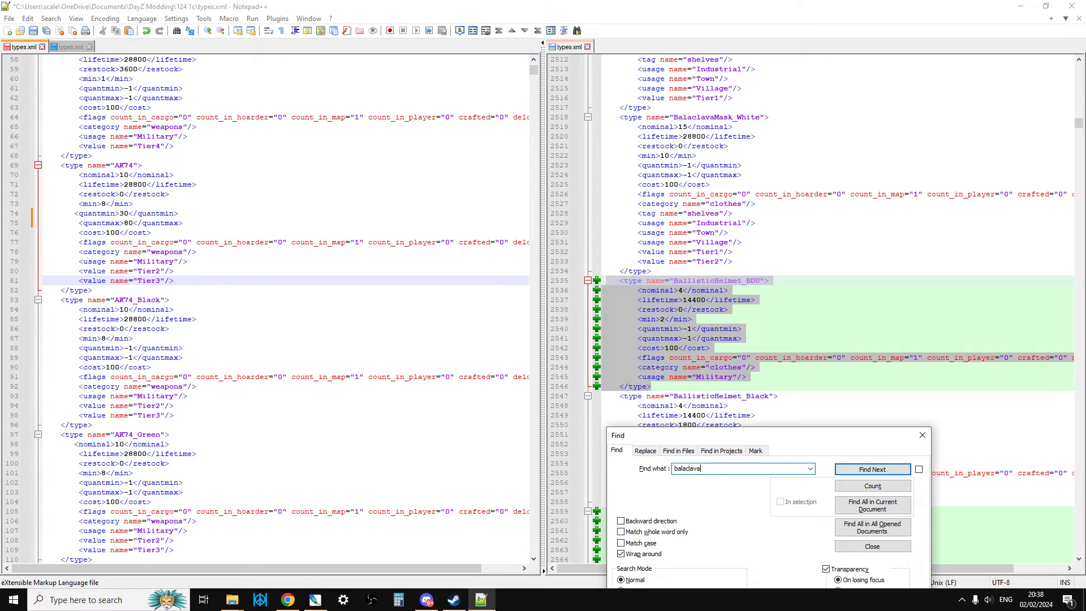
left_click(872, 469)
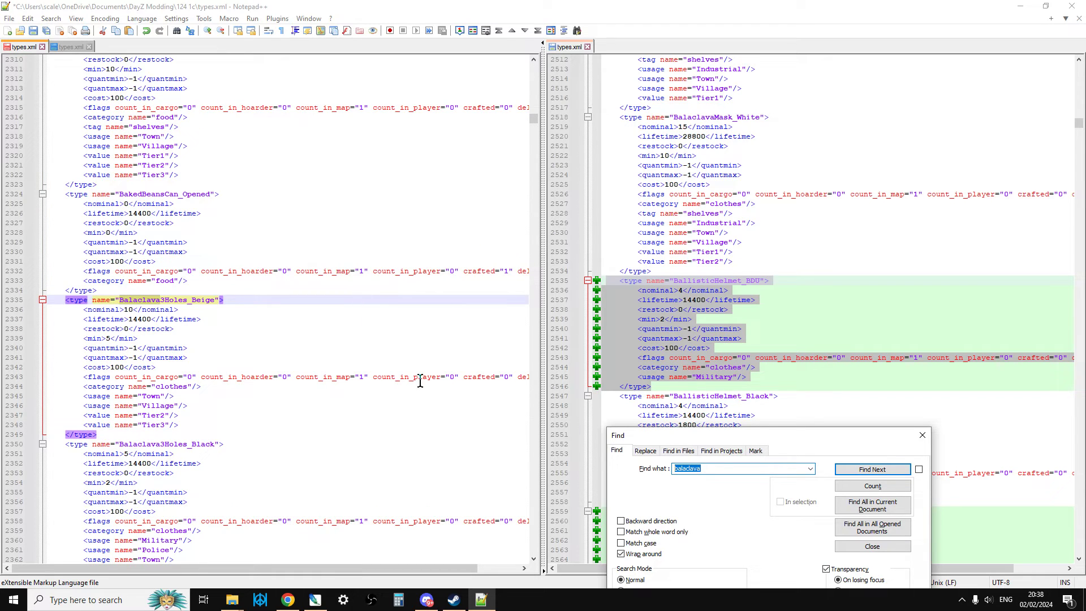
left_click(871, 468)
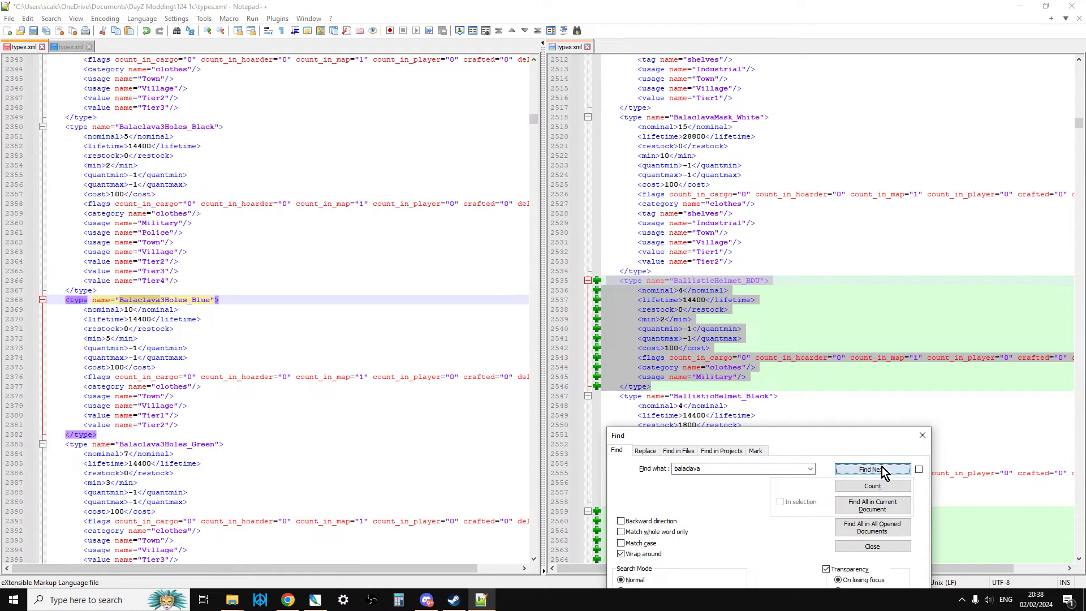
left_click(872, 470)
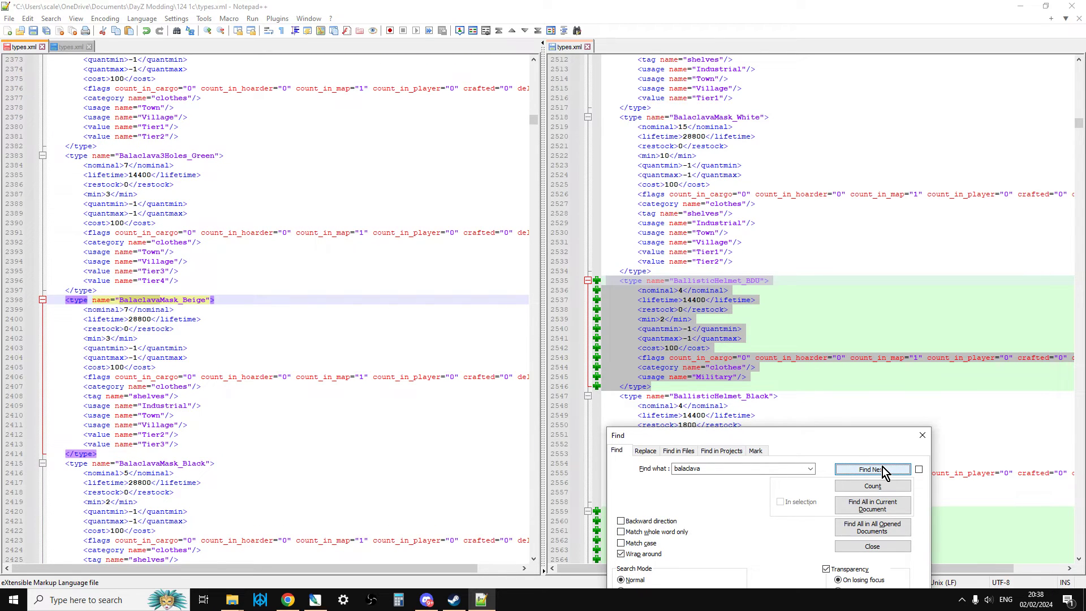
left_click(873, 468)
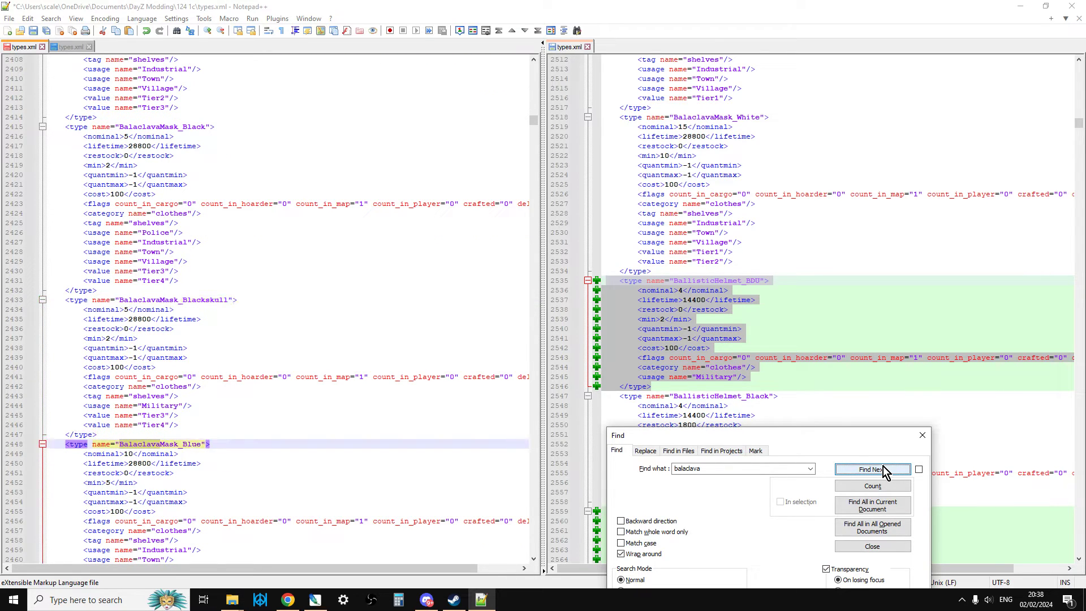
left_click(871, 468)
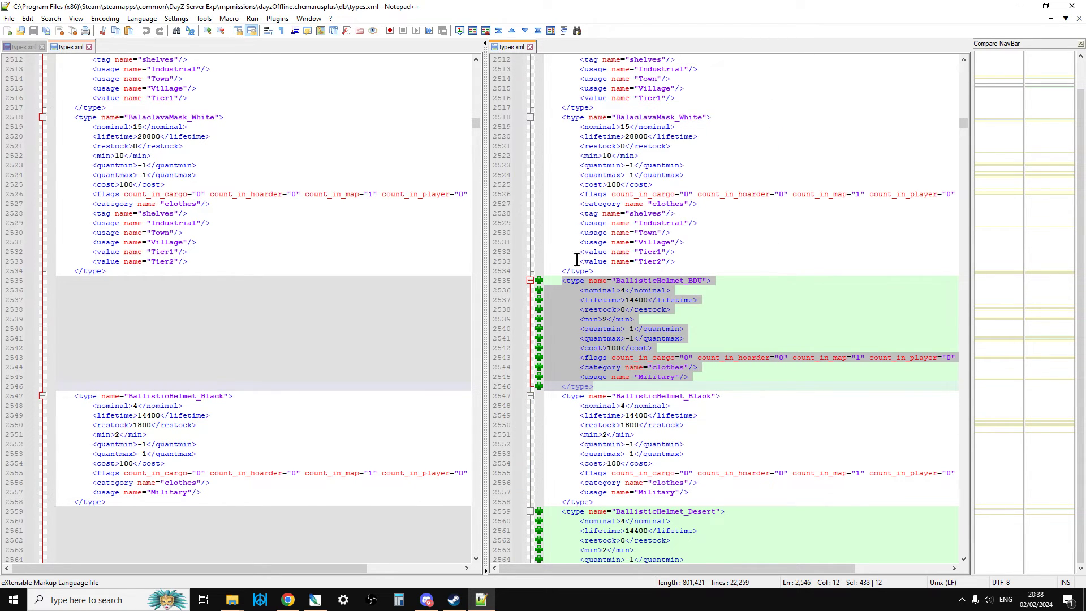
mouse_move(683, 346)
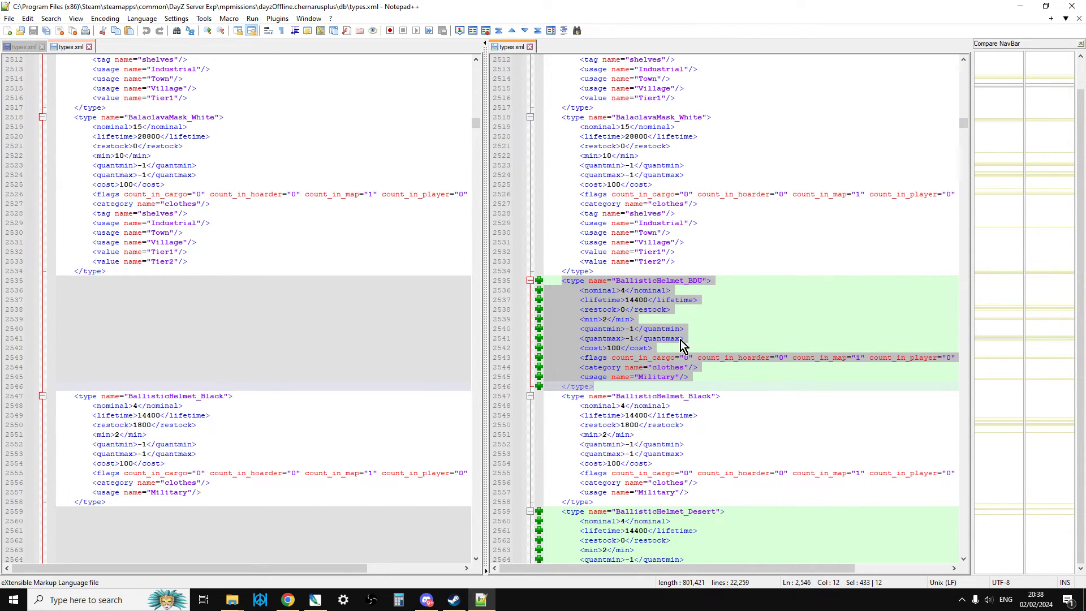
Copy the whole BallisticHelmet_Woodland entry from the 1.24 file.
scroll("down", 3)
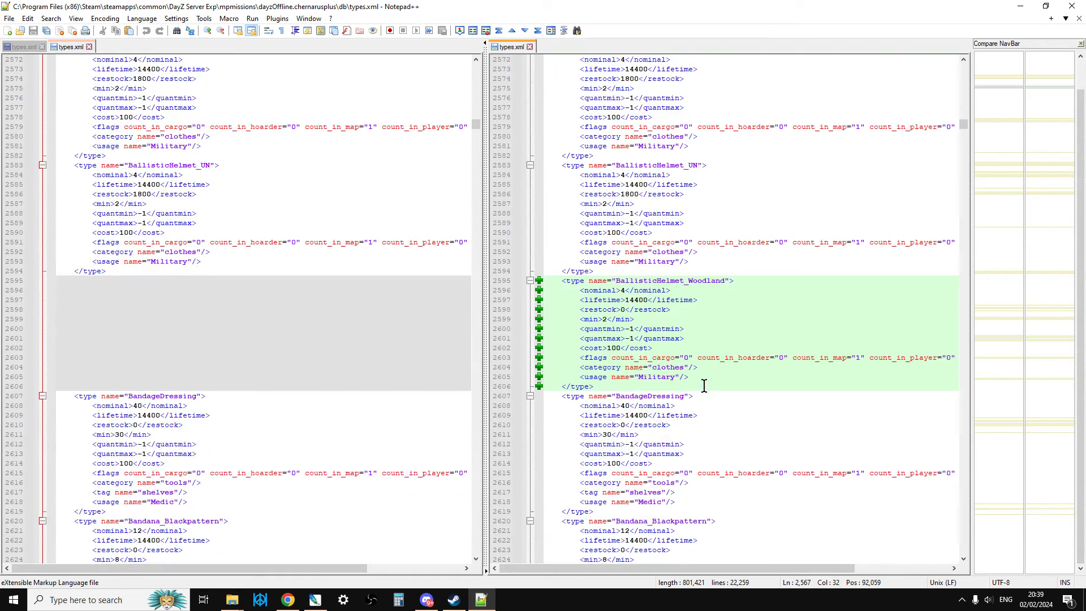
left_click_drag(580, 280, 689, 357)
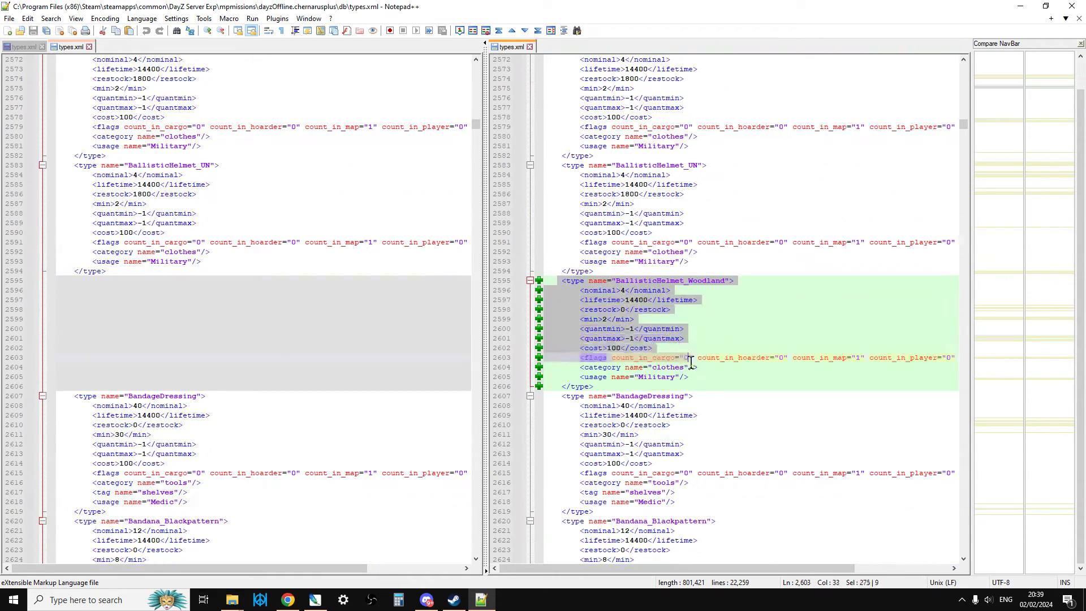
right_click(689, 357)
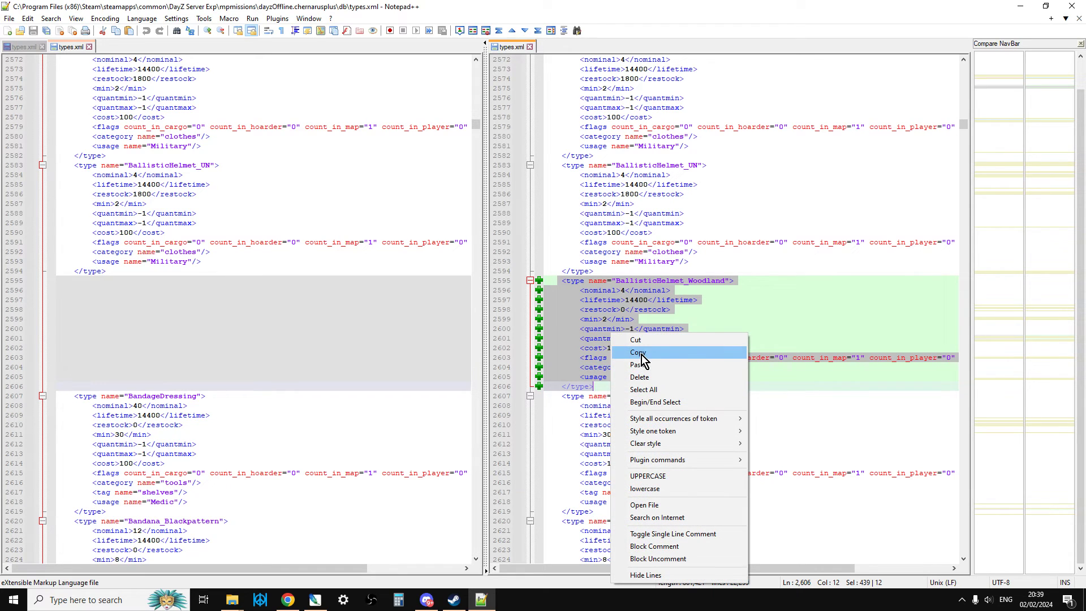
left_click(636, 351)
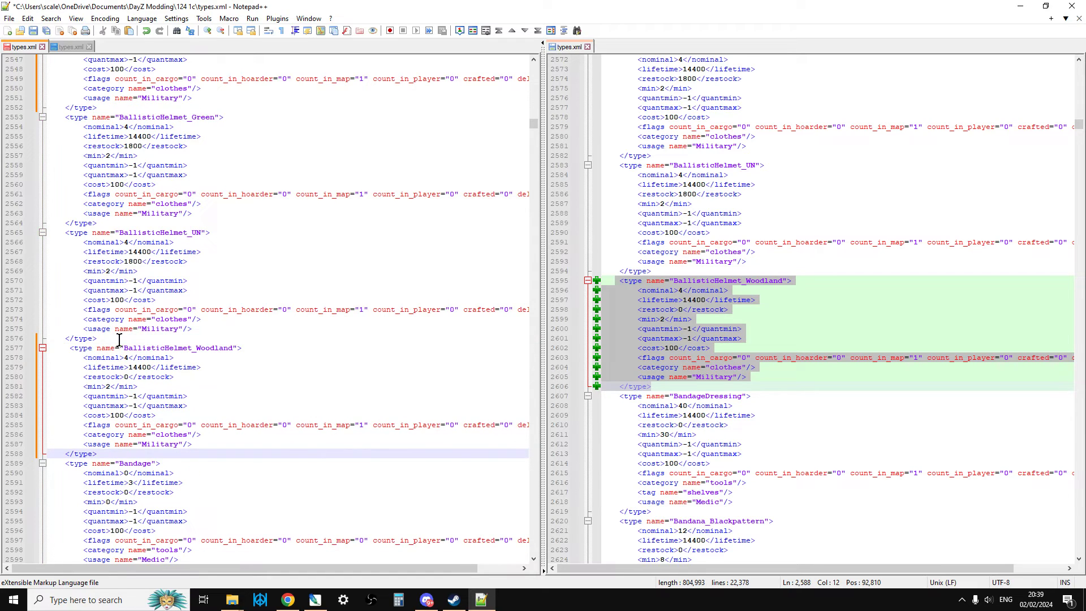
Insert BallisticHelmet_Woodland under BallisticHelmet_UN in the modded file with nominal 8 and min 5.
scroll("down", 3)
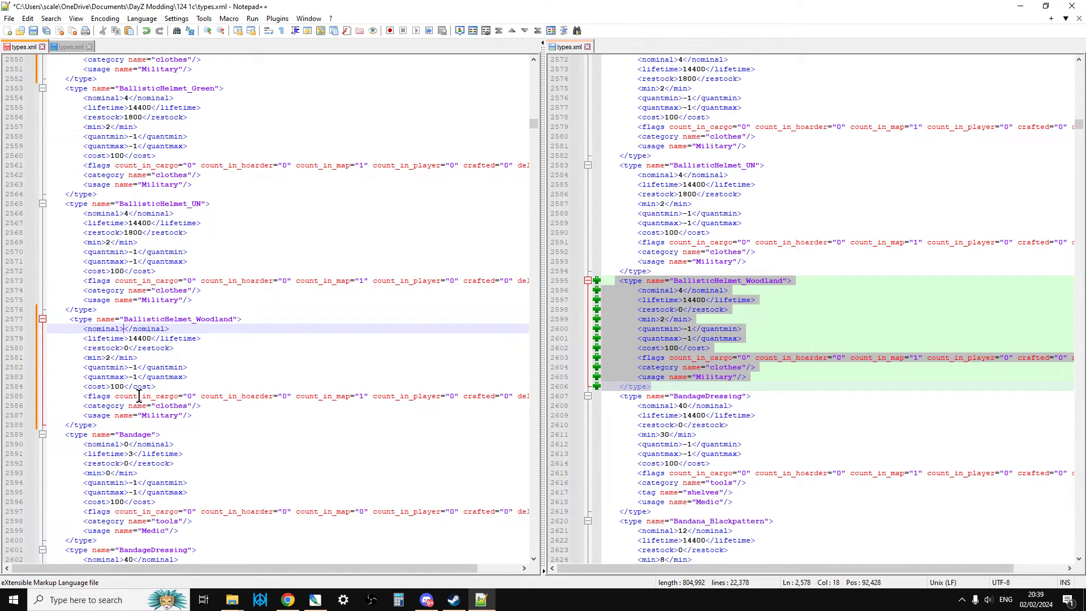
type("8")
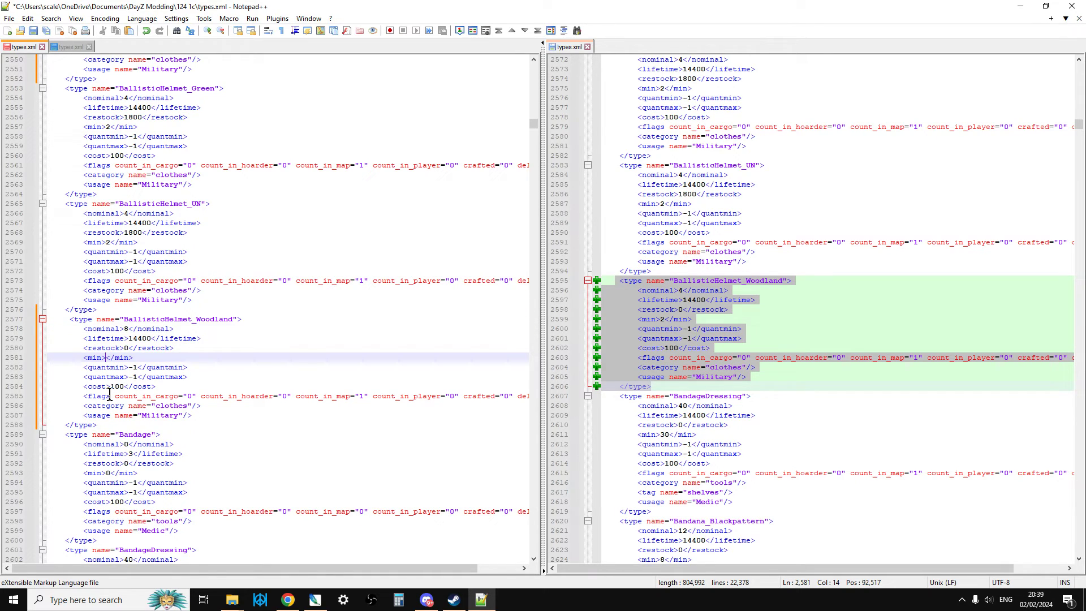
type("5")
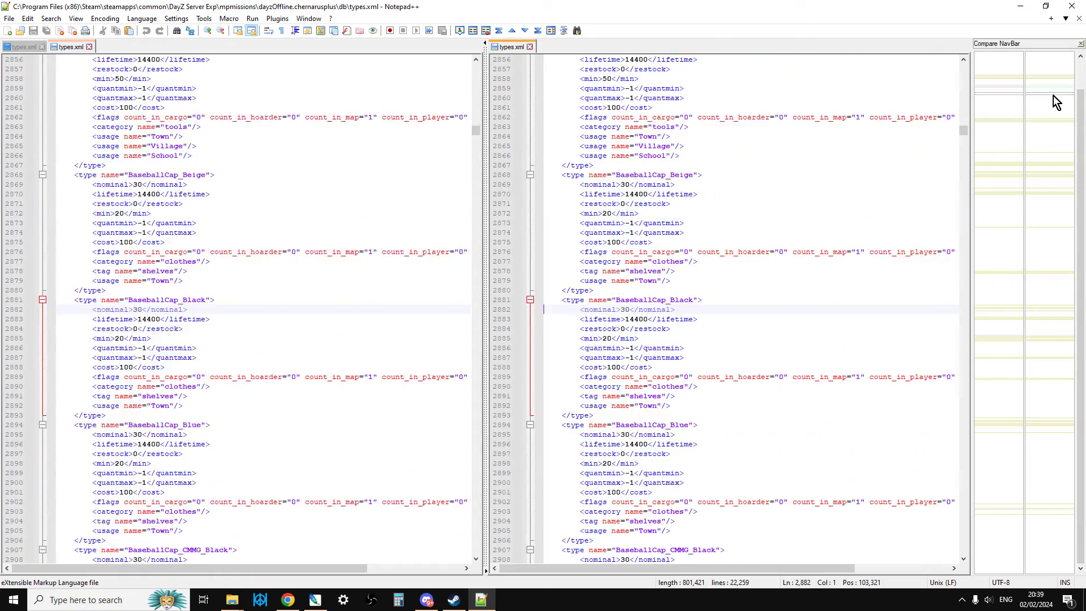
scroll("down", 3)
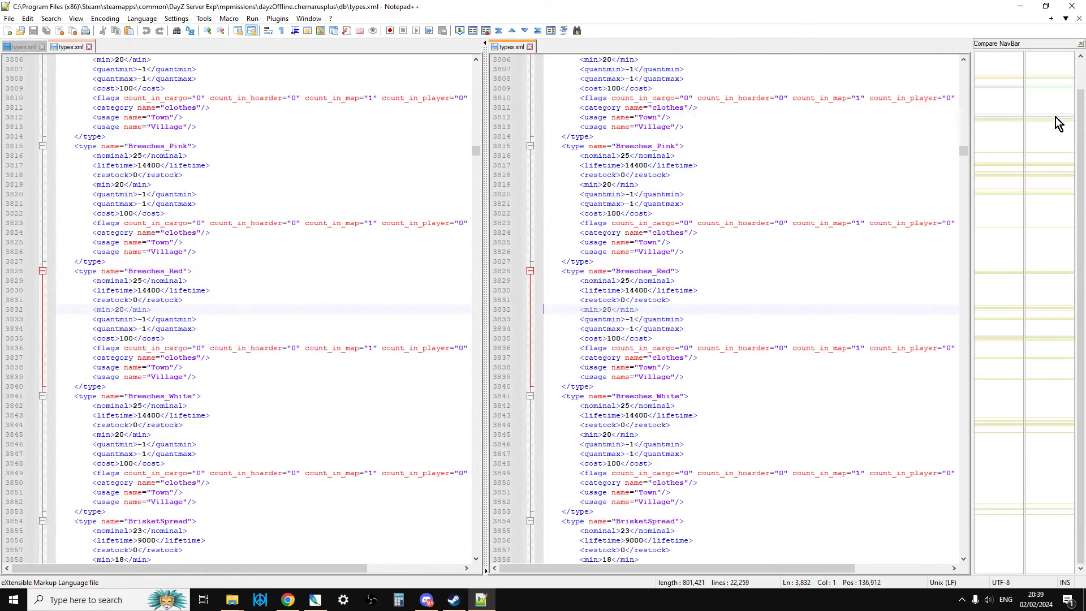
scroll("down", 3)
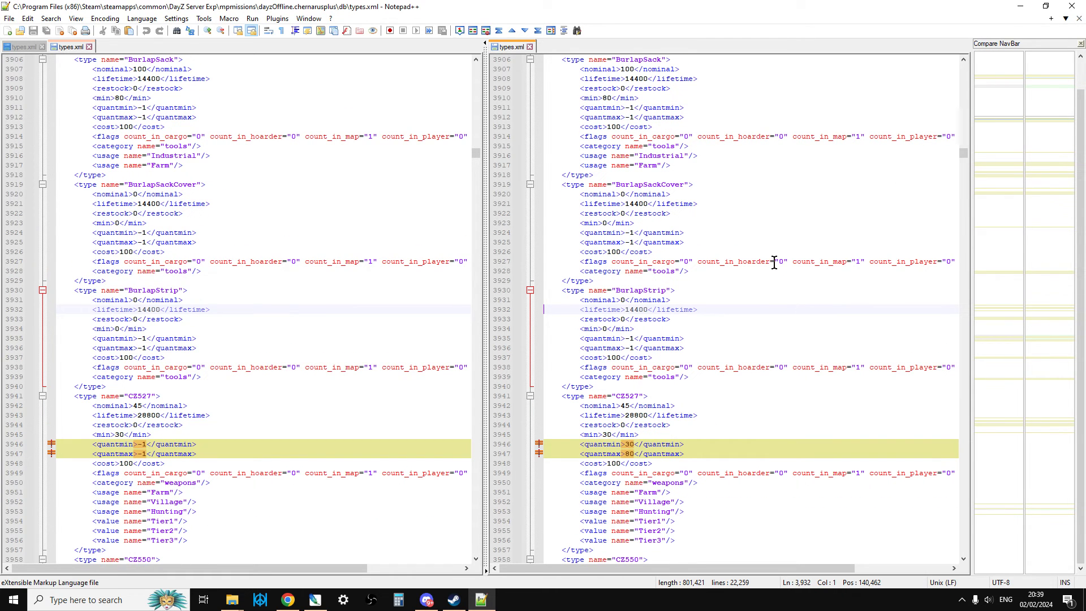
scroll("down", 3)
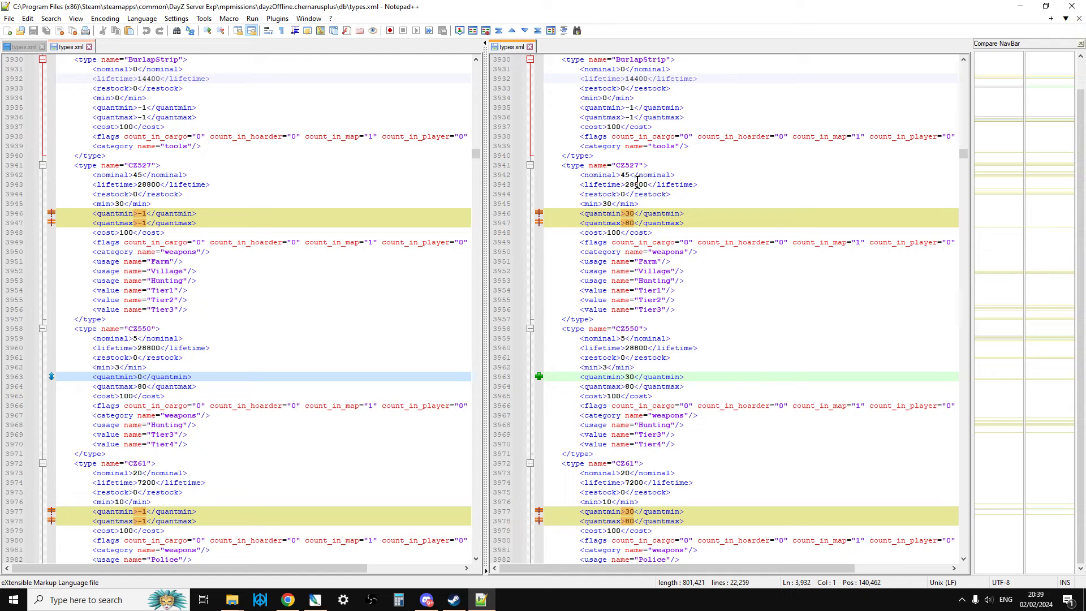
mouse_move(335, 283)
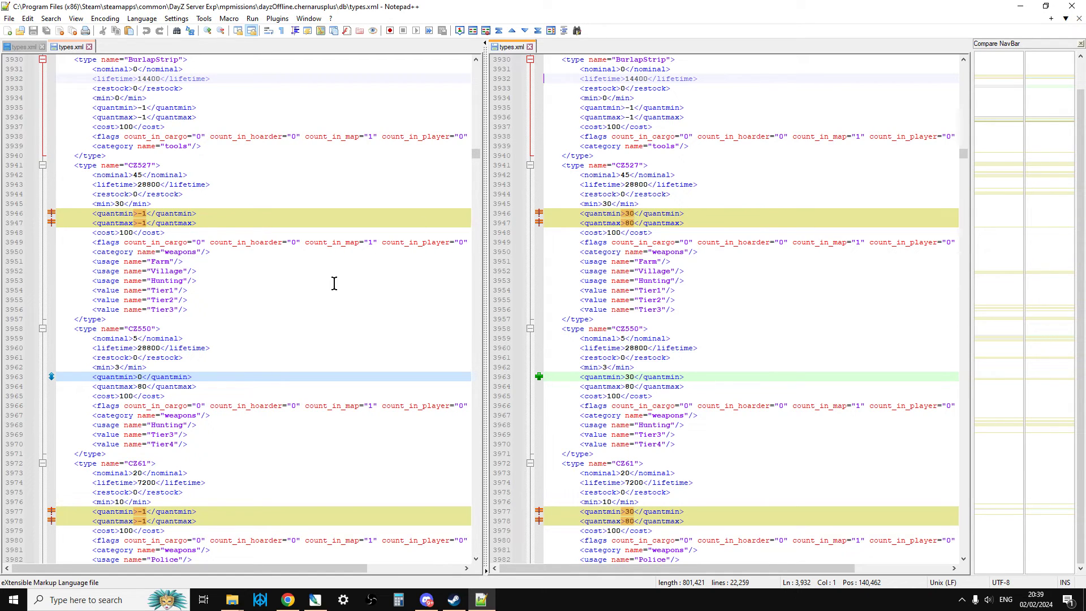
mouse_move(599, 267)
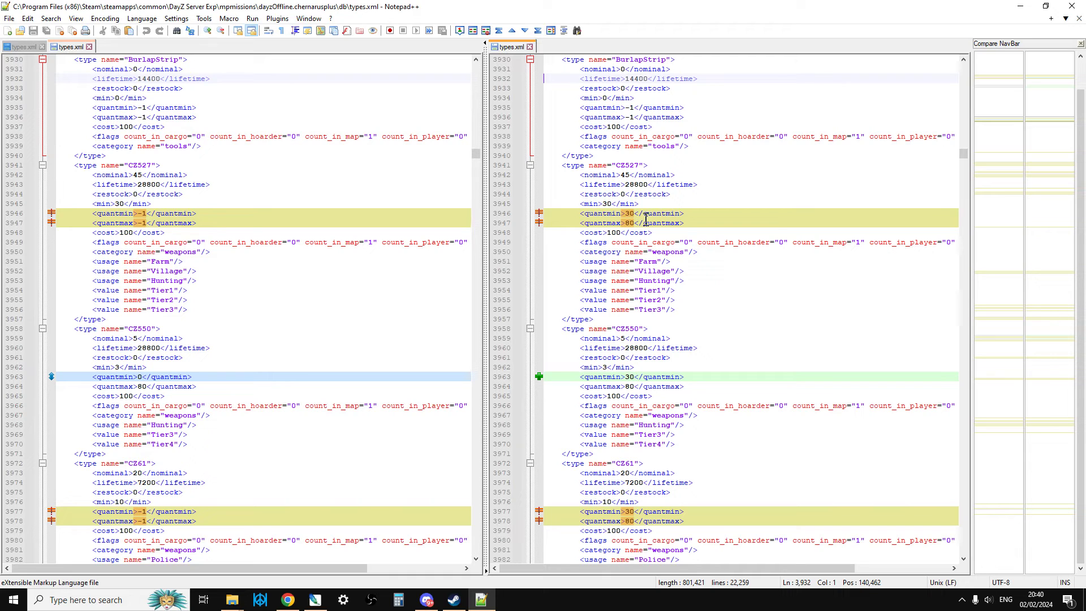
mouse_move(639, 223)
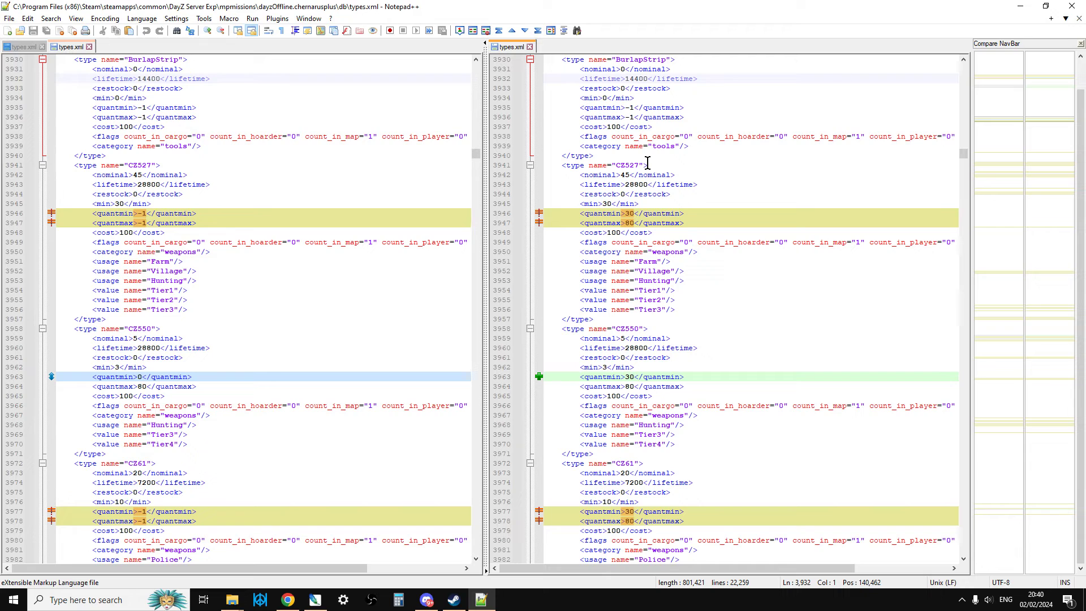
scroll("down", 3)
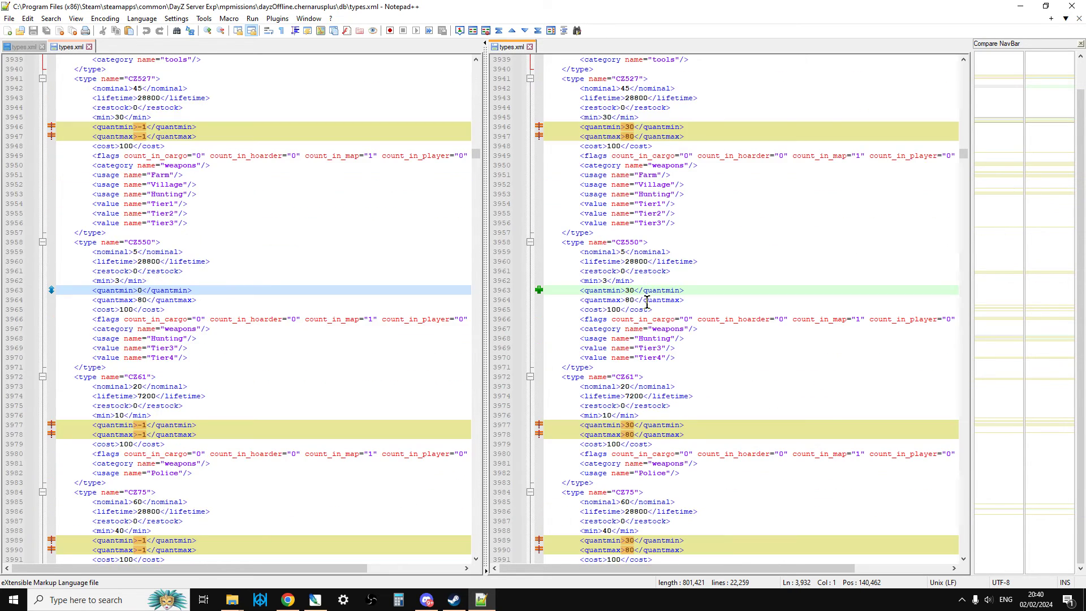
mouse_move(673, 298)
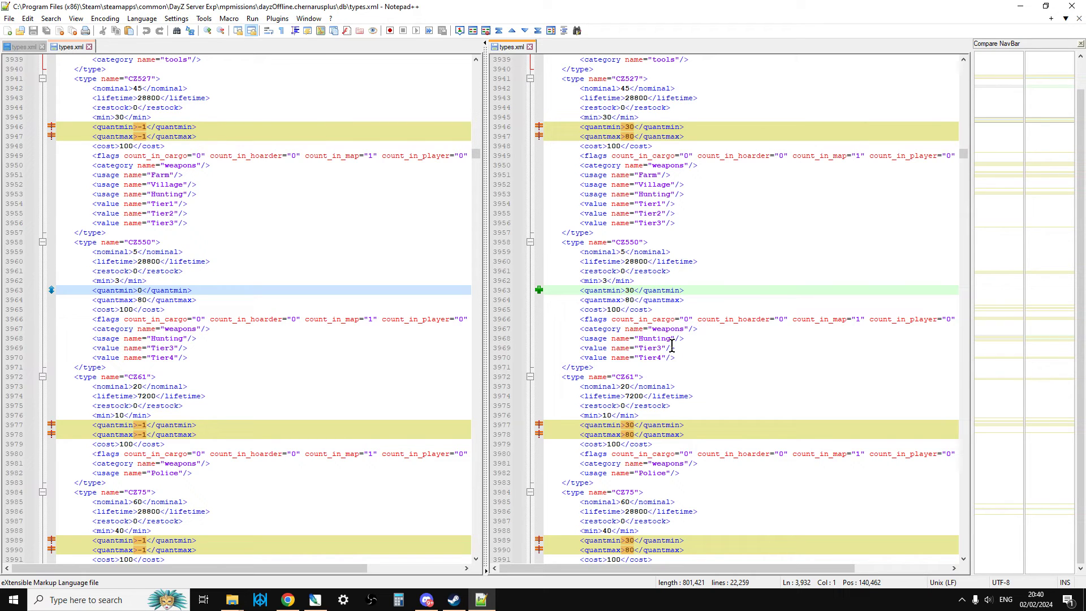
scroll("down", 3)
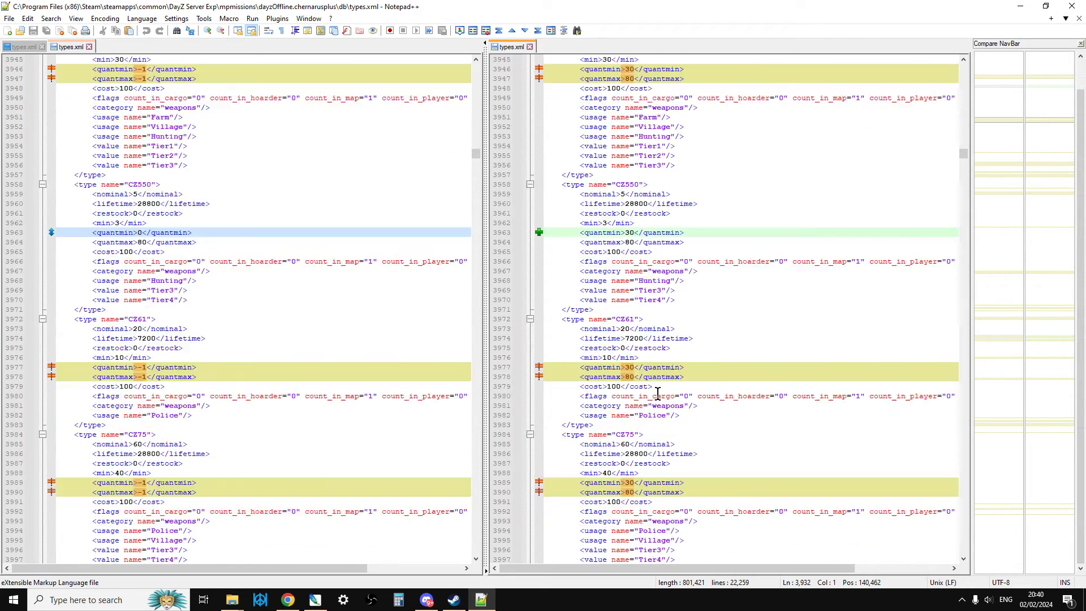
scroll("down", 3)
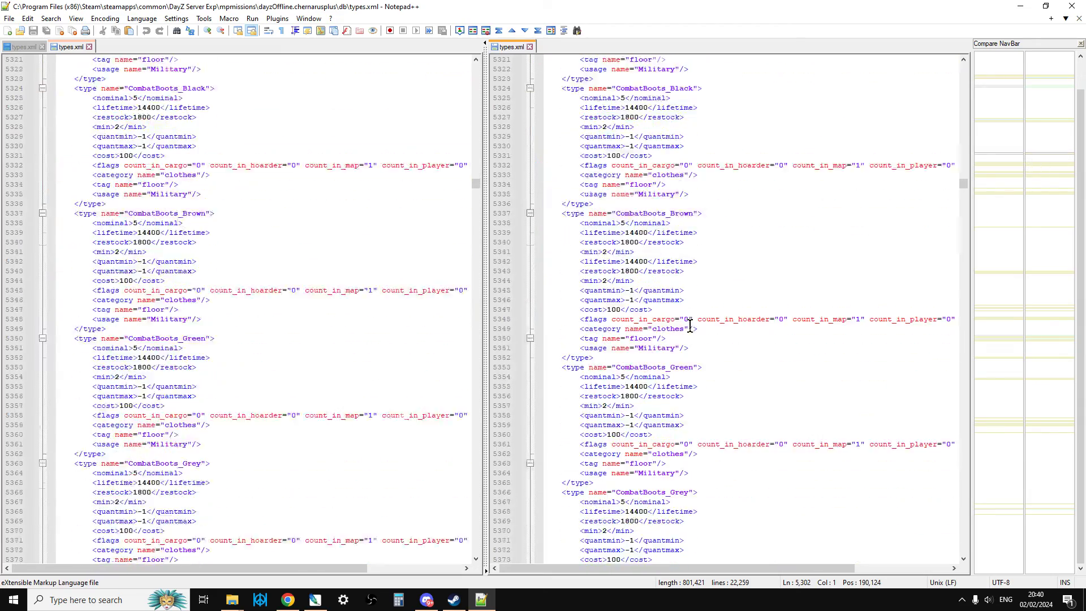
scroll("down", 3)
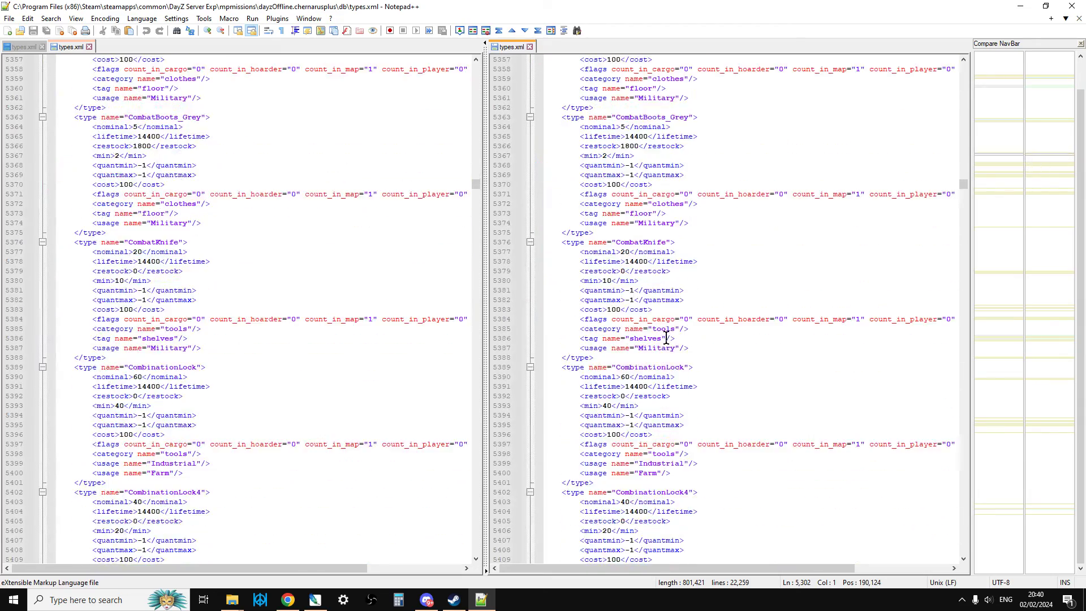
scroll("down", 3)
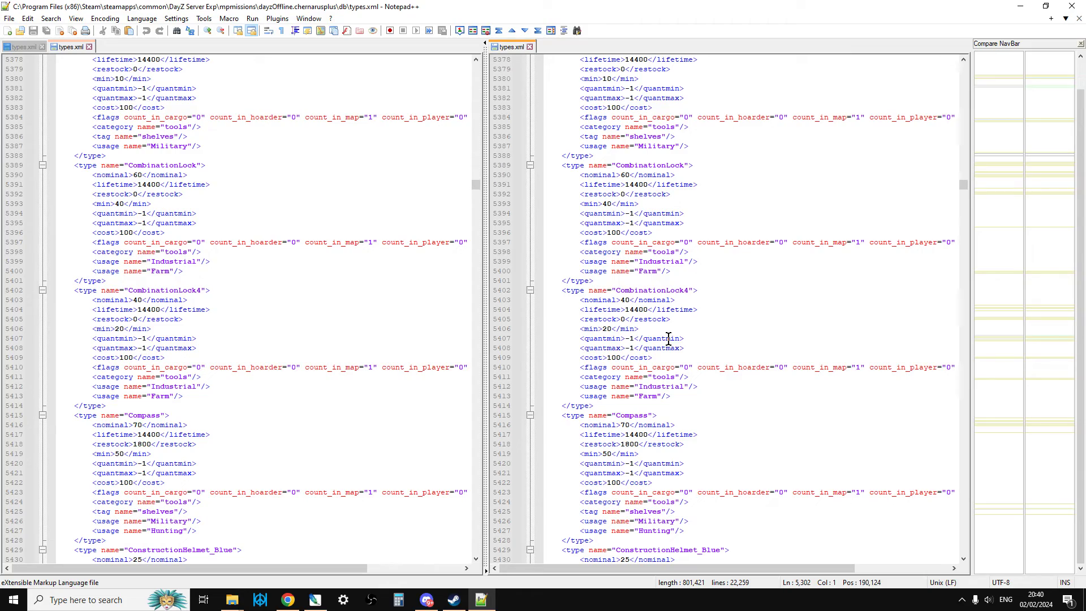
scroll("down", 3)
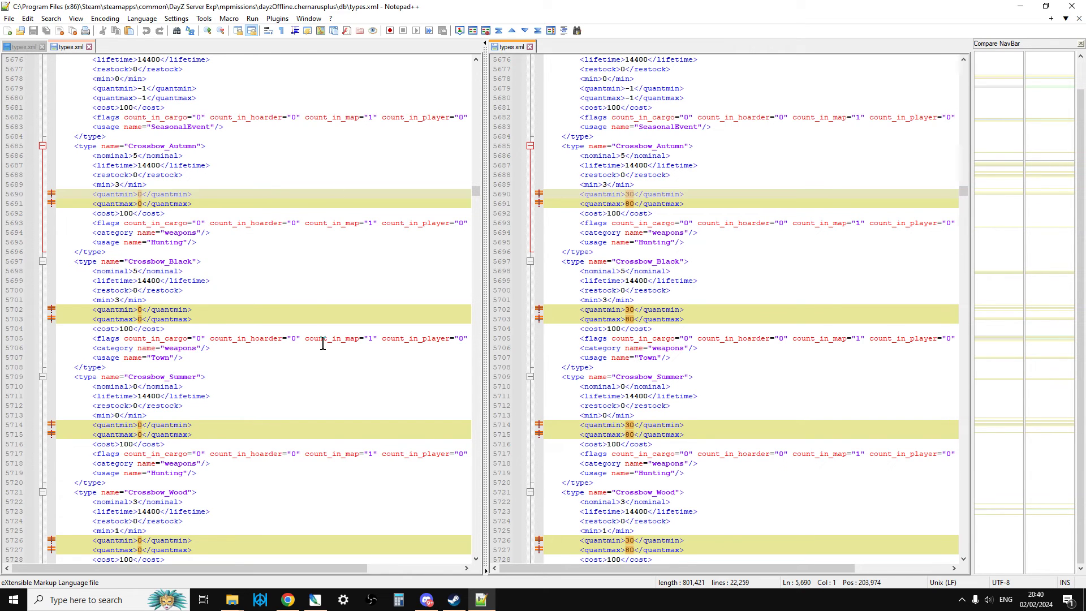
Load xmlvalidation.com from the Validate XML files bookmark in a new Chrome tab.
left_click(288, 599)
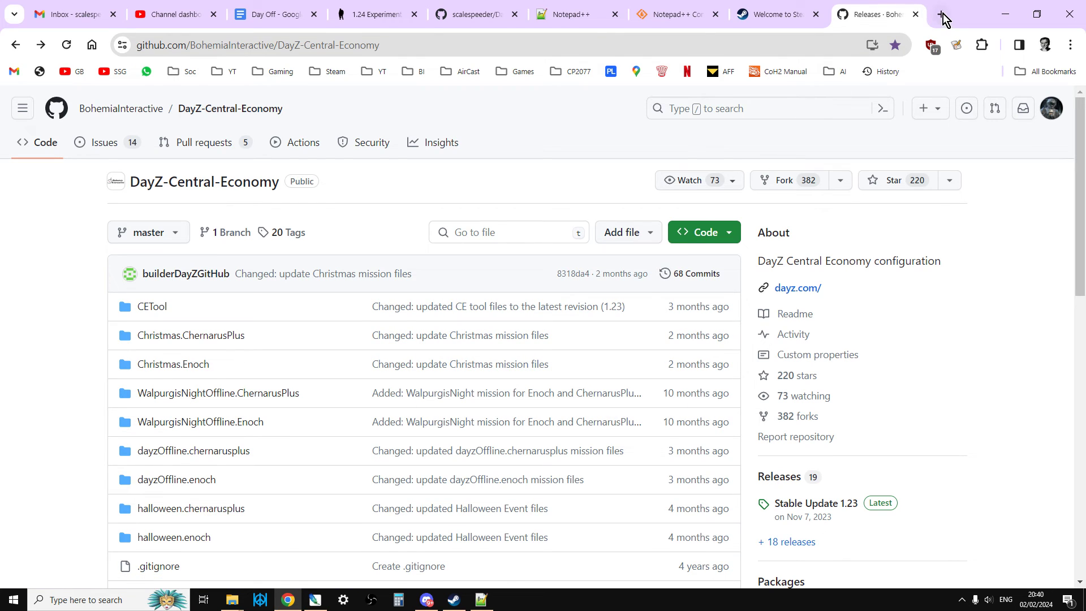
left_click(941, 15)
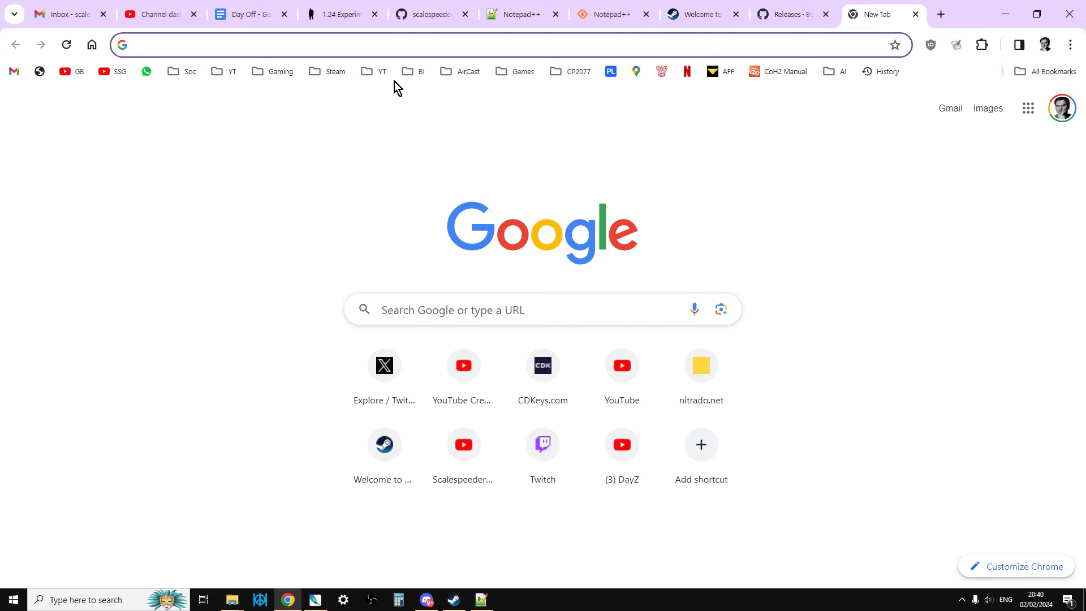
left_click(412, 71)
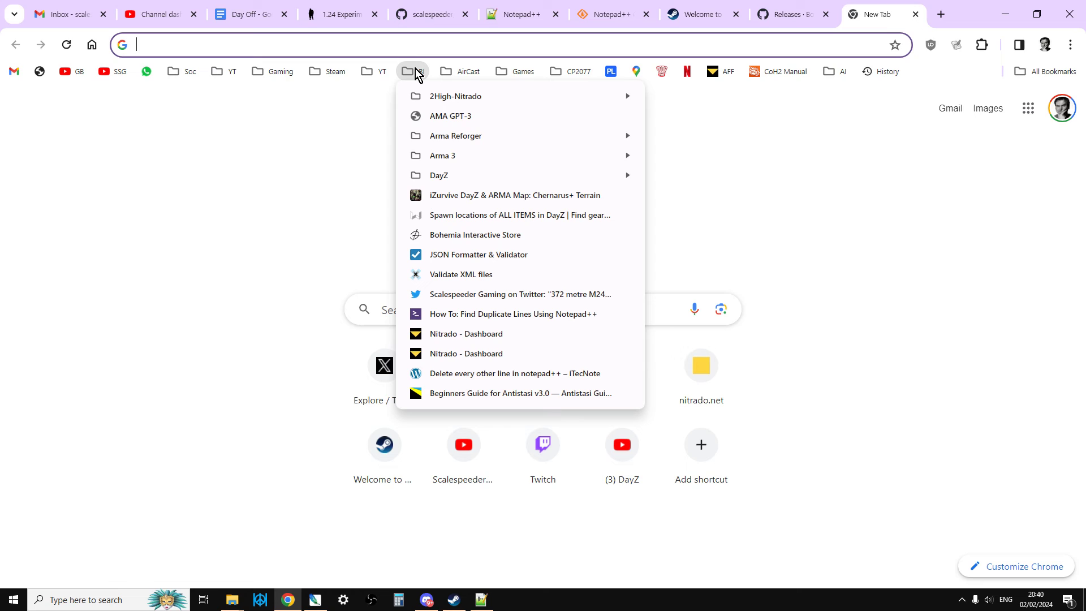
mouse_move(477, 294)
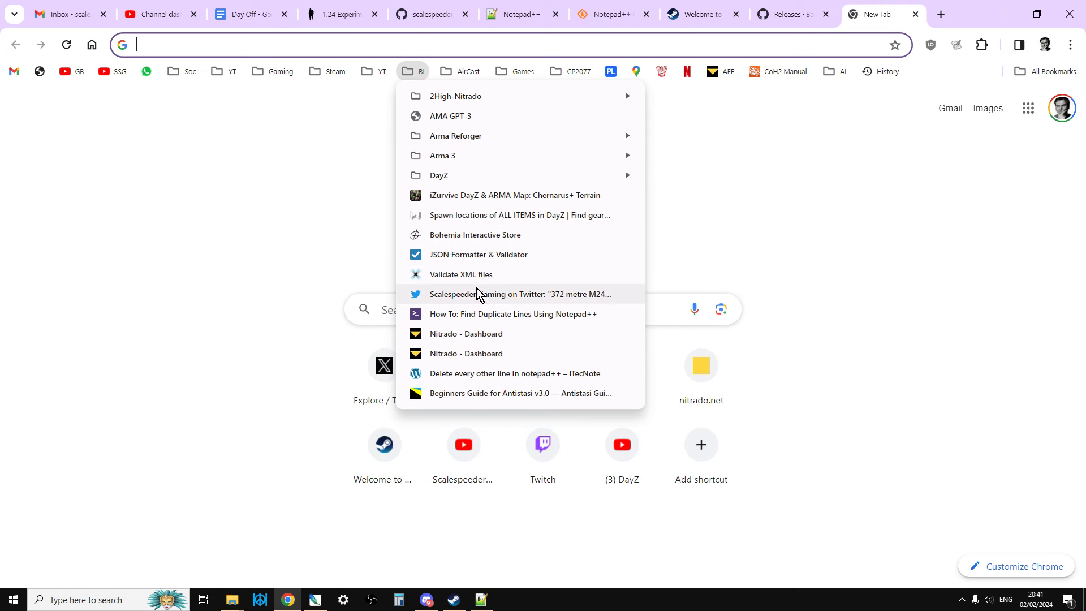
mouse_move(472, 245)
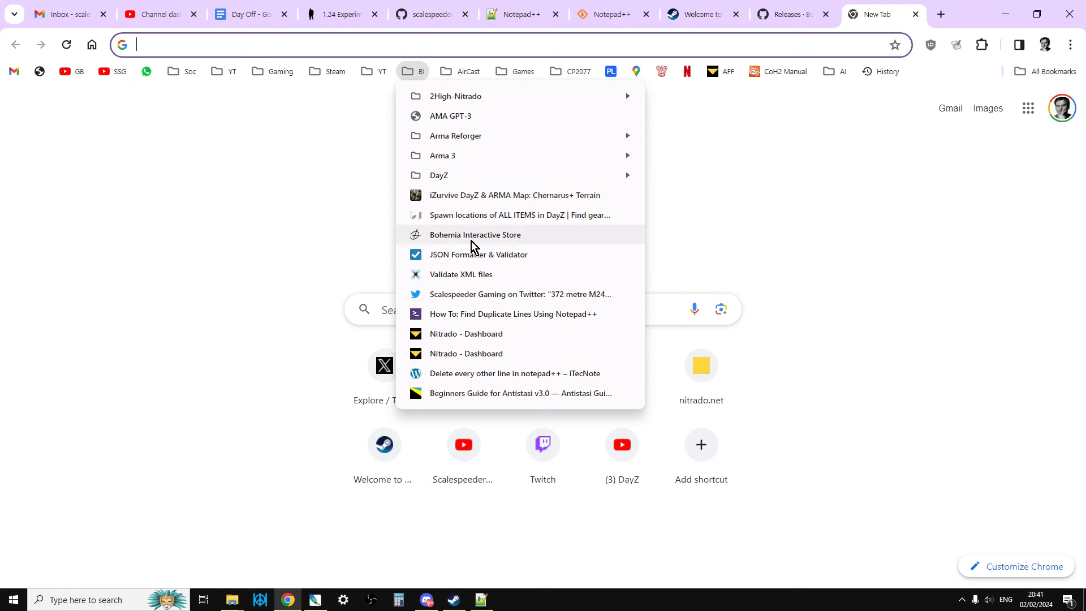
left_click(462, 273)
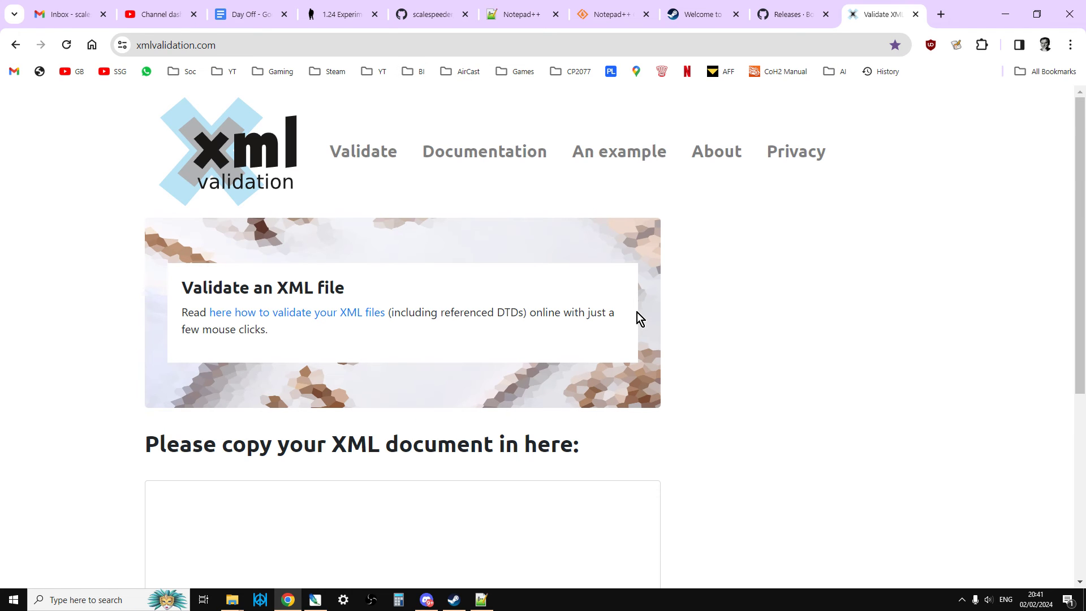
scroll("down", 3)
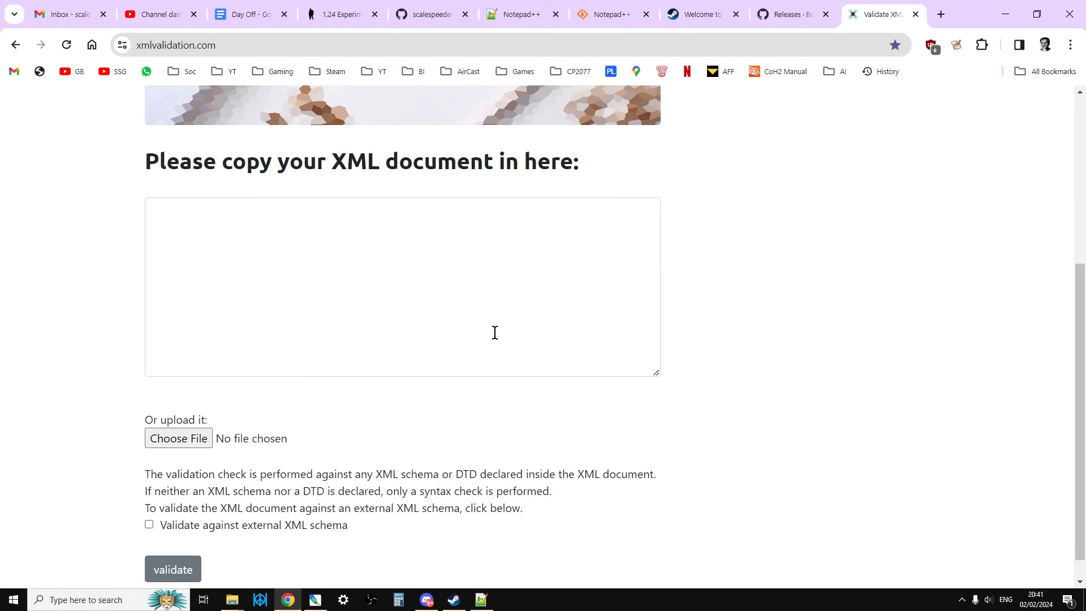
Choose types.xml from DayZ Modding > 124 1c for upload.
left_click(179, 438)
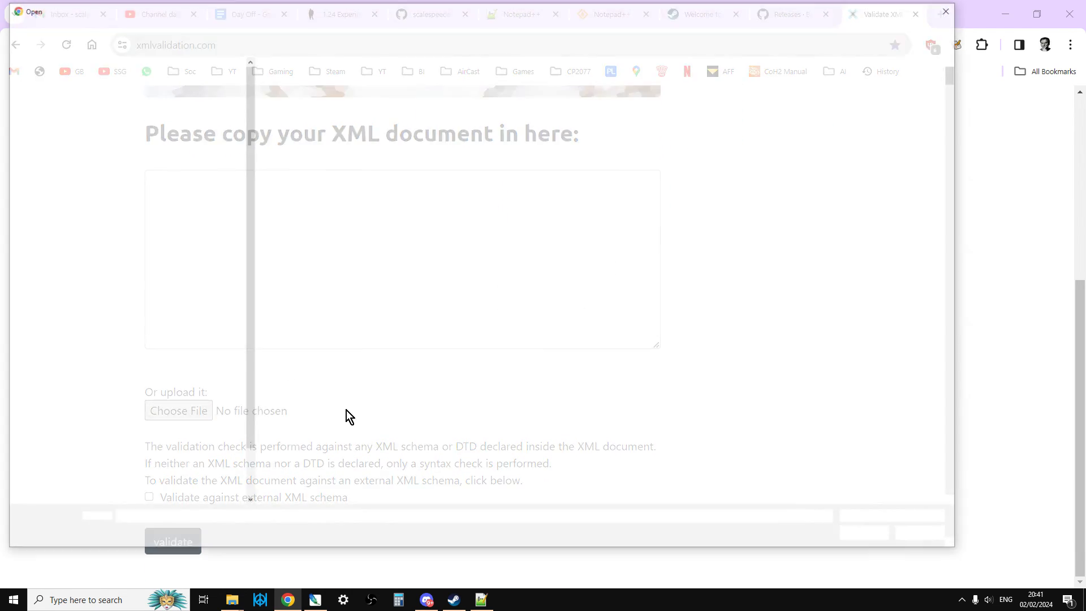
left_click(178, 410)
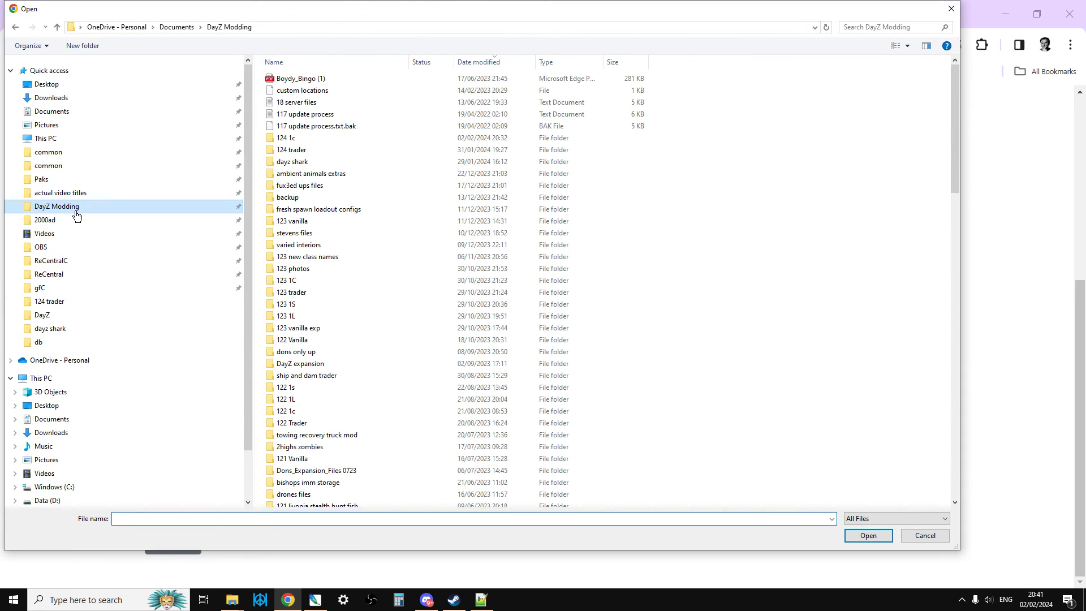
left_click(286, 137)
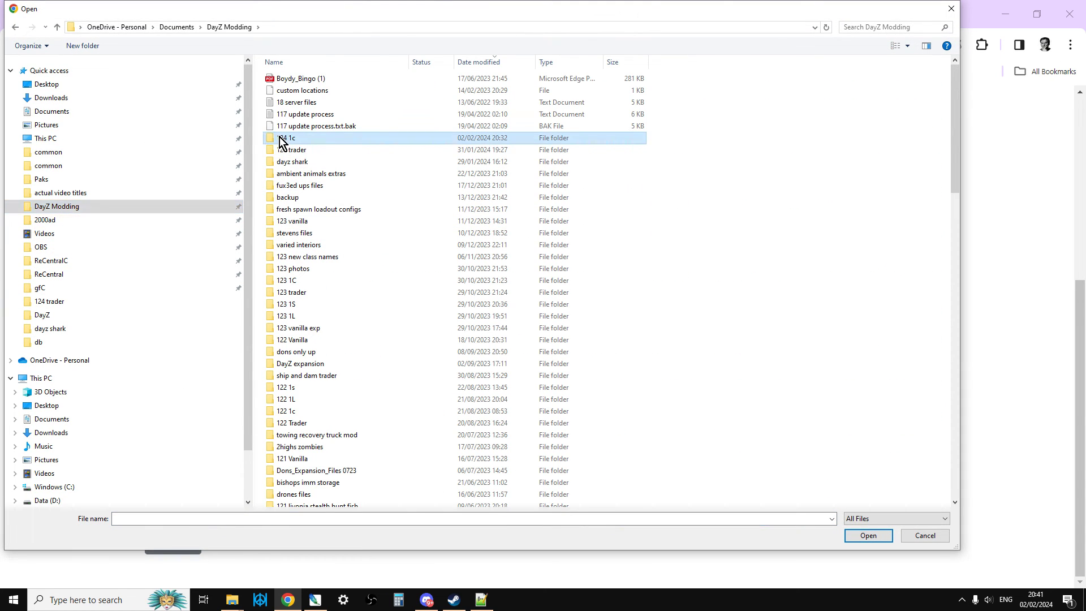
double_click(288, 137)
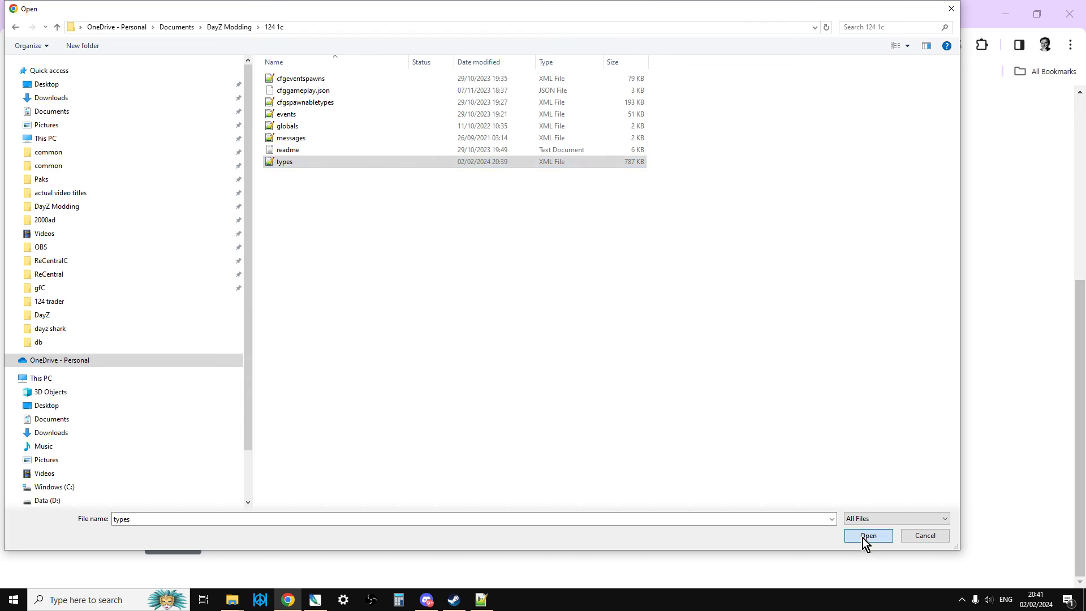
left_click(868, 535)
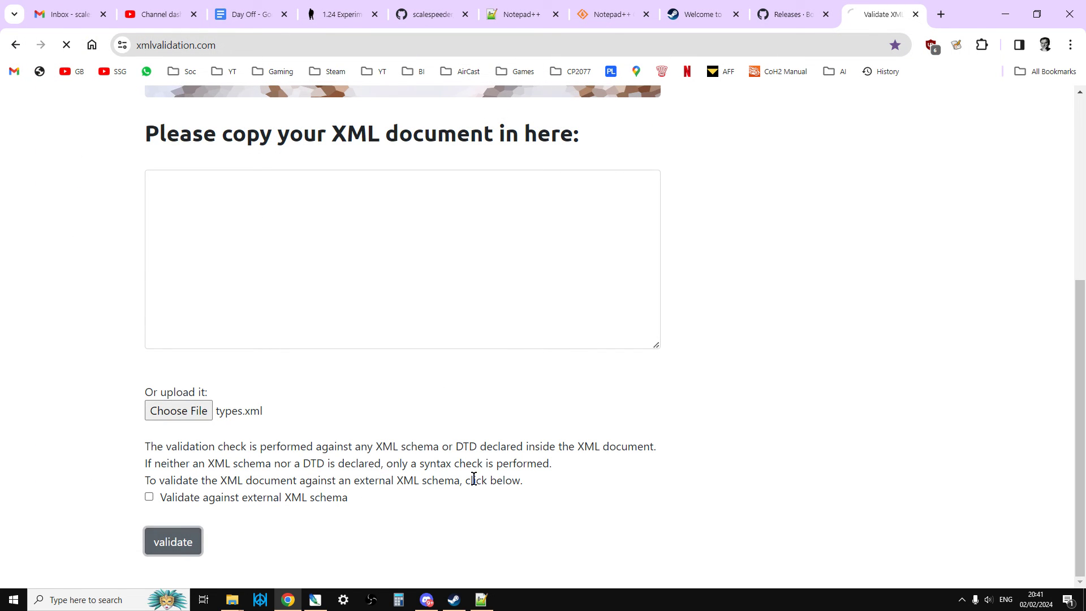
Validate the uploaded types.xml, confirming no errors were found.
left_click(172, 540)
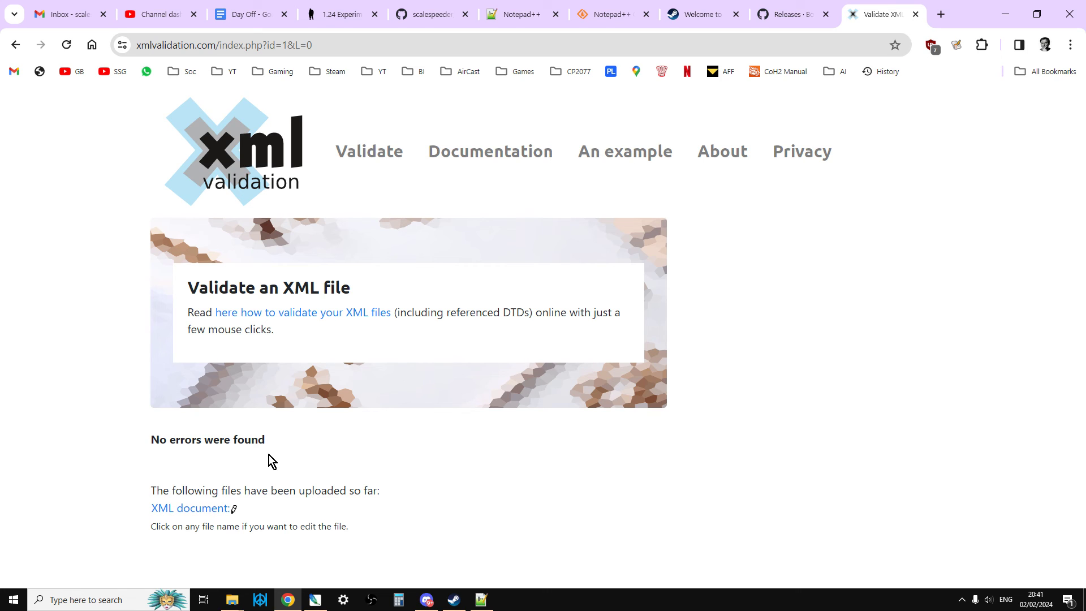
mouse_move(315, 460)
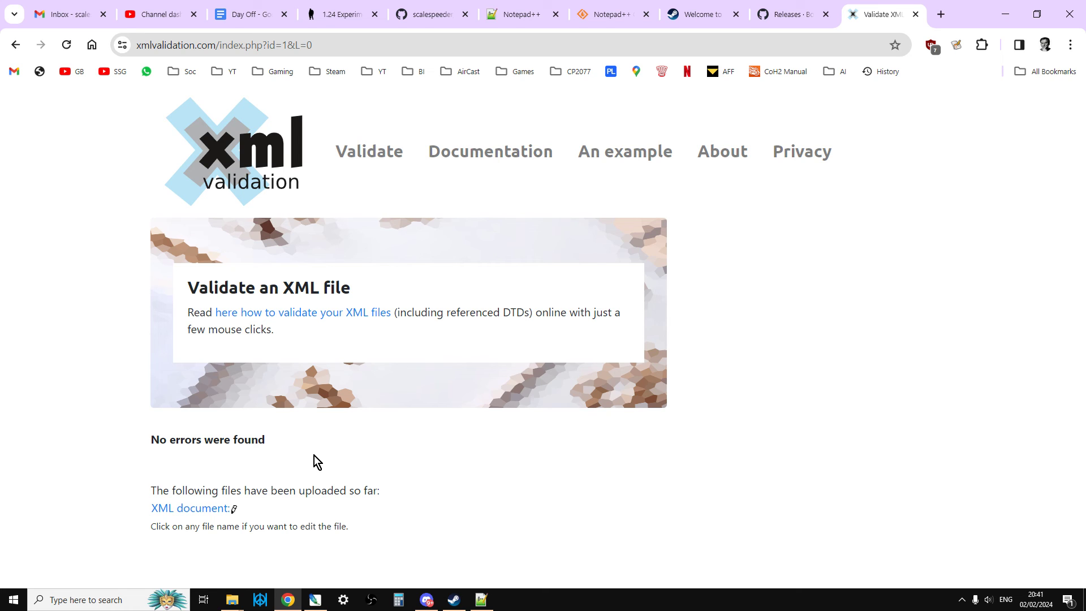
mouse_move(961, 39)
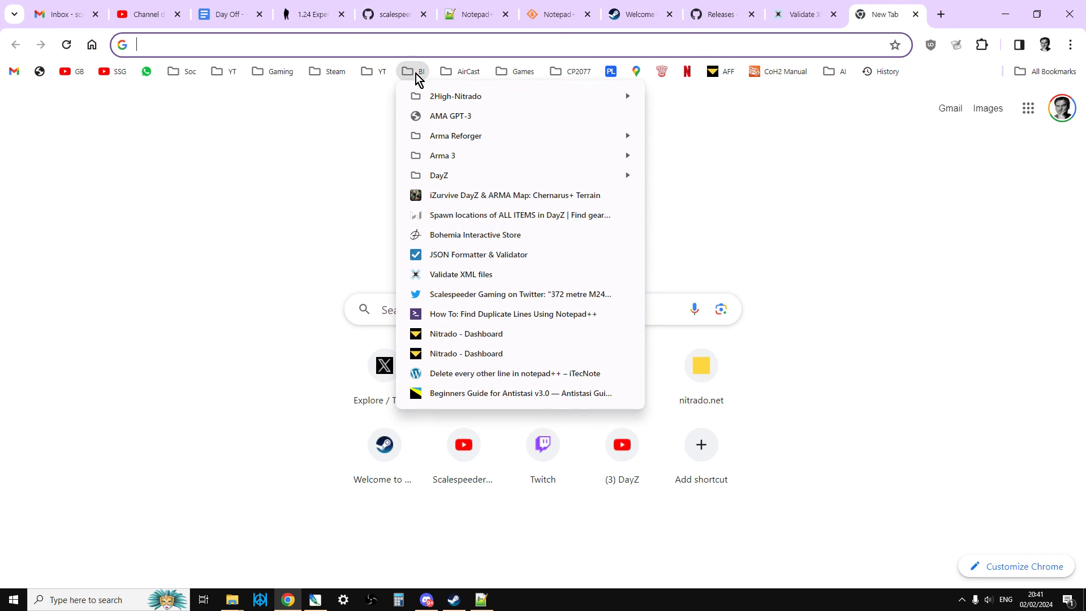
Load the JSON Formatter & Validator site, then return to the 1.24 Experimental Release article.
left_click(478, 255)
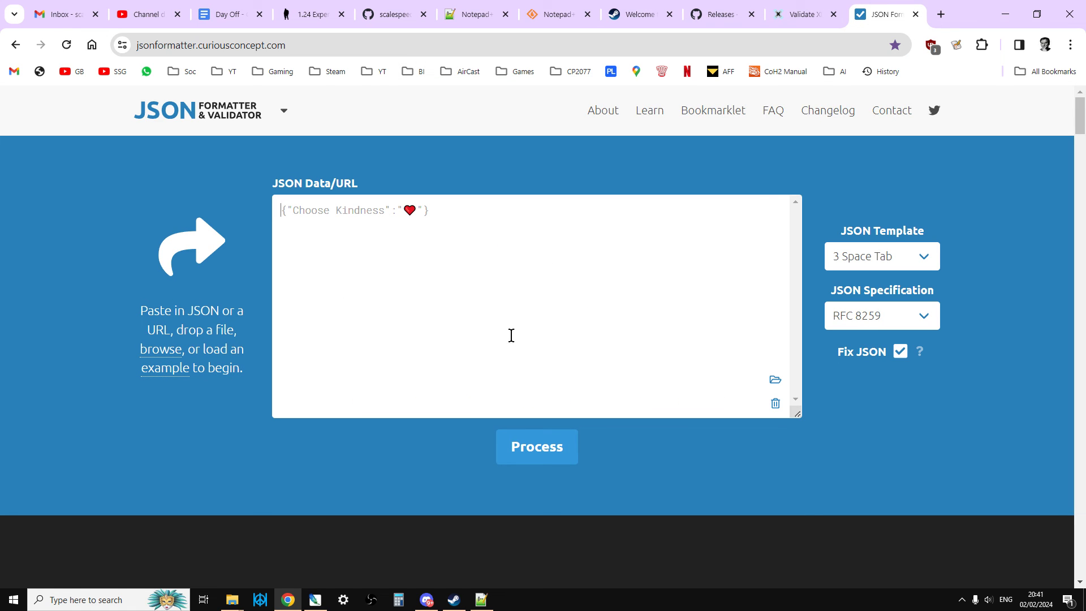
mouse_move(148, 326)
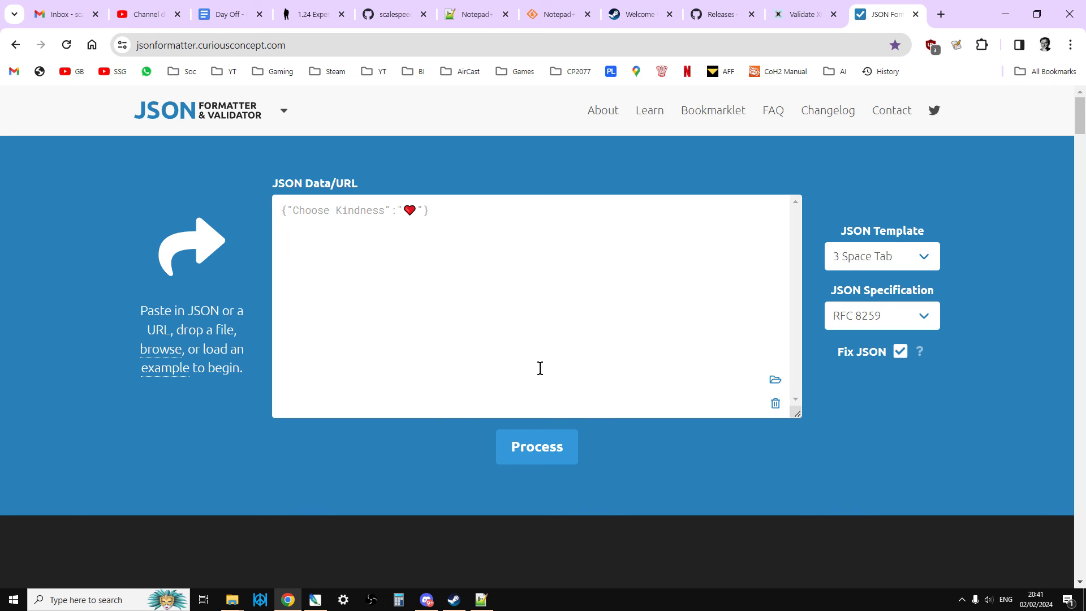
mouse_move(217, 116)
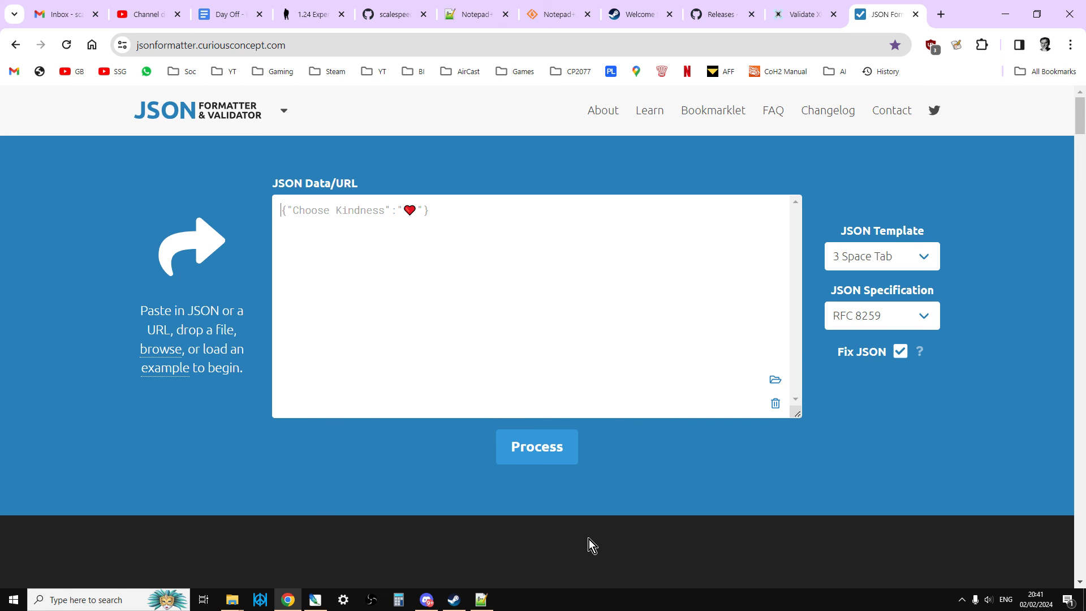
mouse_move(541, 403)
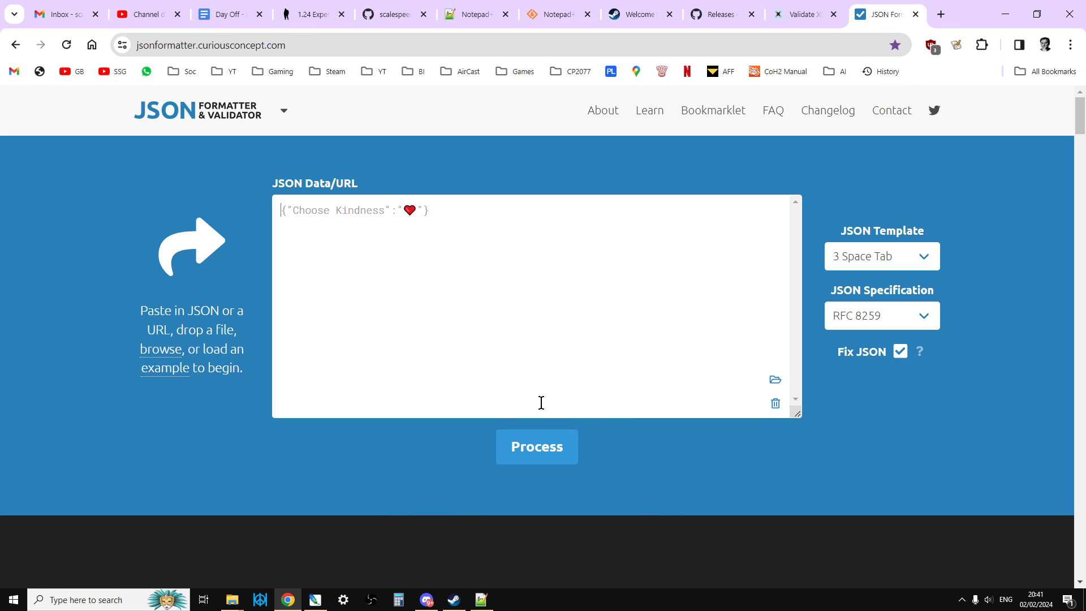
left_click(471, 16)
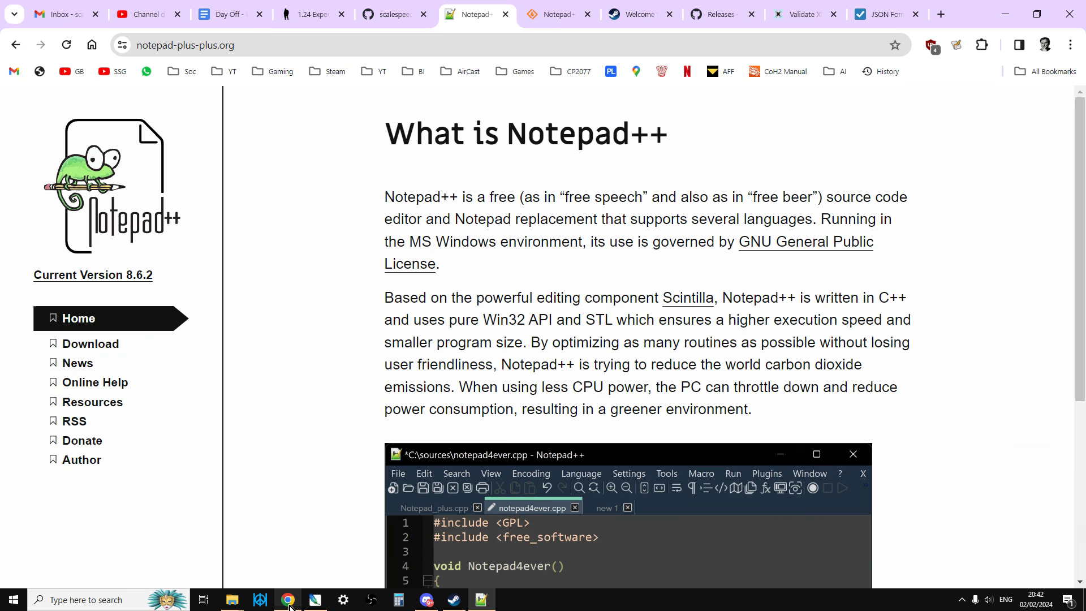
left_click(309, 15)
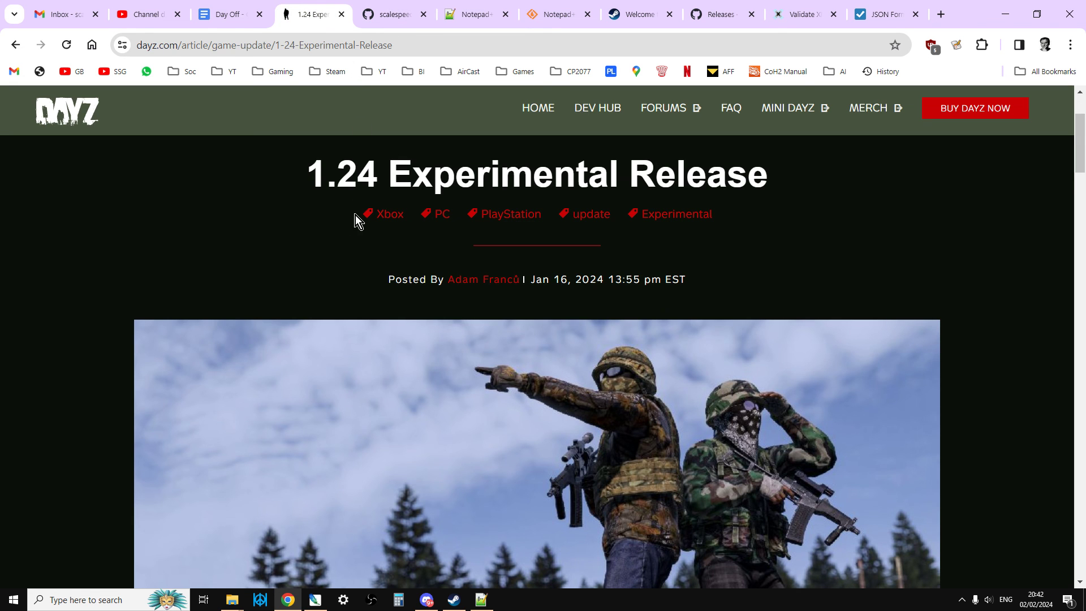